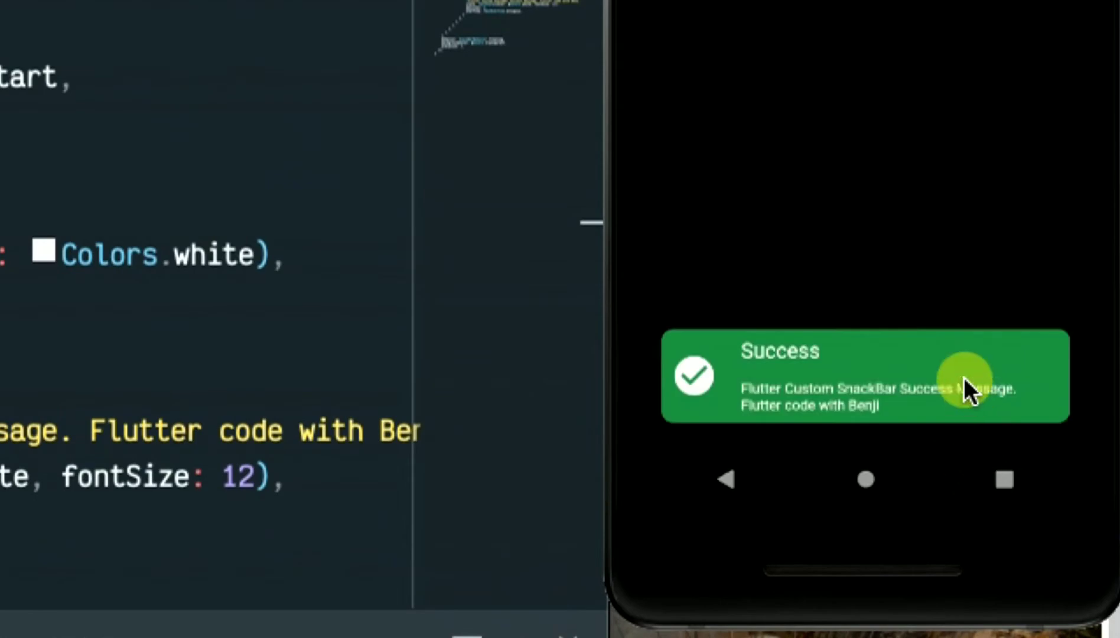
{"action": "mouse_move", "coordinate": [889, 418]}
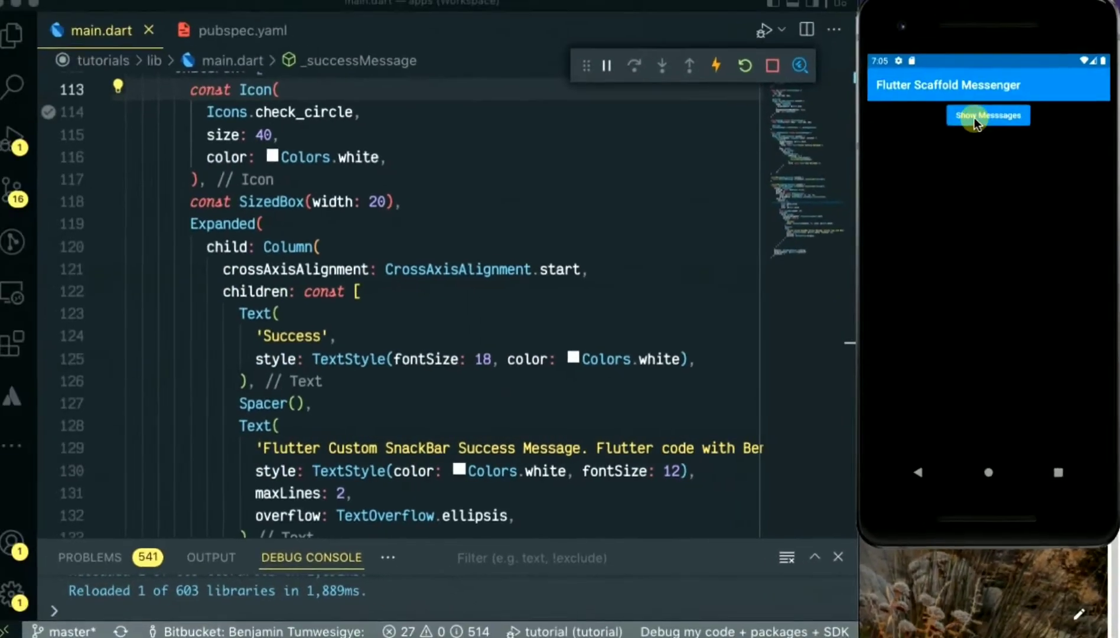
Step: Trigger the custom messages in the running app to preview the result
{"action": "left_click", "coordinate": [989, 119]}
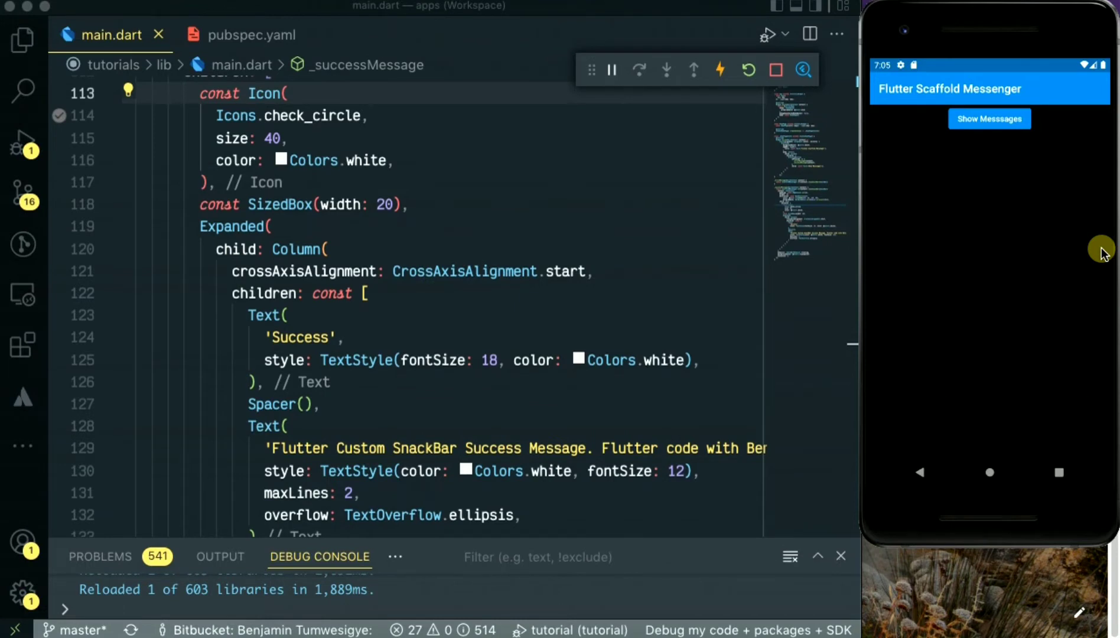
{"action": "left_click", "coordinate": [989, 118]}
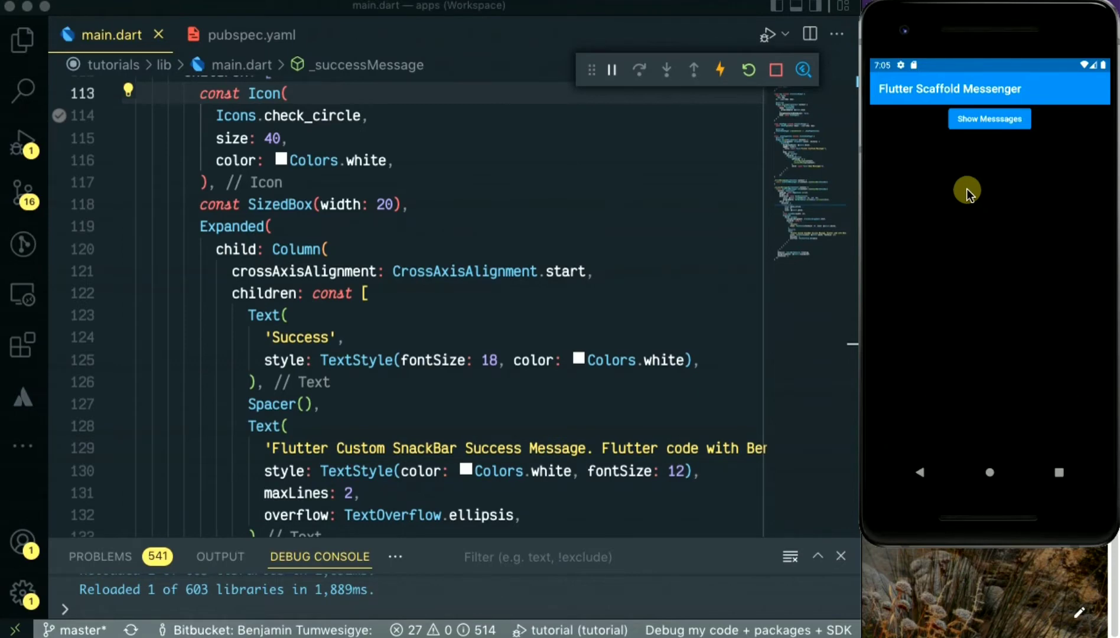
Step: Create a stateful HomePage widget whose build method returns a Scaffold
{"action": "type", "text": "stl"}
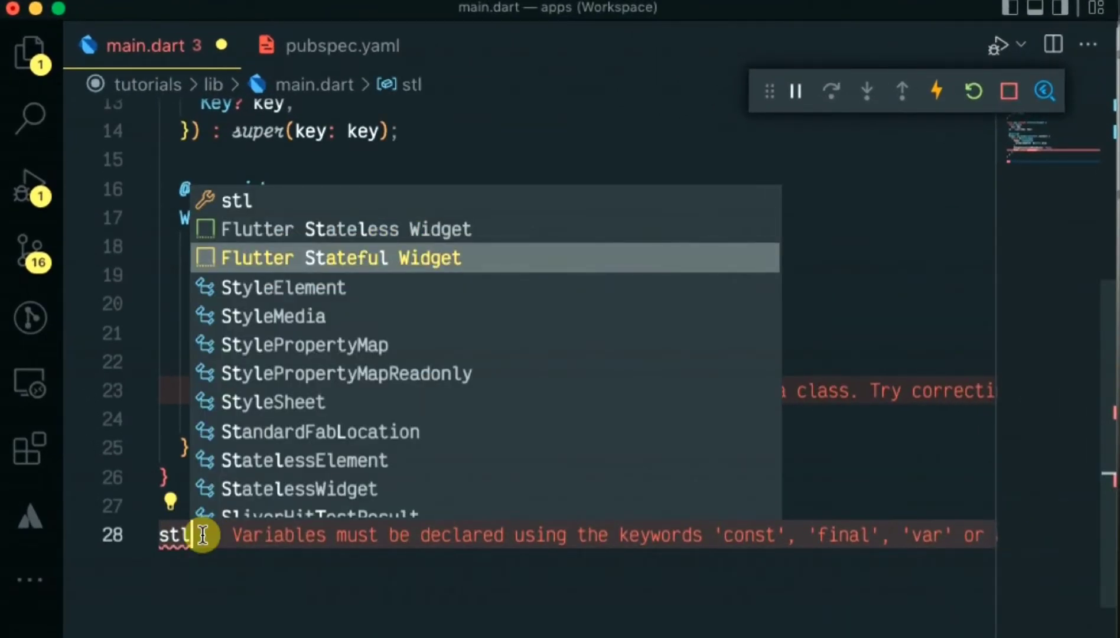
{"action": "left_click", "coordinate": [340, 257]}
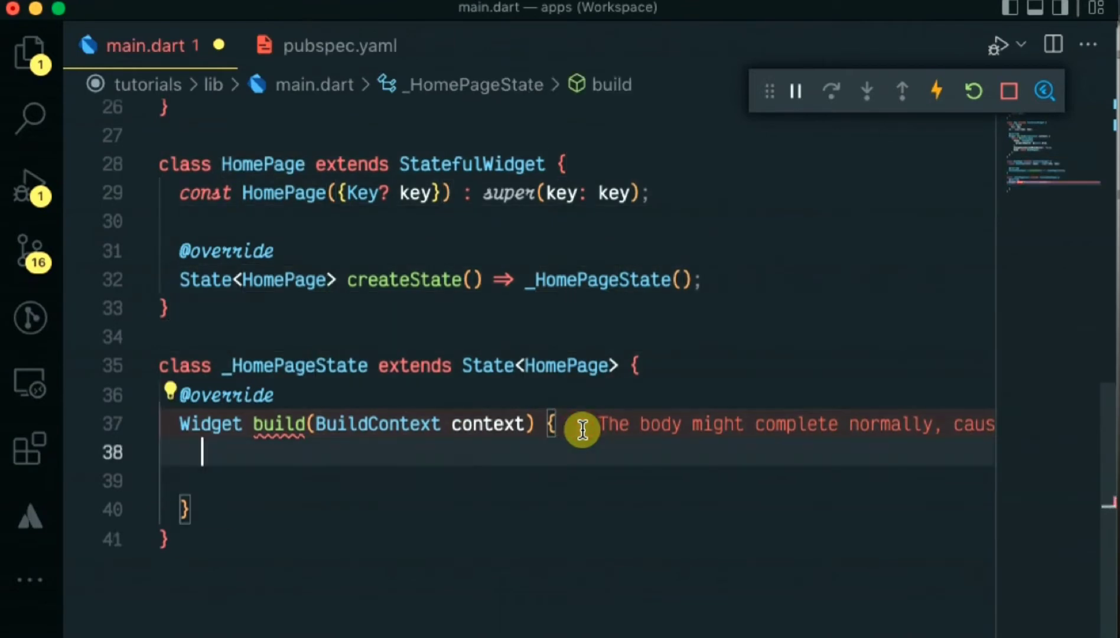
{"action": "type", "text": "retu"}
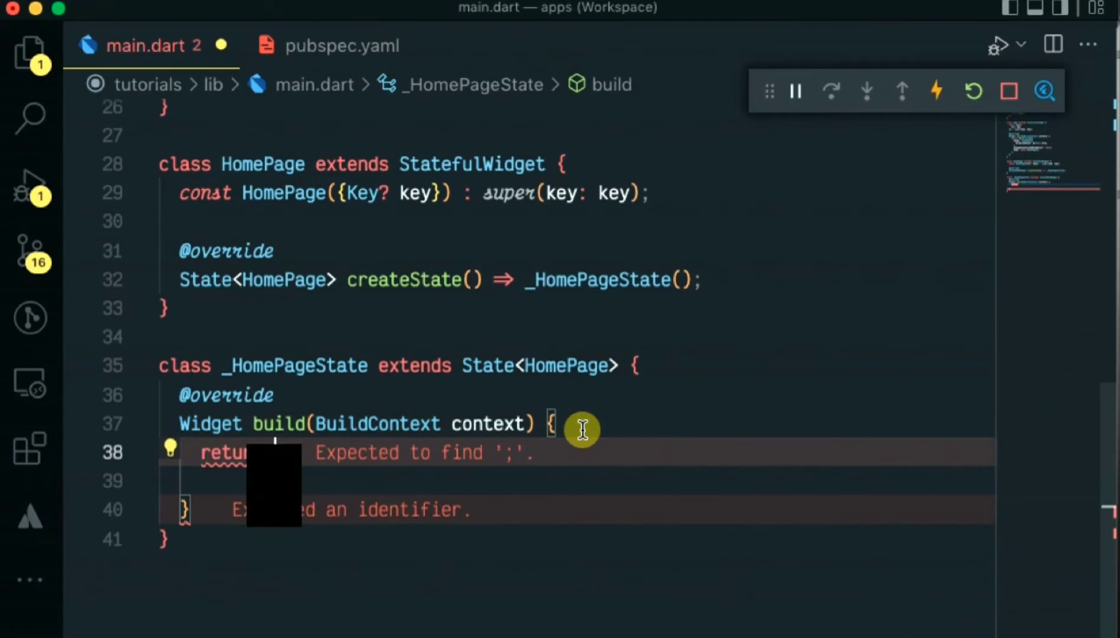
{"action": "type", "text": "Scaffold();"}
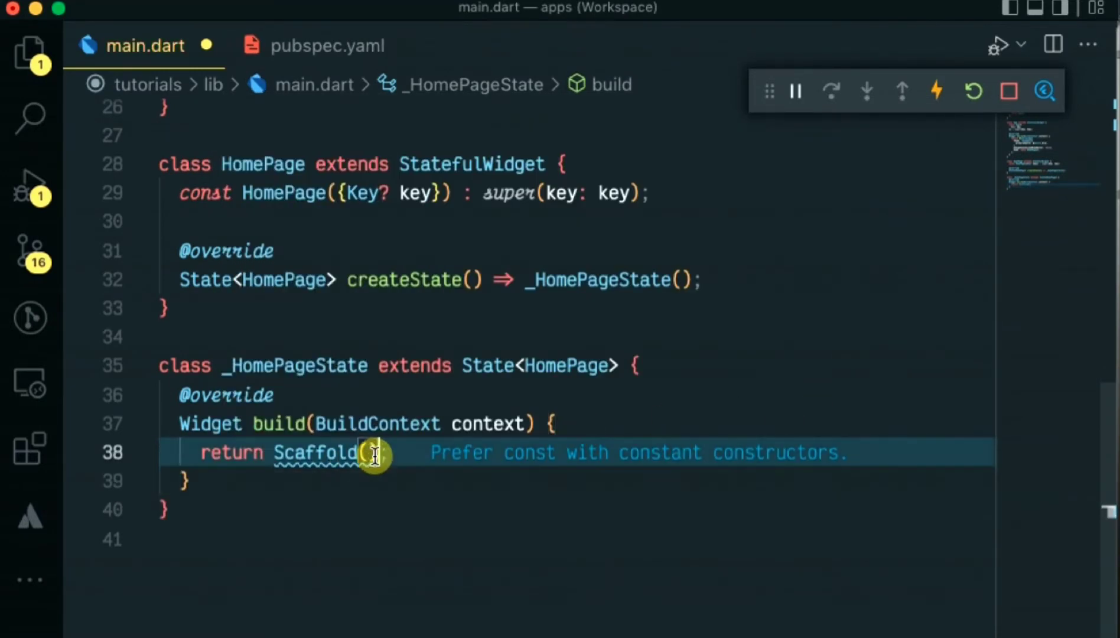
Step: Give the Scaffold a black backgroundColor and an AppBar titled Flutter Scaffold Messager
{"action": "type", "text": "("}
{"action": "type", "text": "b"}
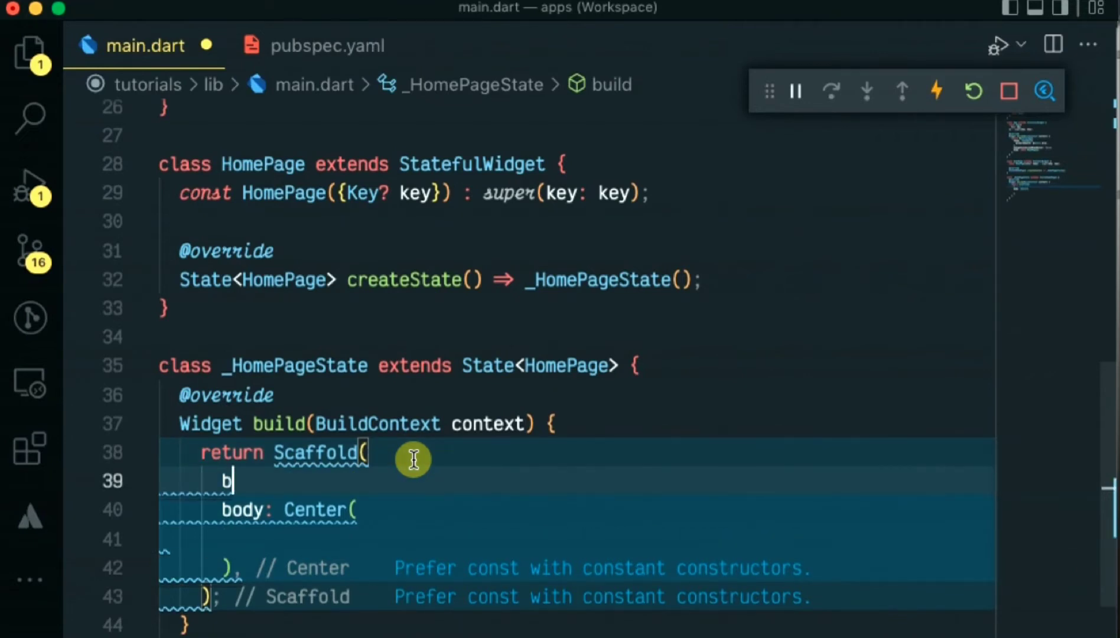
{"action": "type", "text": "ackgroundColor: Colors.black,"}
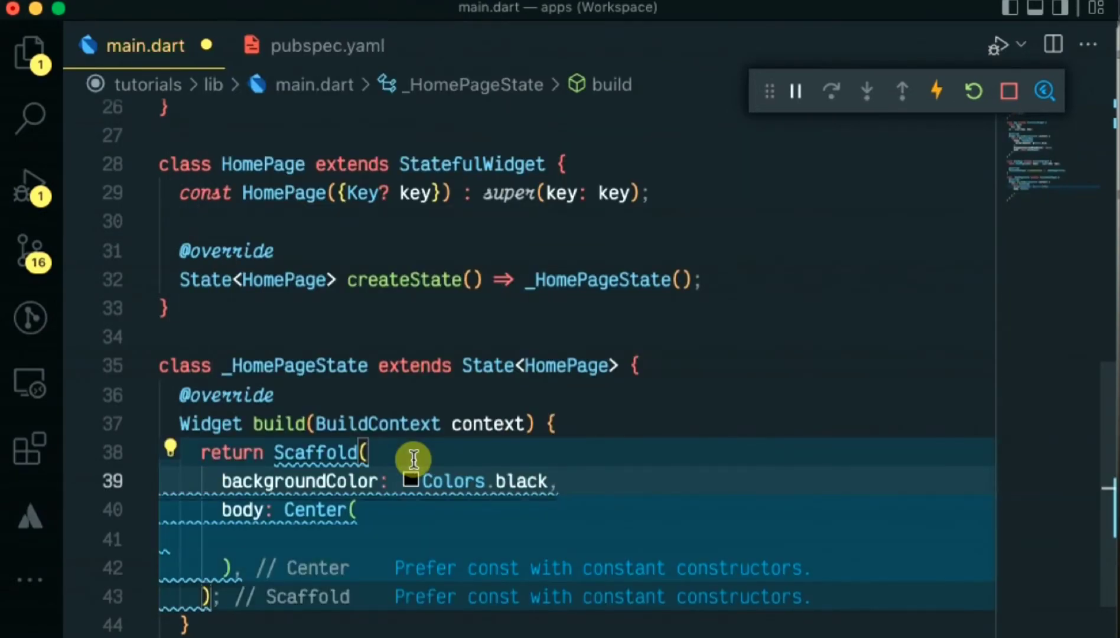
{"action": "type", "text": "appBar: A,"}
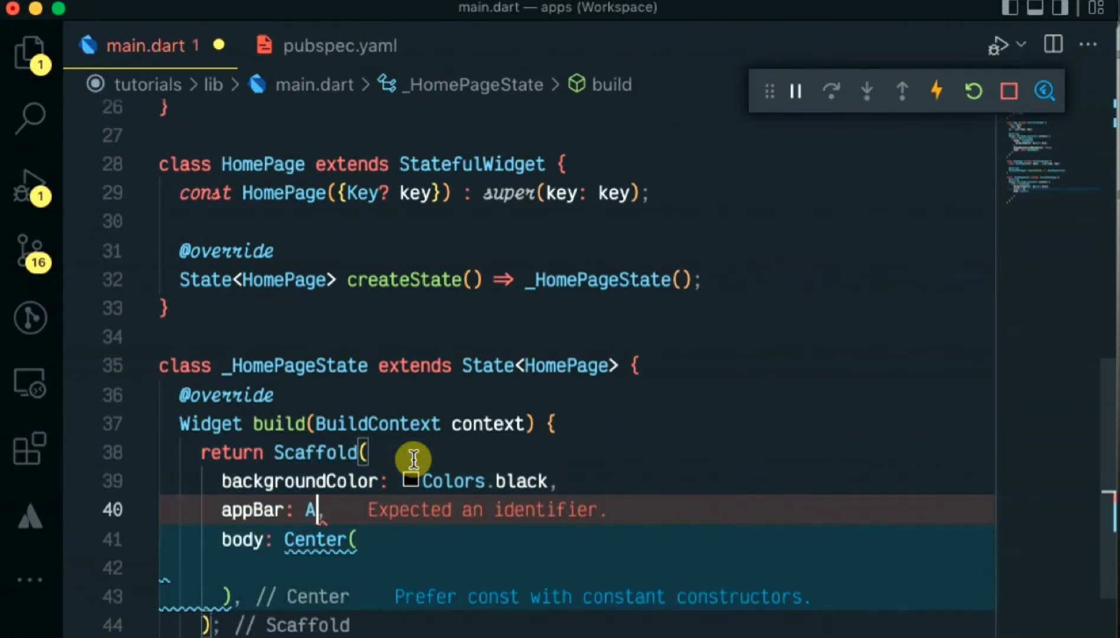
{"action": "type", "text": "ppBar("}
{"action": "left_click", "coordinate": [576, 568]}
{"action": "type", "text": "child: Elev"}
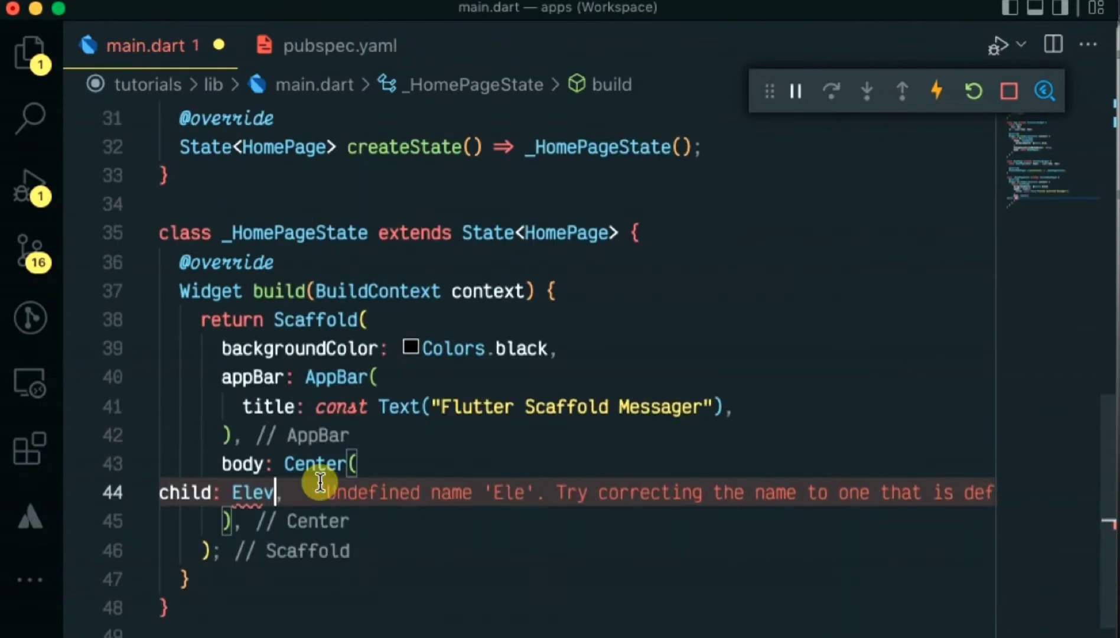
Step: Add a centred ElevatedButton labelled 'Click to Show Messages' as the body
{"action": "type", "text": "ed"}
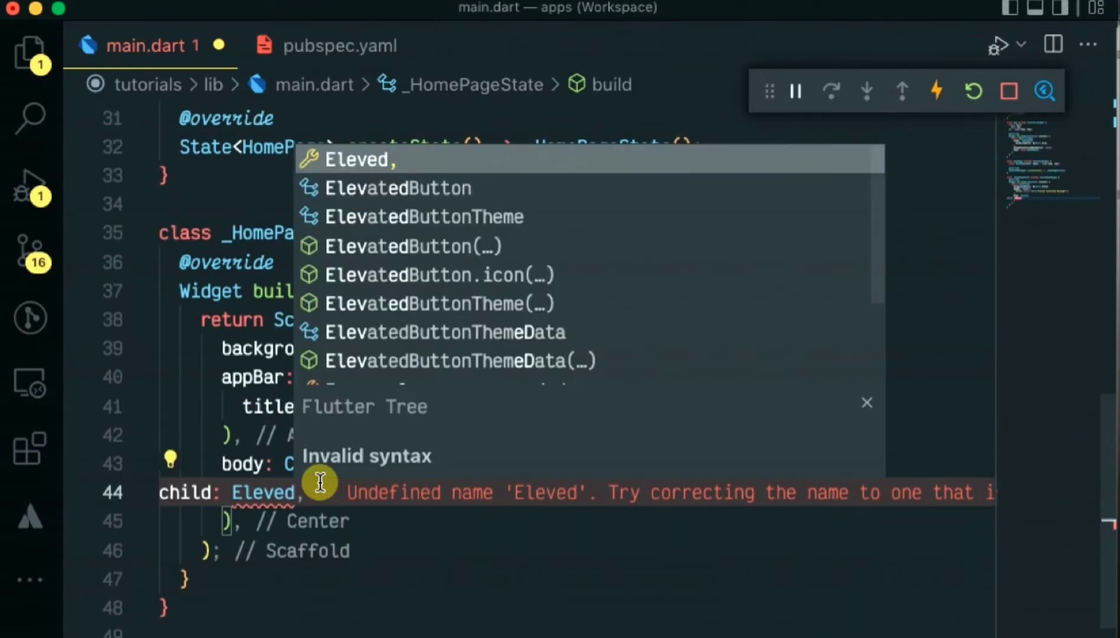
{"action": "left_click", "coordinate": [413, 246]}
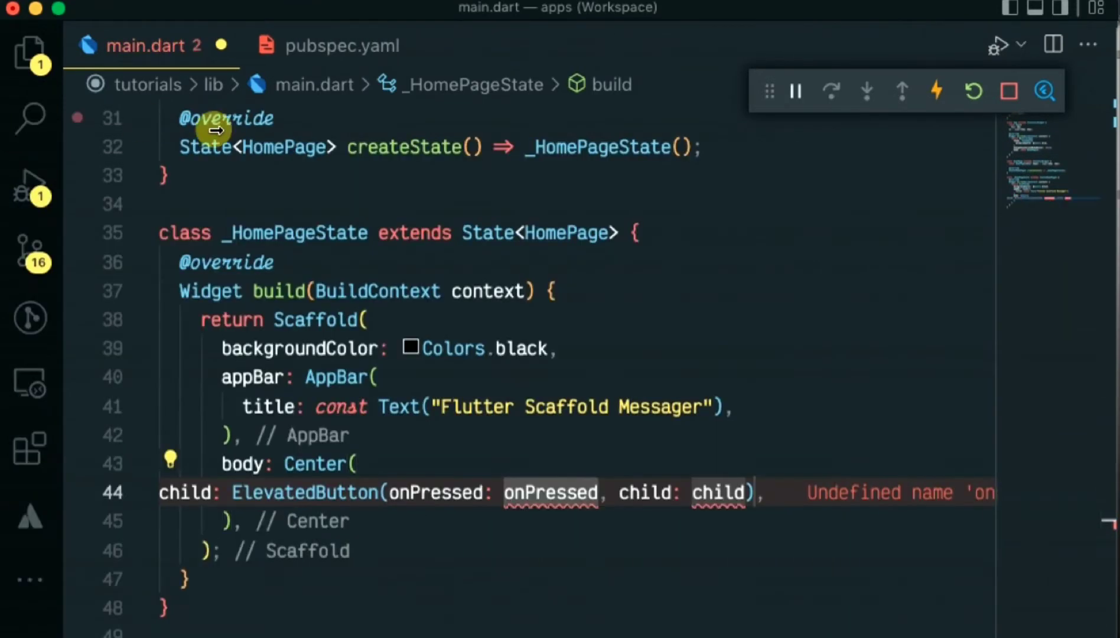
{"action": "mouse_move", "coordinate": [367, 148]}
{"action": "type", "text": "onPressed: () => {}, child: const Text("}
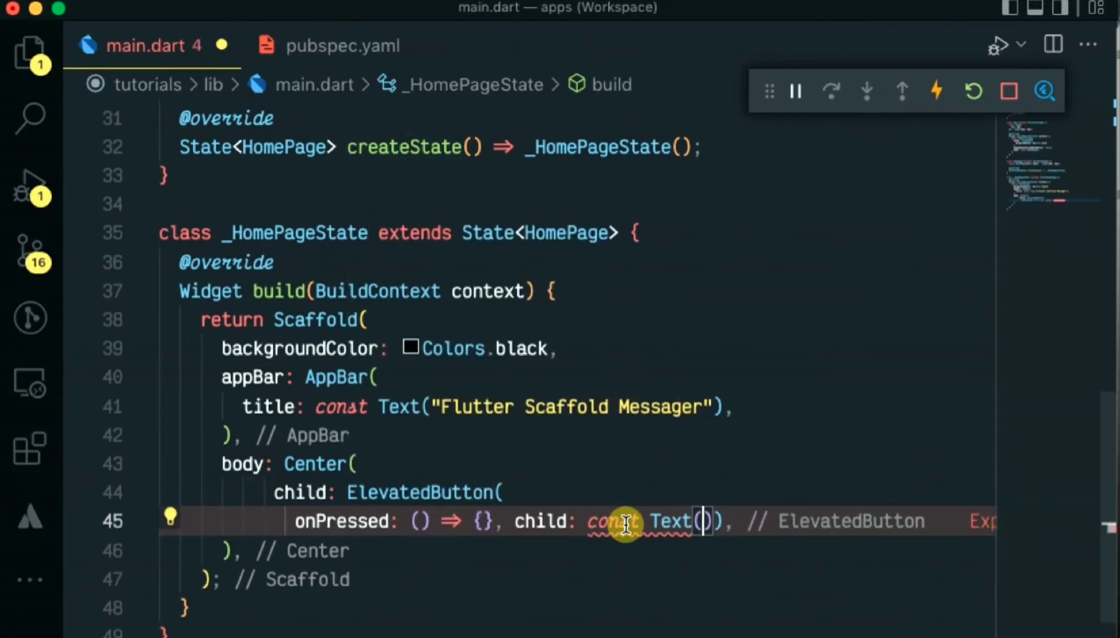
{"action": "type", "text": "\""}
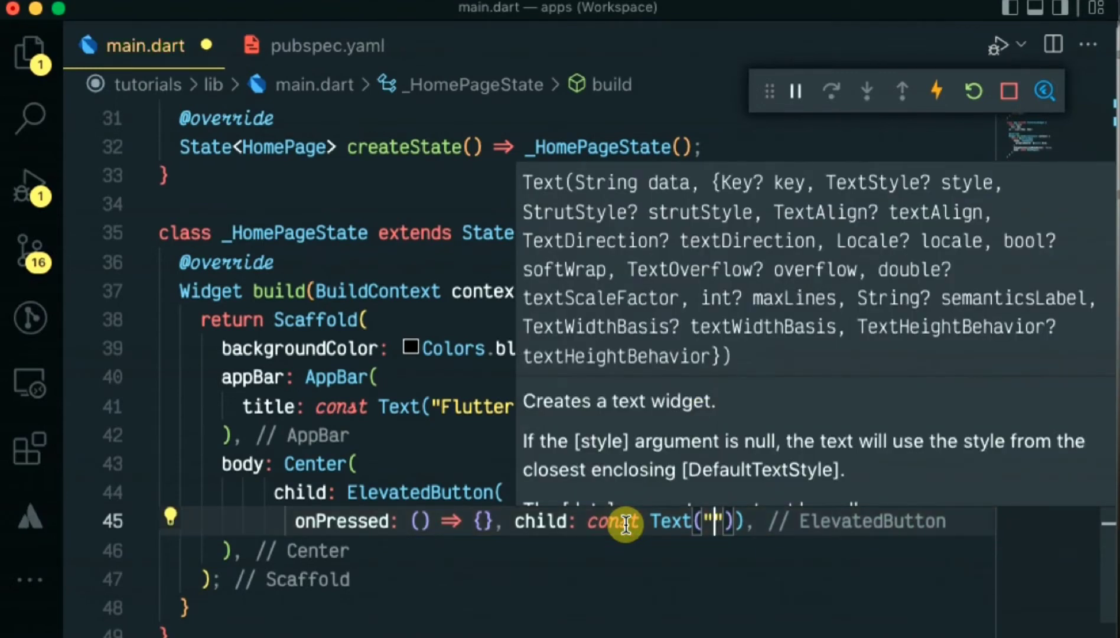
{"action": "type", "text": "Click to"}
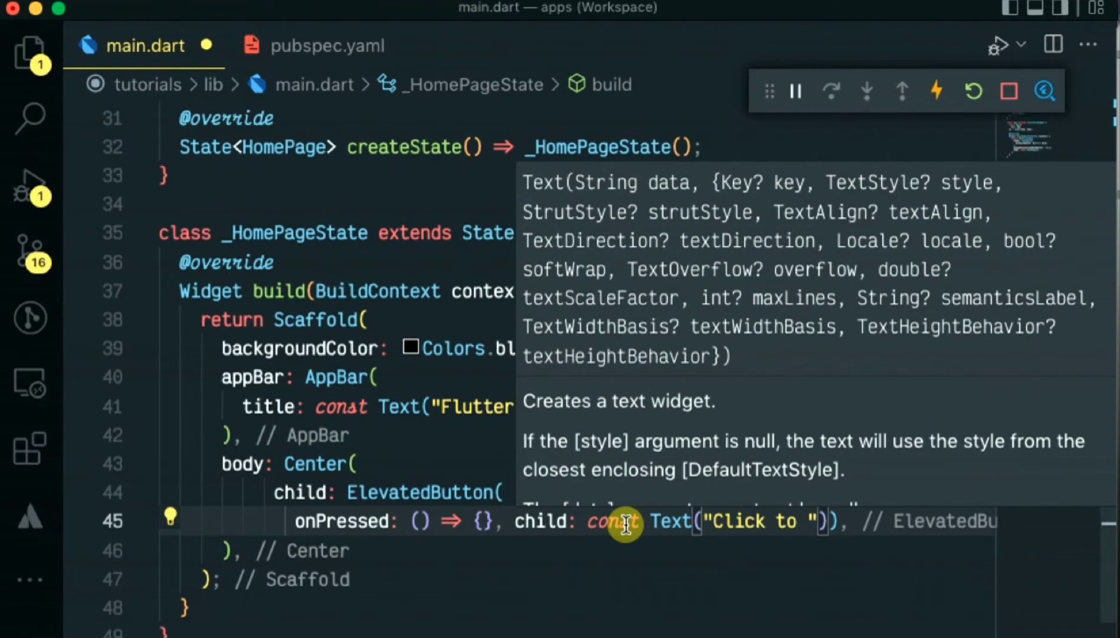
{"action": "type", "text": "Show"}
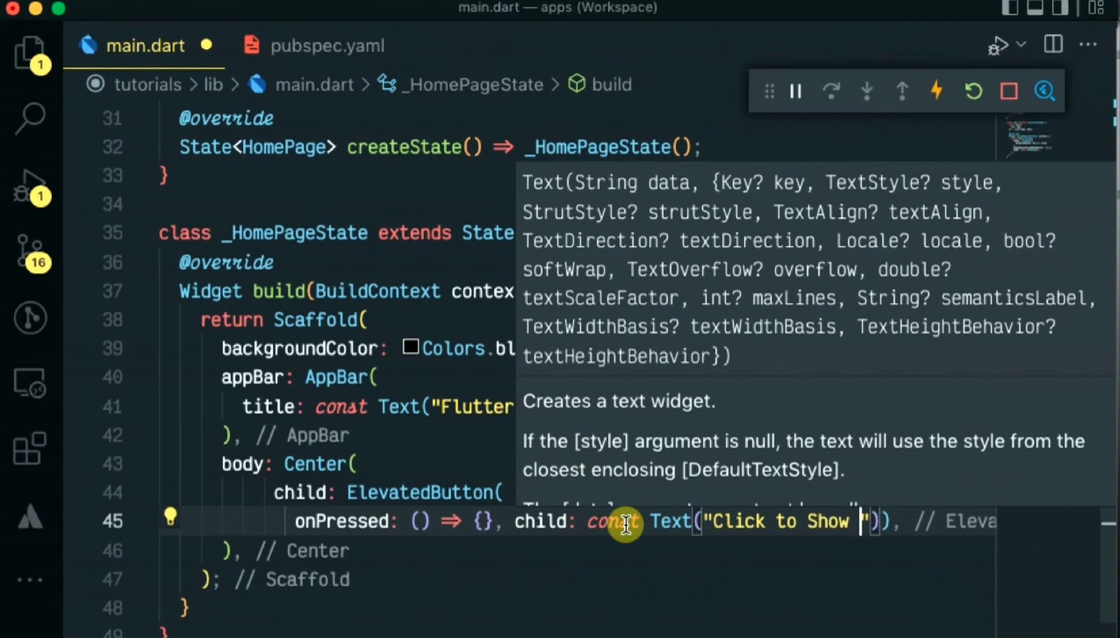
{"action": "type", "text": "Message("}
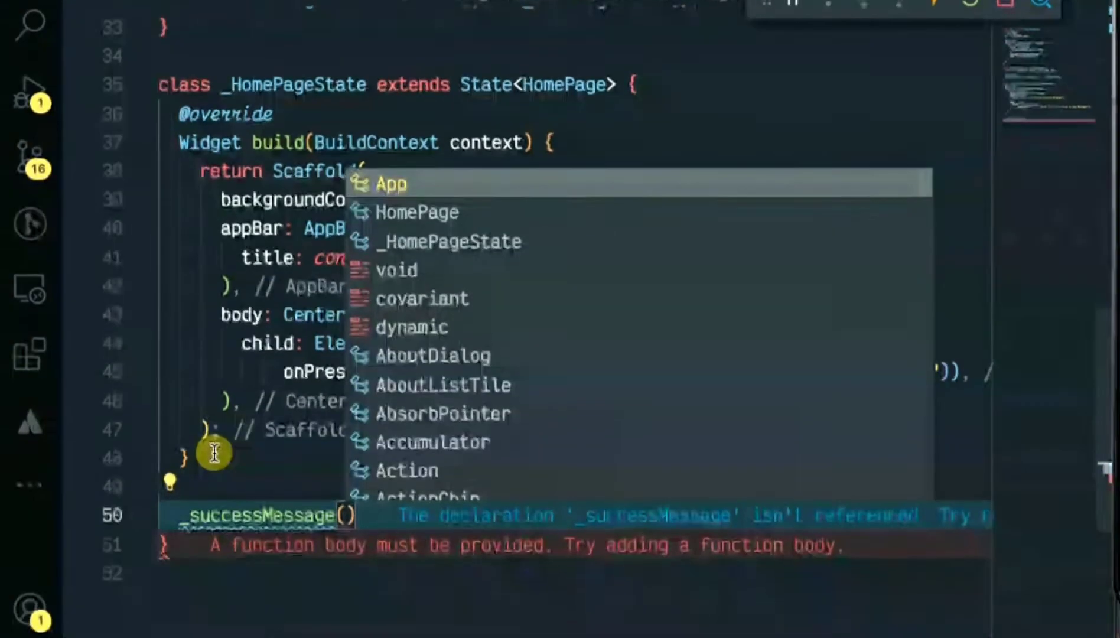
Step: Declare _successMessage(BuildContext context) with a return statement
{"action": "type", "text": "BuildContext"}
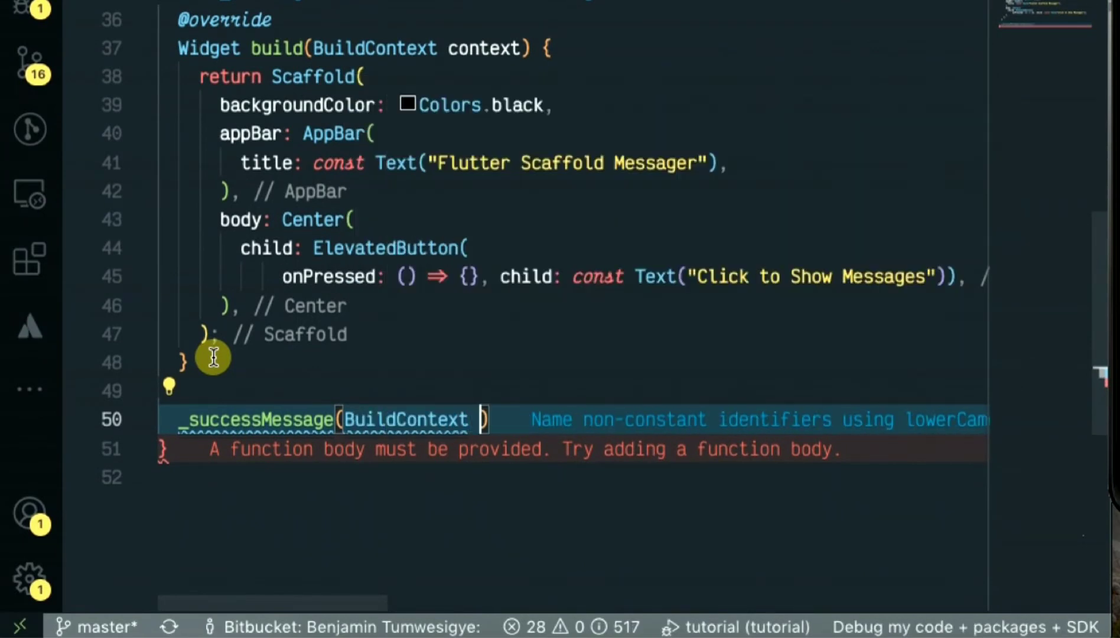
{"action": "type", "text": "context"}
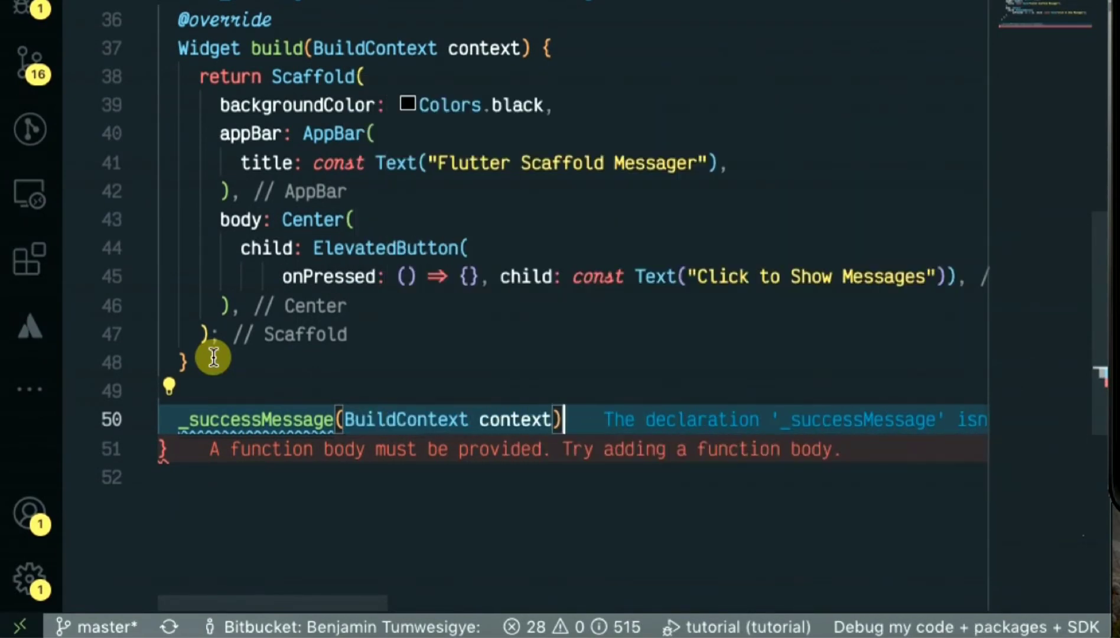
{"action": "type", "text": "{"}
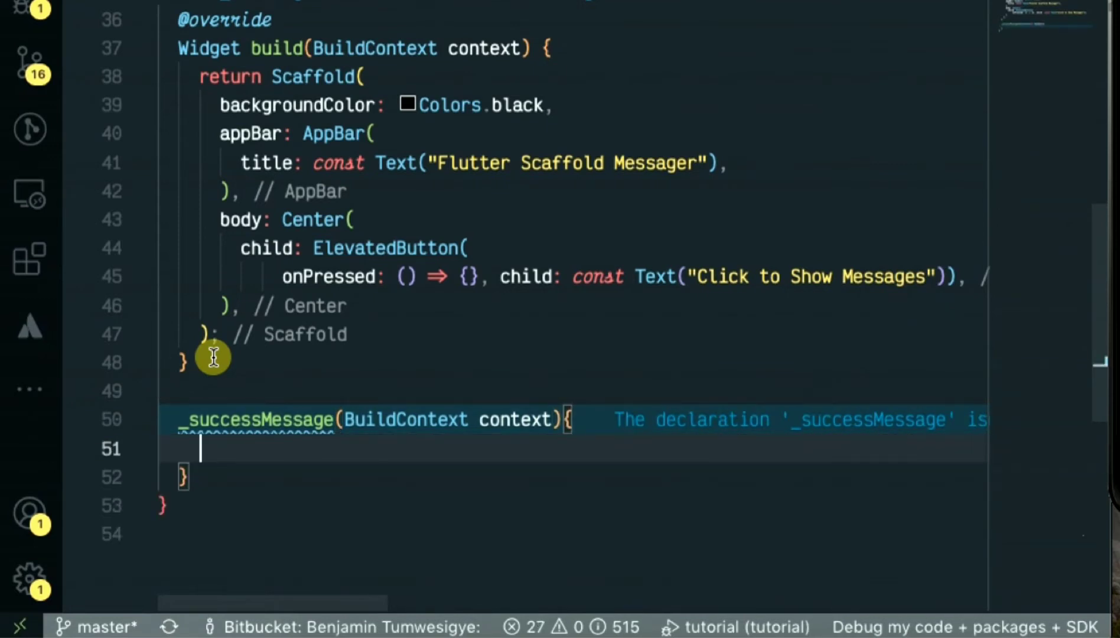
{"action": "type", "text": "r"}
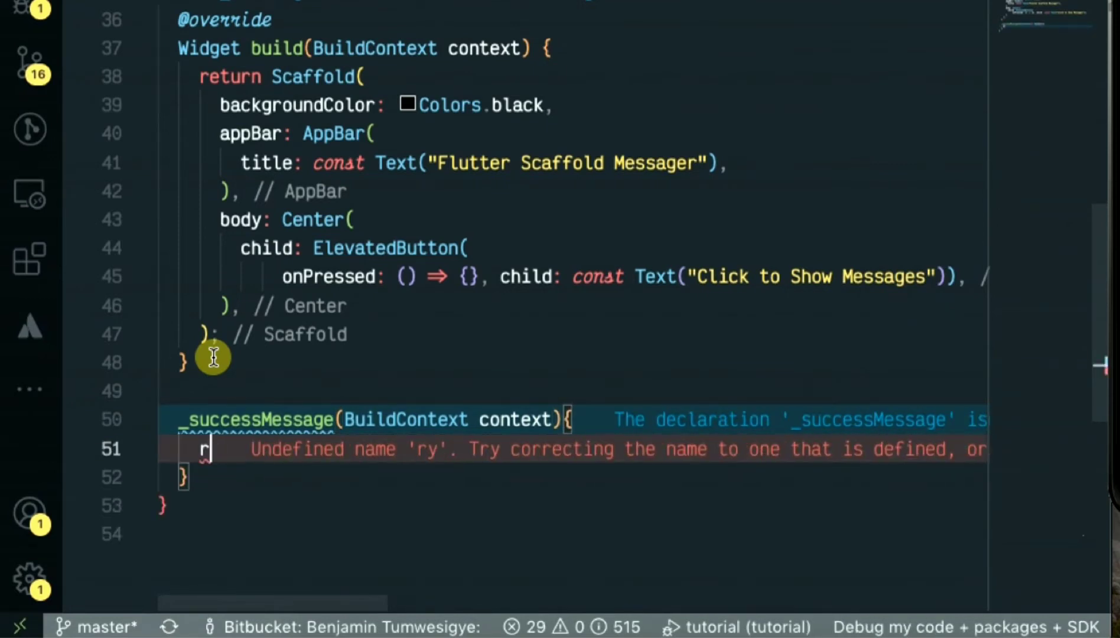
{"action": "type", "text": "eturn"}
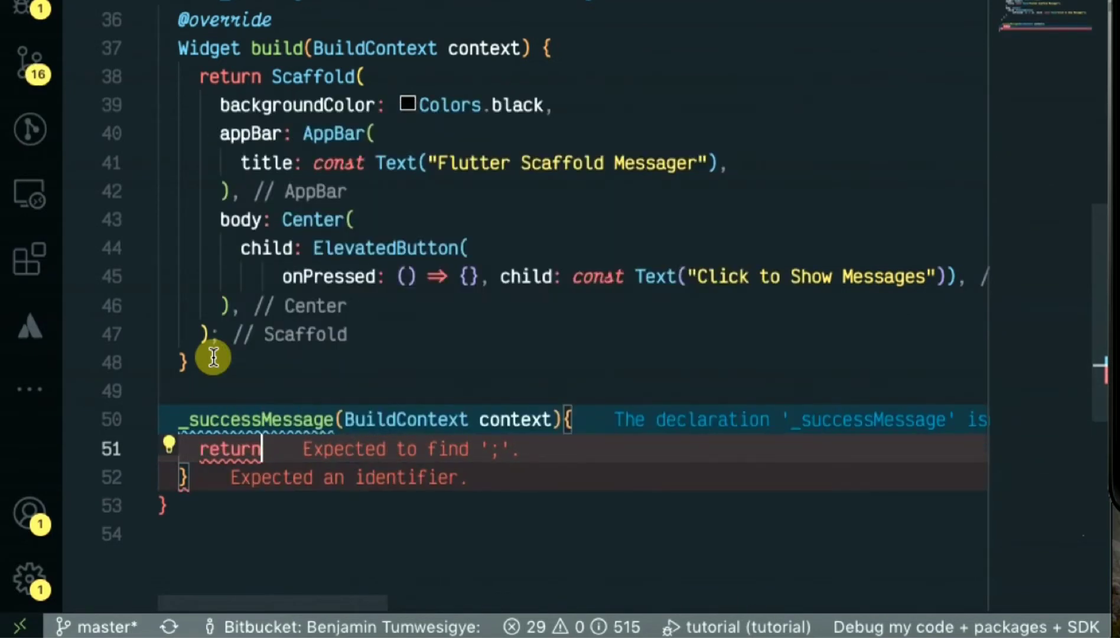
Step: Return ScaffoldMessenger.of(context).showSnackBar with a SnackBar argument started
{"action": "type", "text": "ScaffoldMessenger.of(context"}
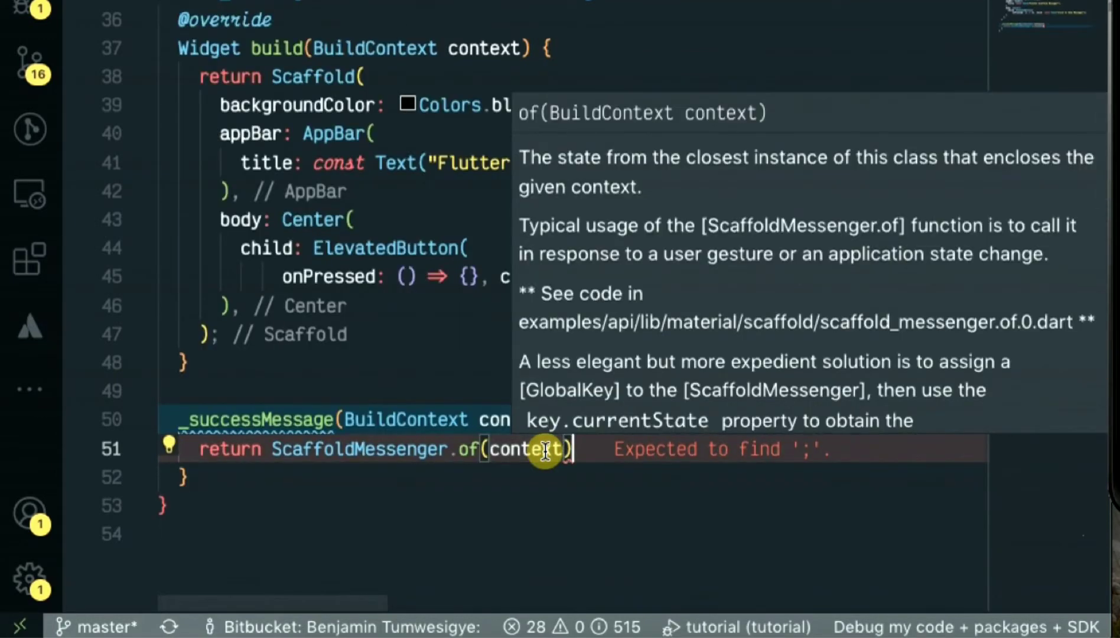
{"action": "type", "text": ".sh"}
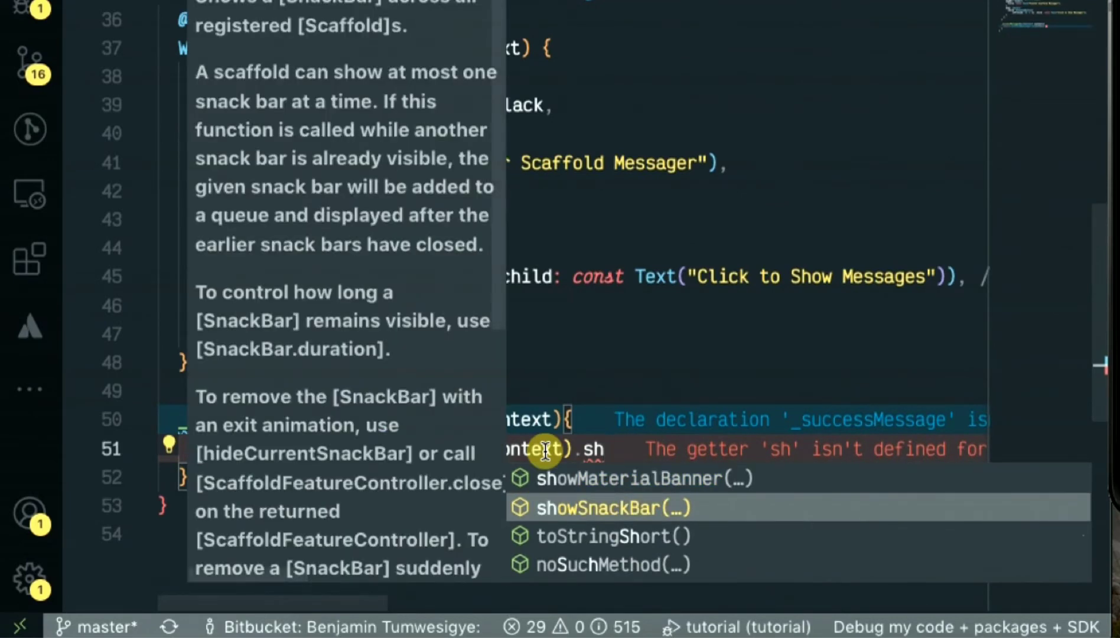
{"action": "left_click", "coordinate": [611, 508]}
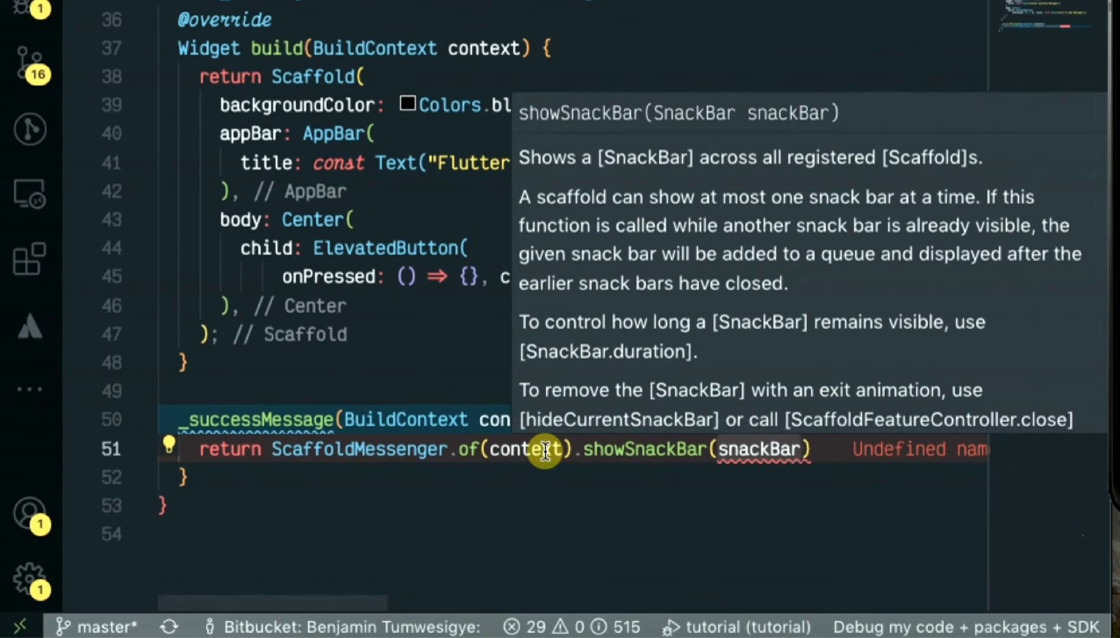
{"action": "type", "text": "S"}
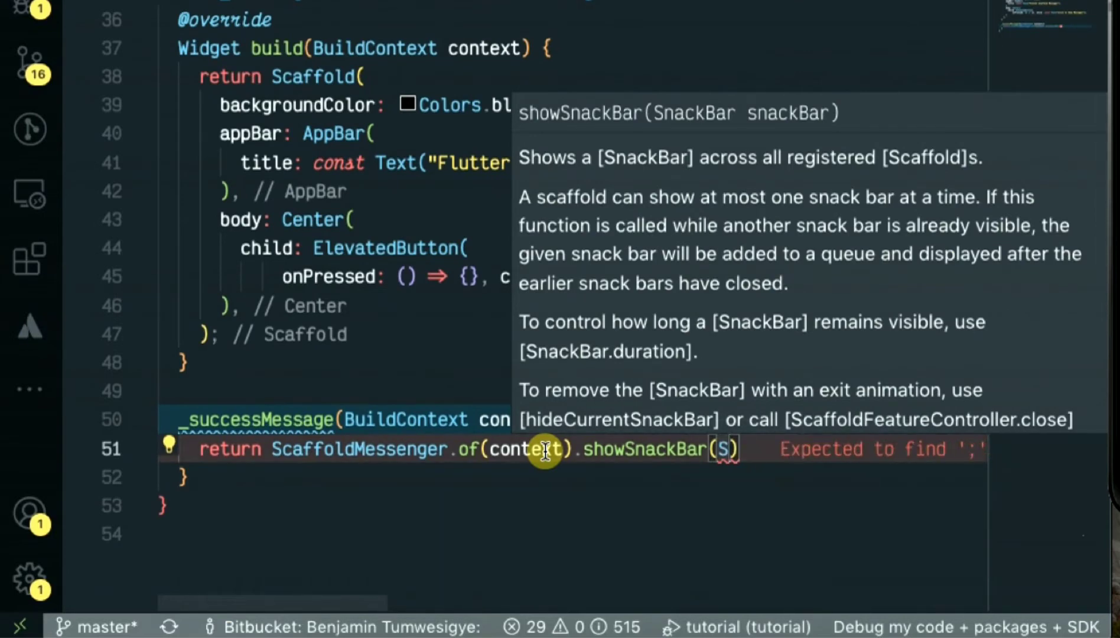
{"action": "type", "text": "nack"}
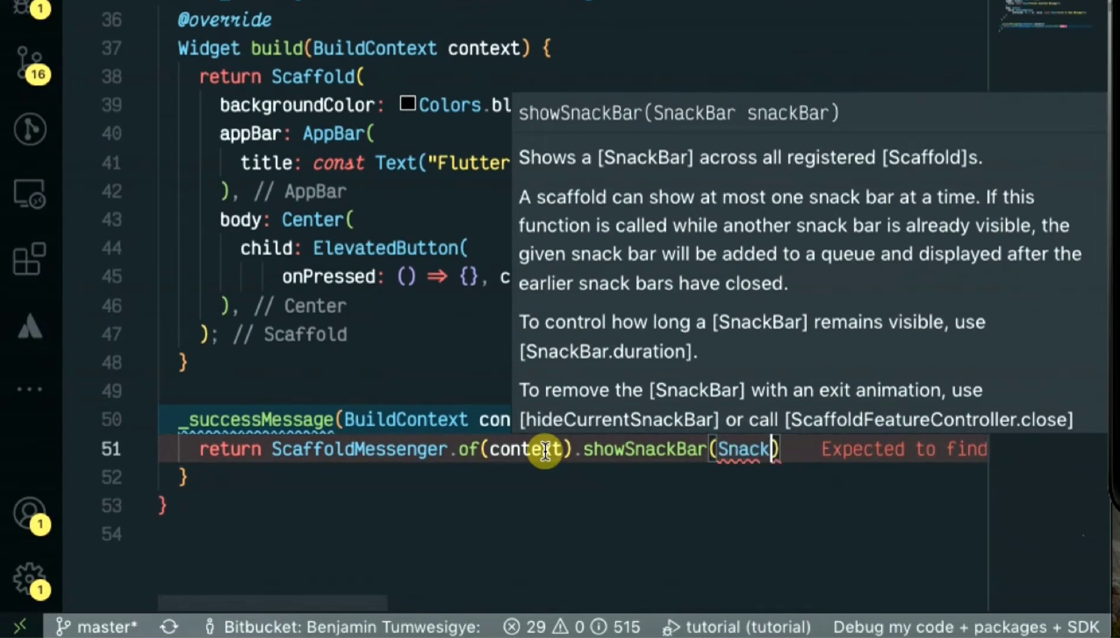
{"action": "type", "text": "Bar("}
{"action": "type", "text": "content: content"}
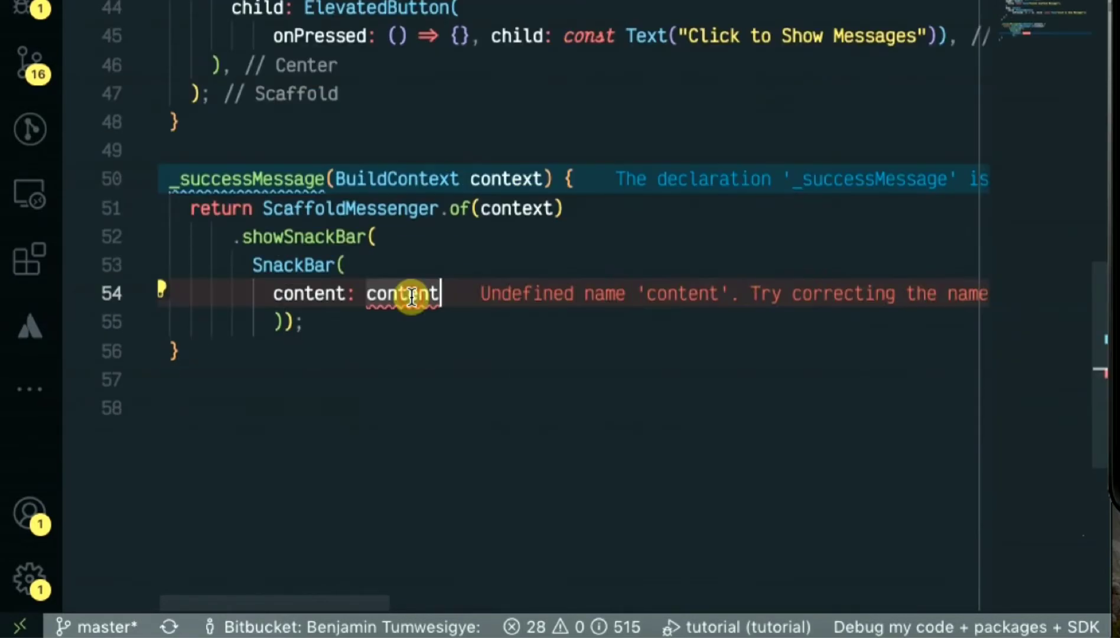
Step: Make the SnackBar content a Container with const EdgeInsets.all(8) padding and height 80
{"action": "type", "text": "Container"}
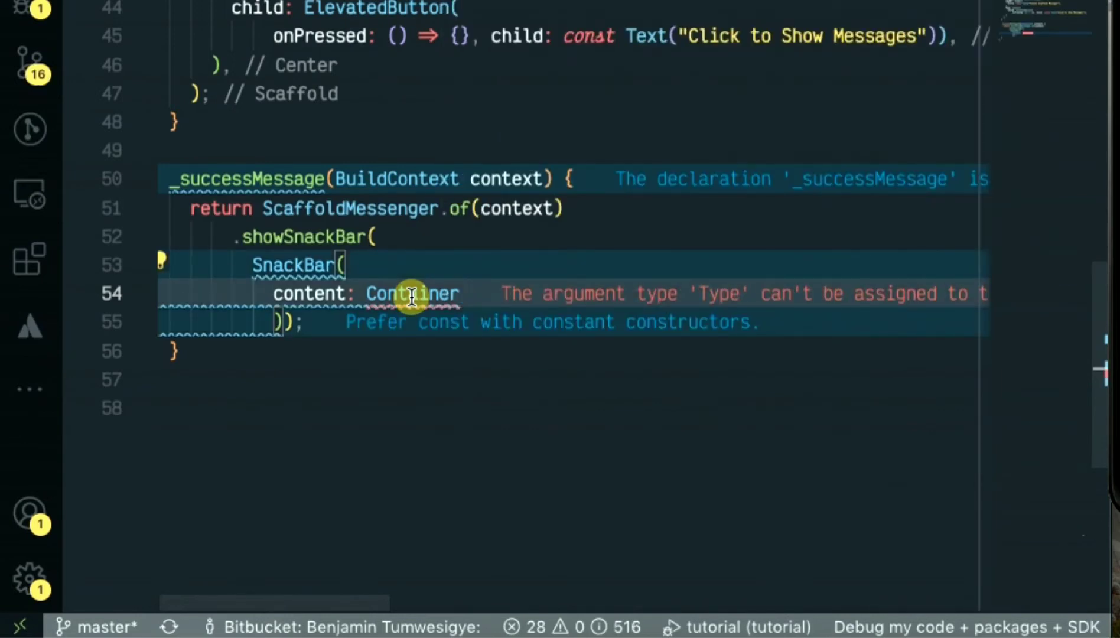
{"action": "type", "text": "()"}
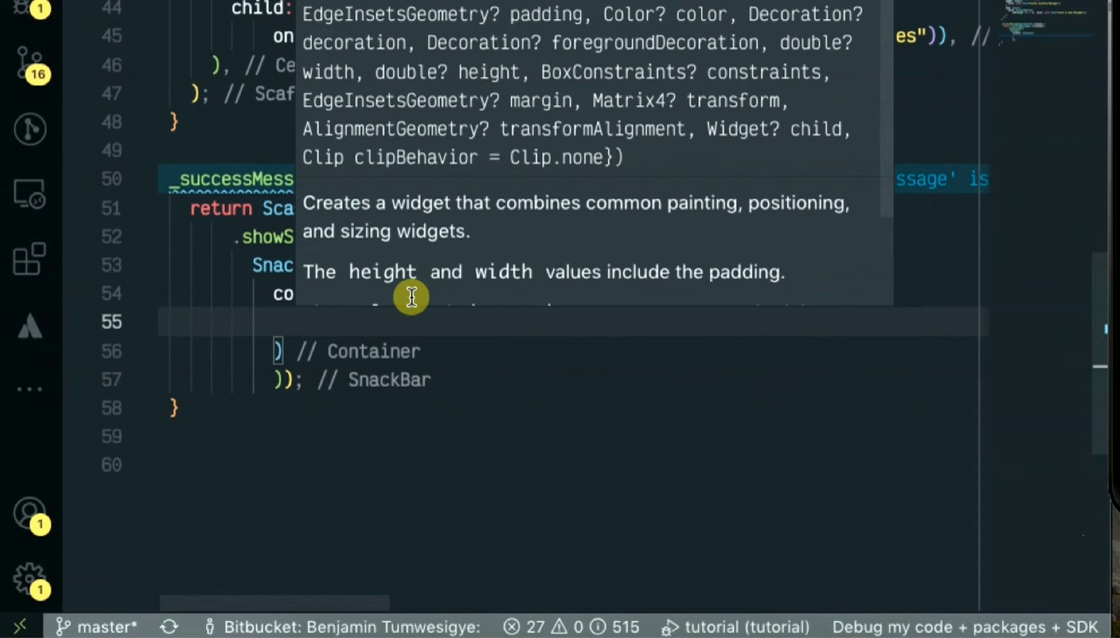
{"action": "type", "text": "padding: ,"}
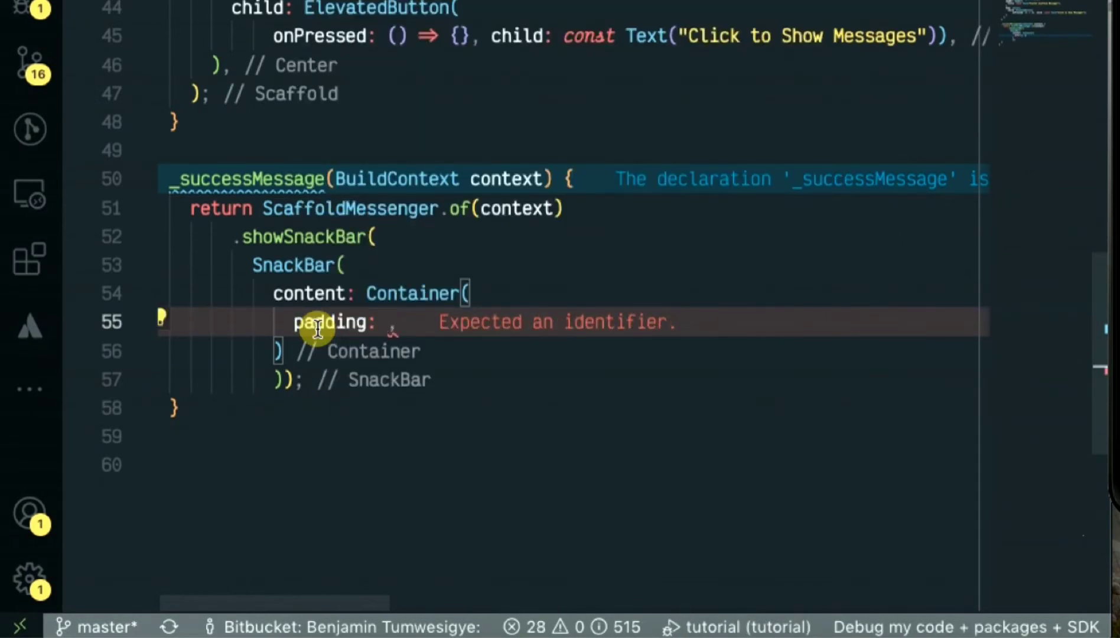
{"action": "type", "text": "const E"}
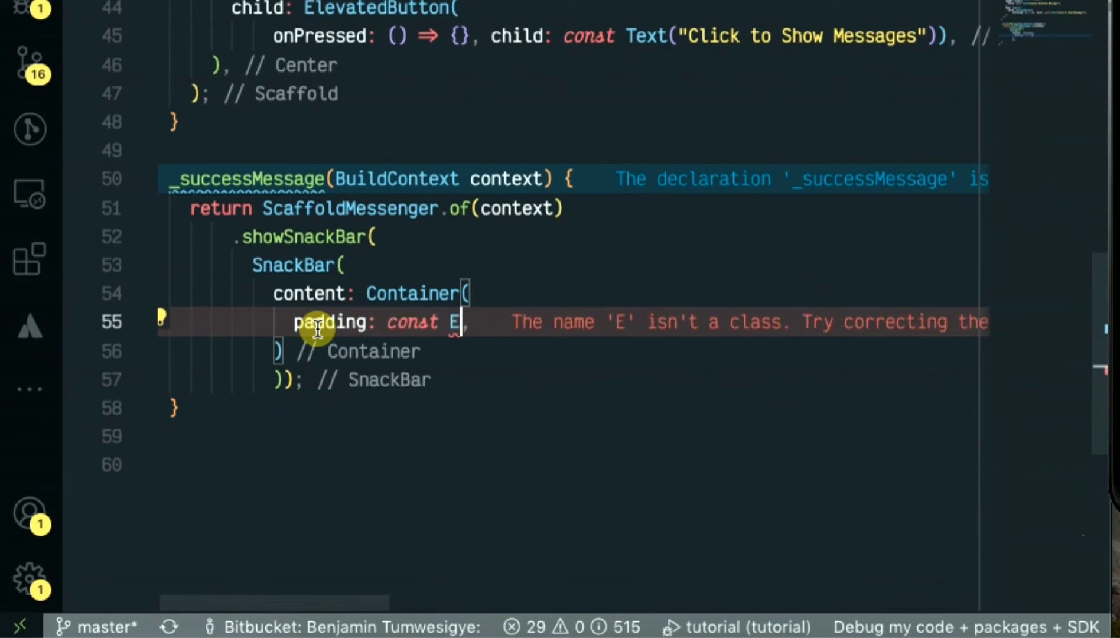
{"action": "type", "text": "dgeInsets.all(value"}
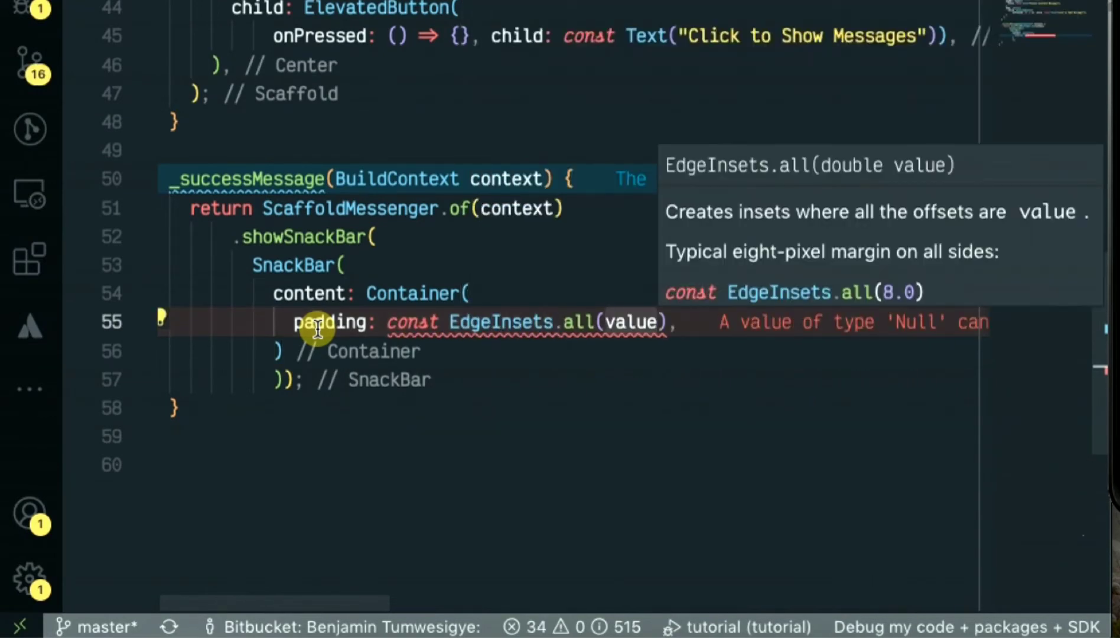
{"action": "type", "text": "8"}
{"action": "type", "text": "height: ,"}
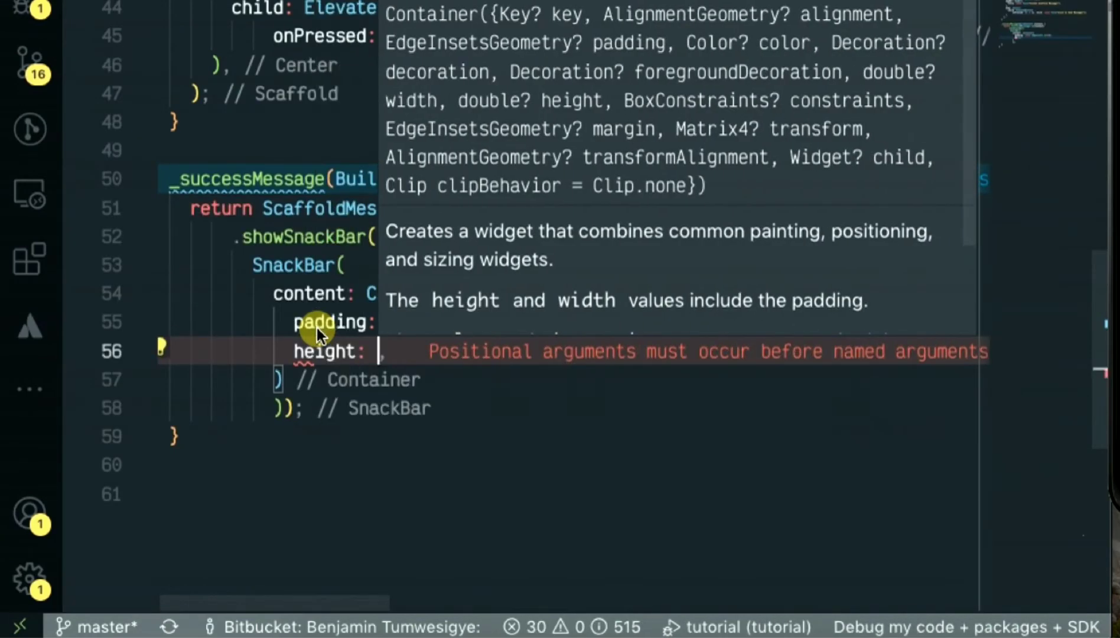
{"action": "type", "text": "8"}
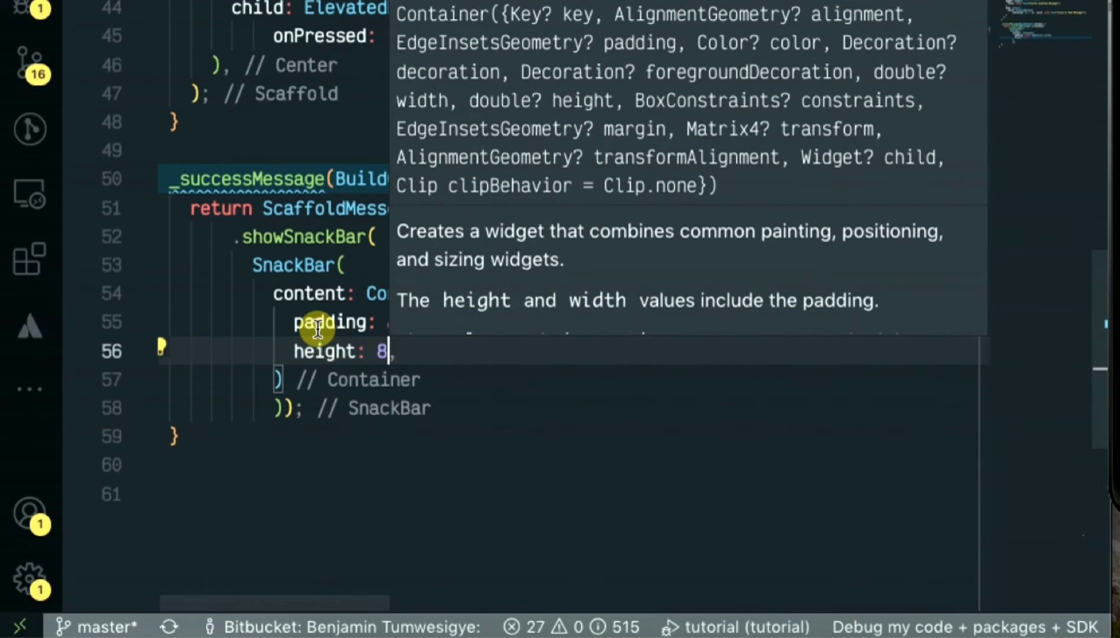
{"action": "key", "text": "Backspace"}
{"action": "type", "text": "0"}
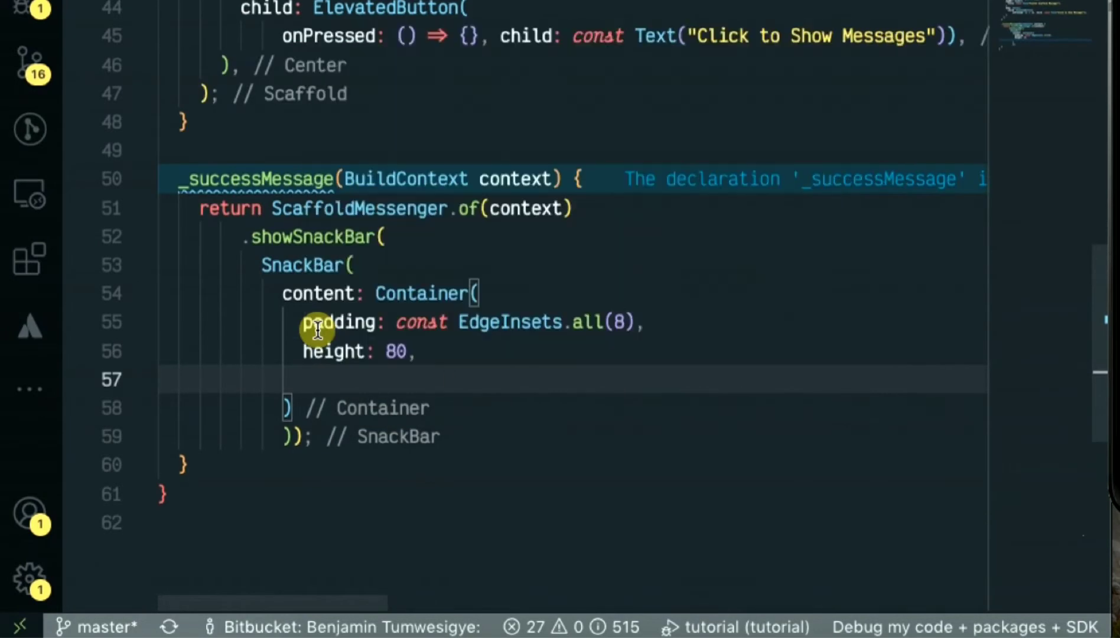
Step: Add a const BoxDecoration with color Colors.green to the Container
{"action": "type", "text": "decoration: ,"}
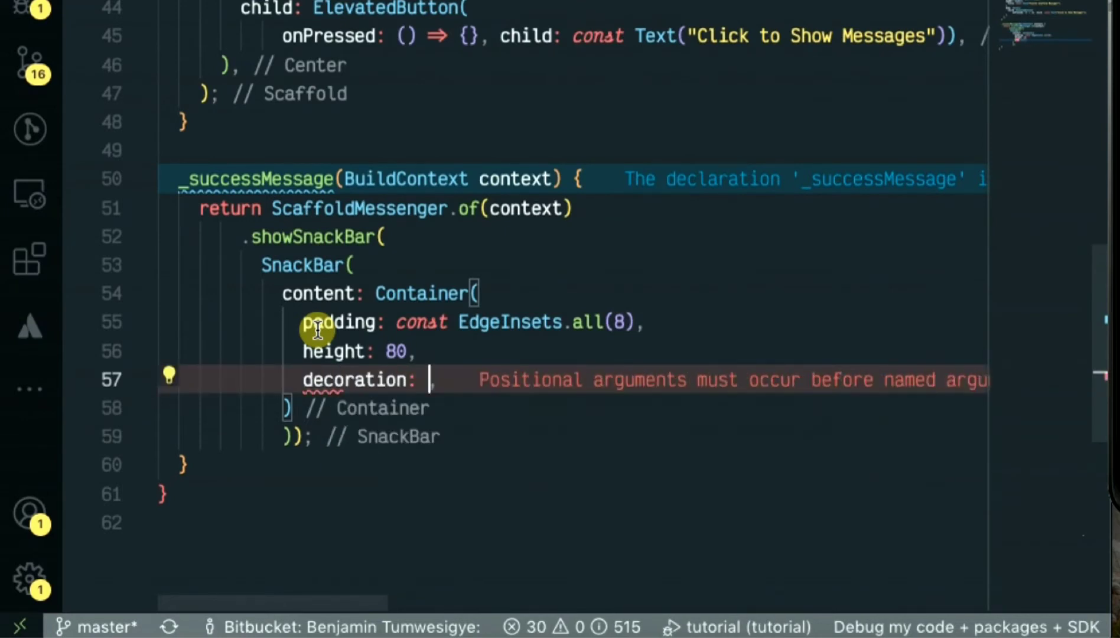
{"action": "type", "text": "const"}
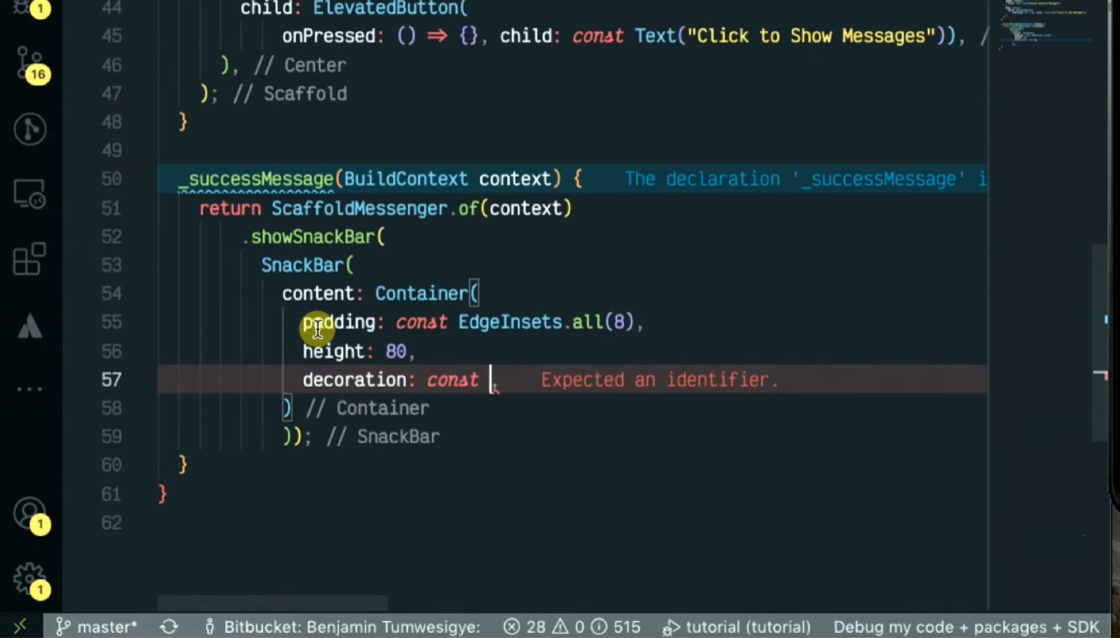
{"action": "type", "text": "BoxDecoration("}
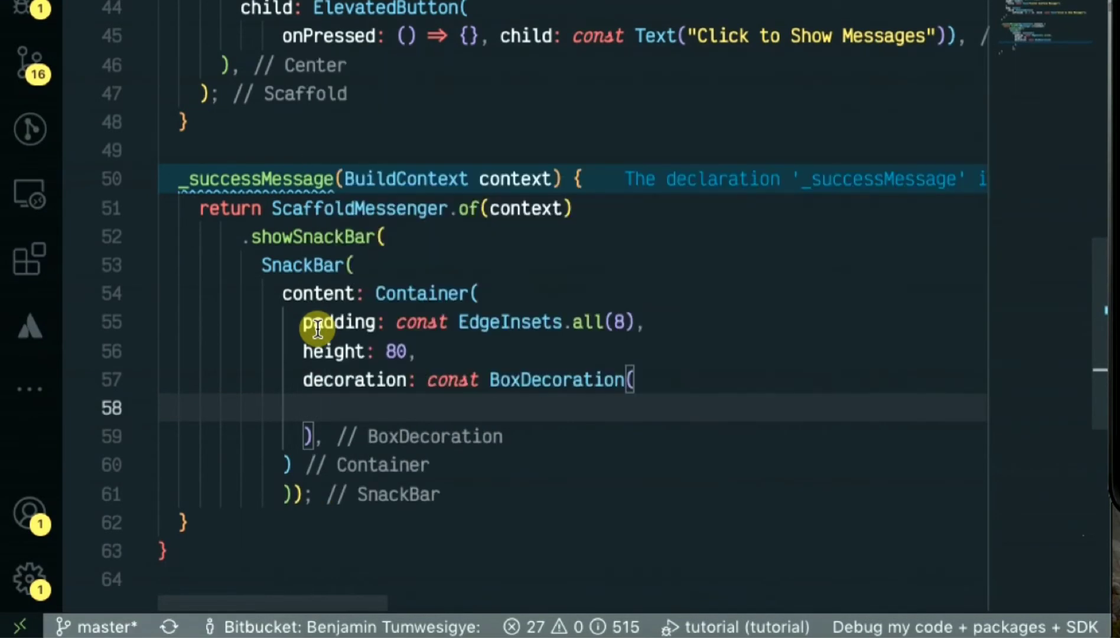
{"action": "type", "text": "color:"}
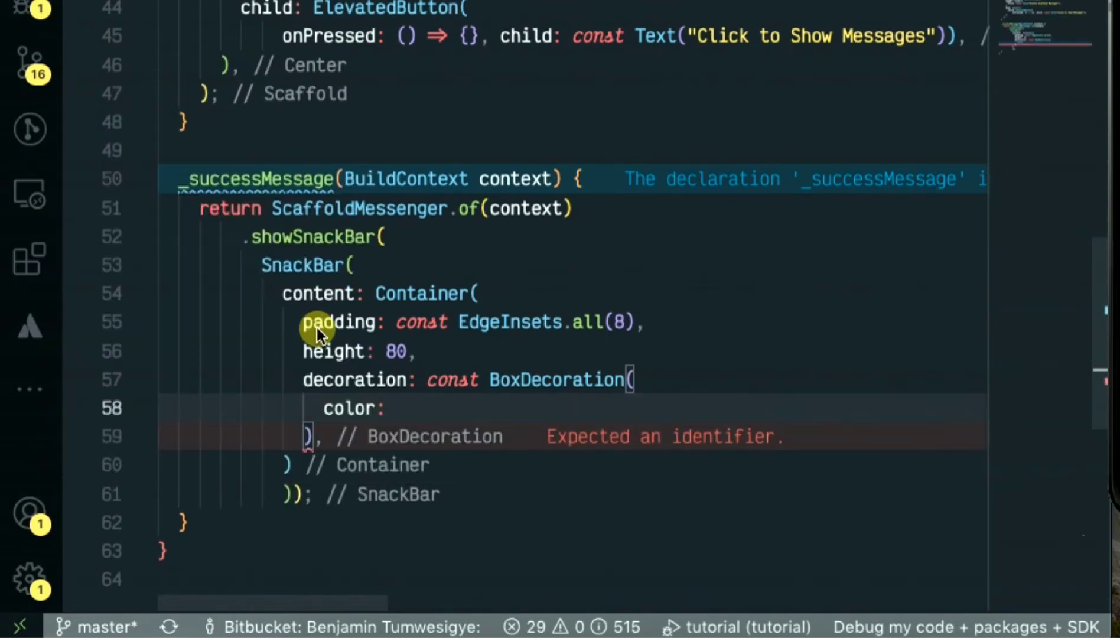
{"action": "type", "text": "Colors"}
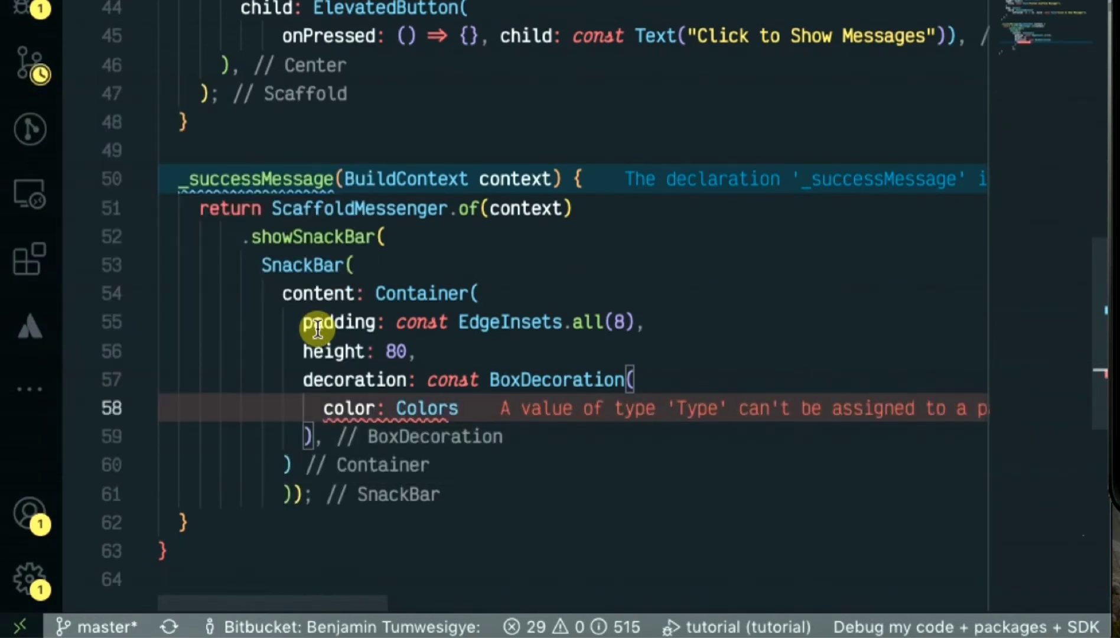
{"action": "type", "text": ".green"}
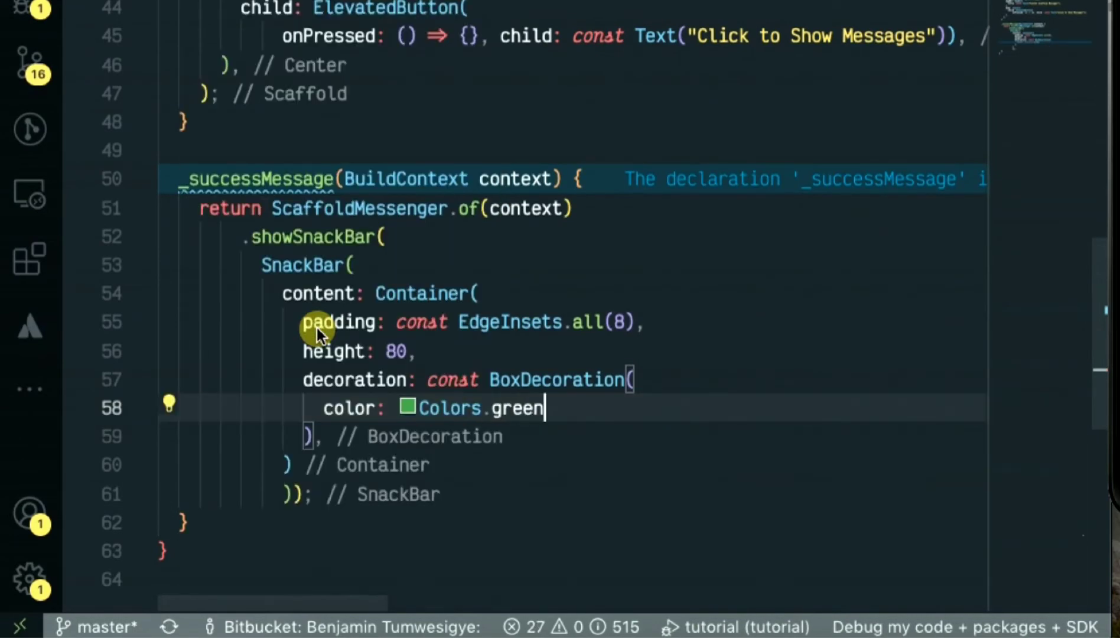
{"action": "key", "text": "enter"}
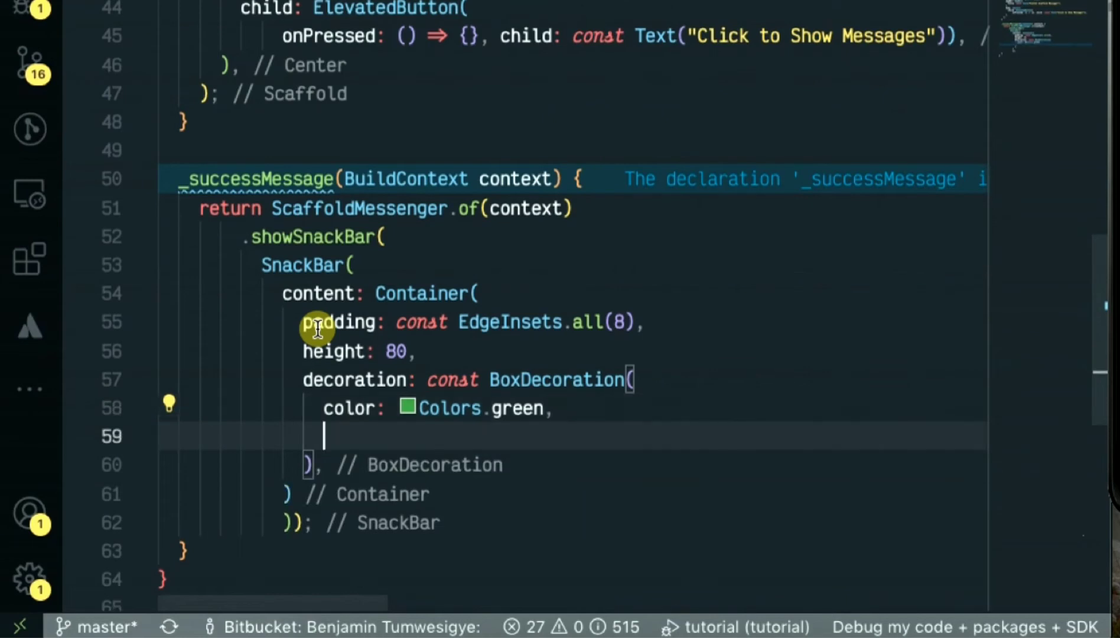
Step: Add a borderRadius BorderRadius value to the decoration and begin the child property
{"action": "type", "text": "b"}
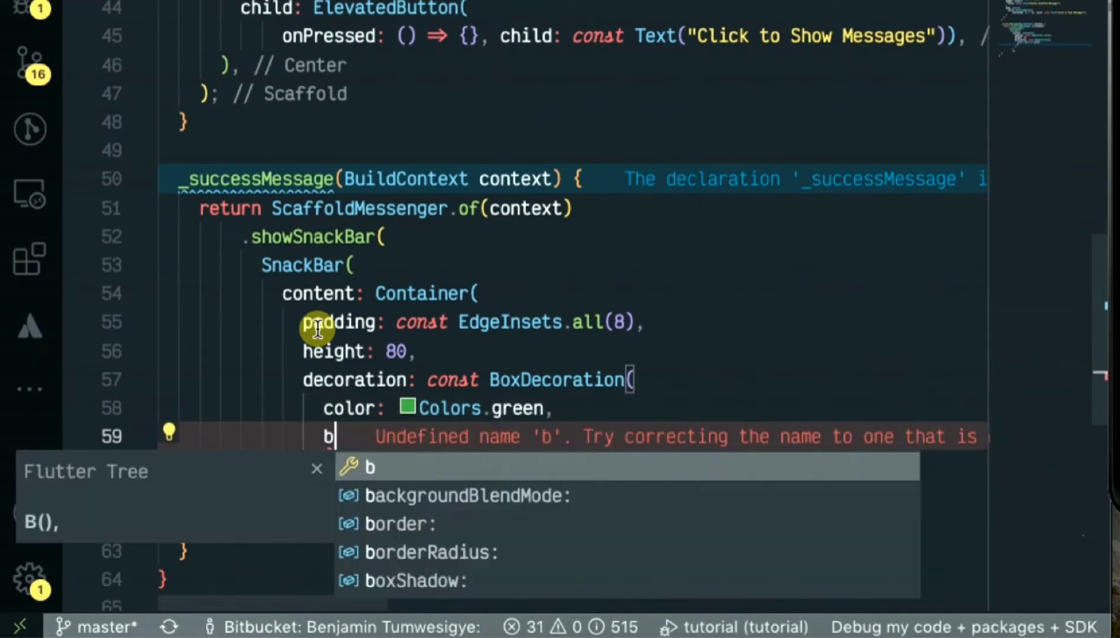
{"action": "type", "text": "orde"}
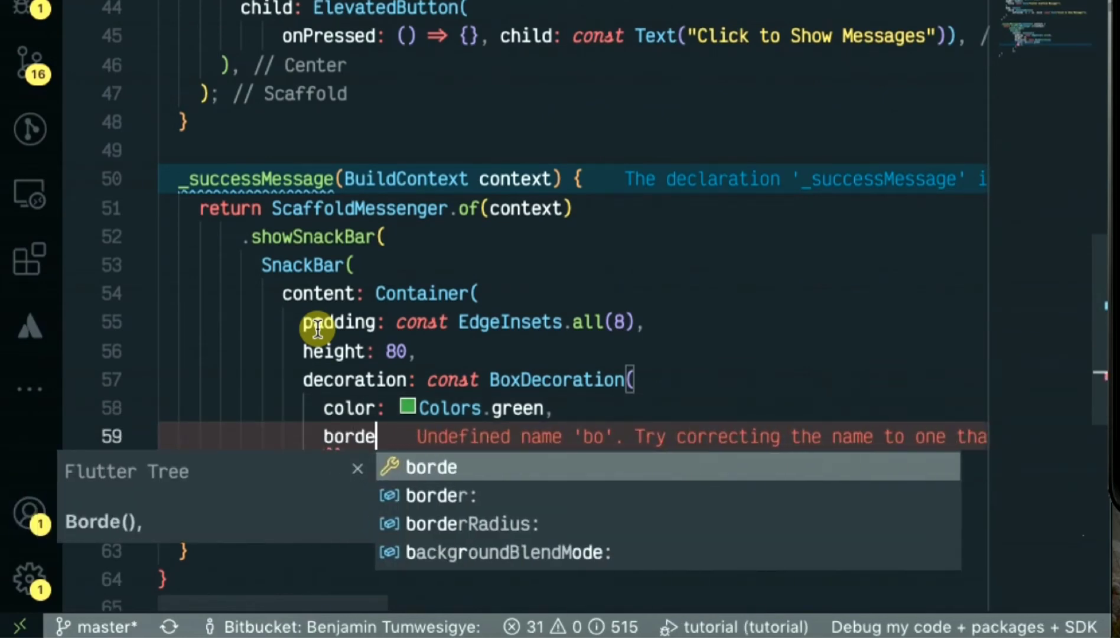
{"action": "left_click", "coordinate": [470, 495]}
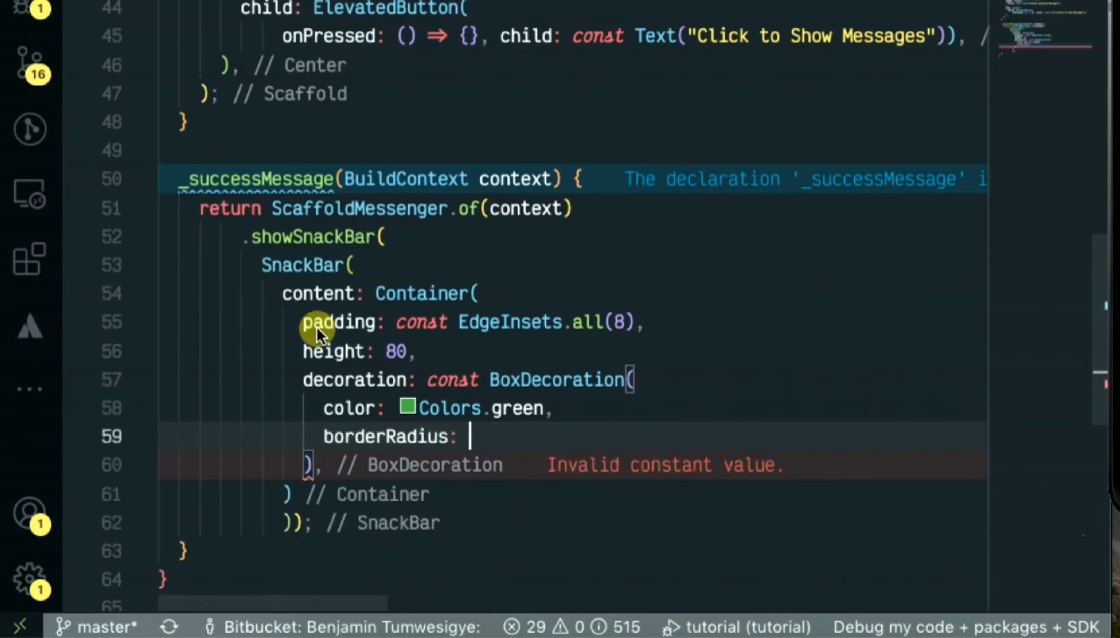
{"action": "type", "text": "Border"}
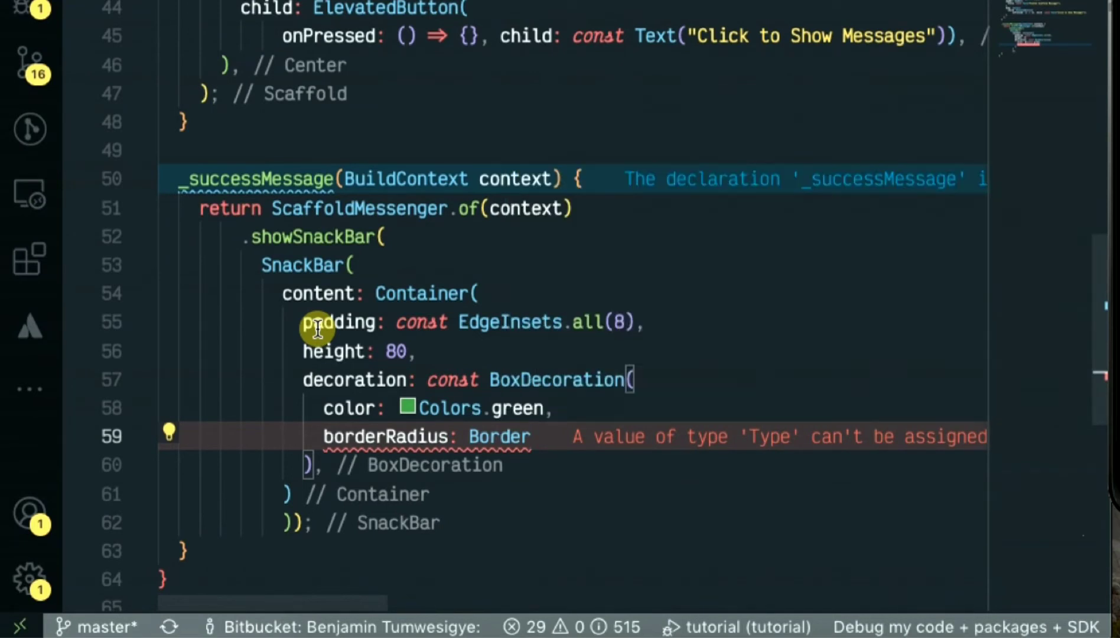
{"action": "left_click", "coordinate": [500, 436]}
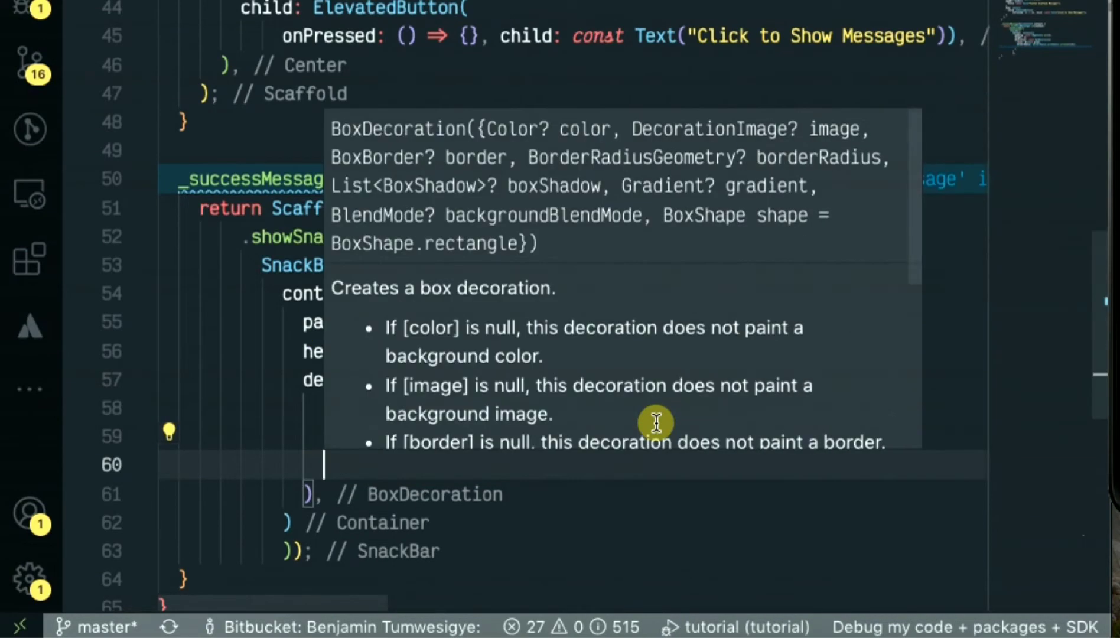
{"action": "type", "text": "ch"}
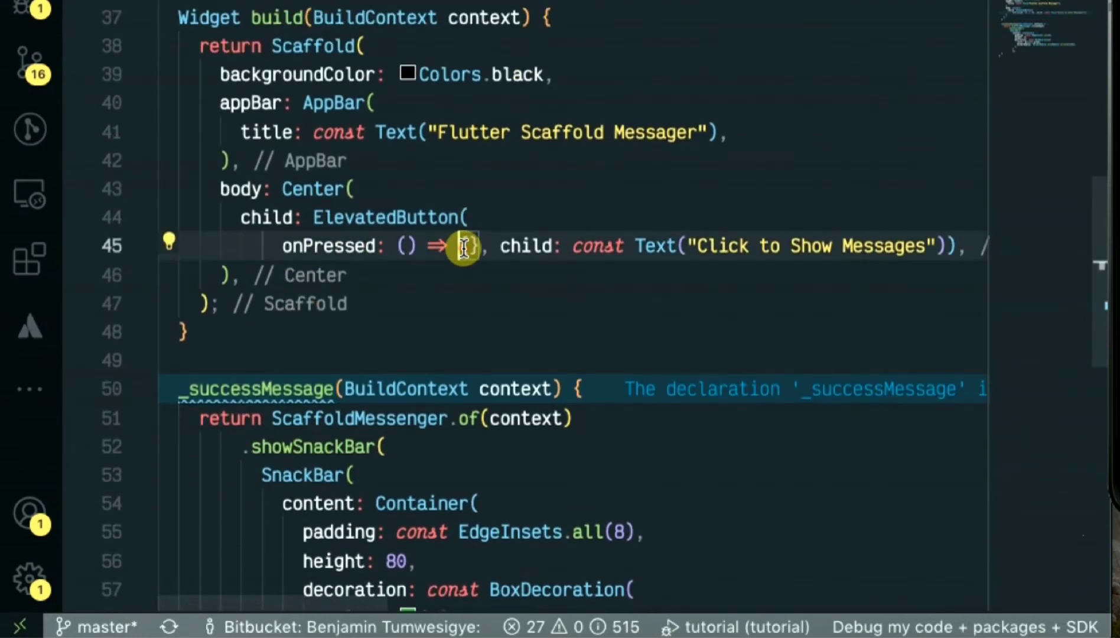
Step: Call _successMessage(context) inside the ElevatedButton's onPressed handler
{"action": "key", "text": "enter"}
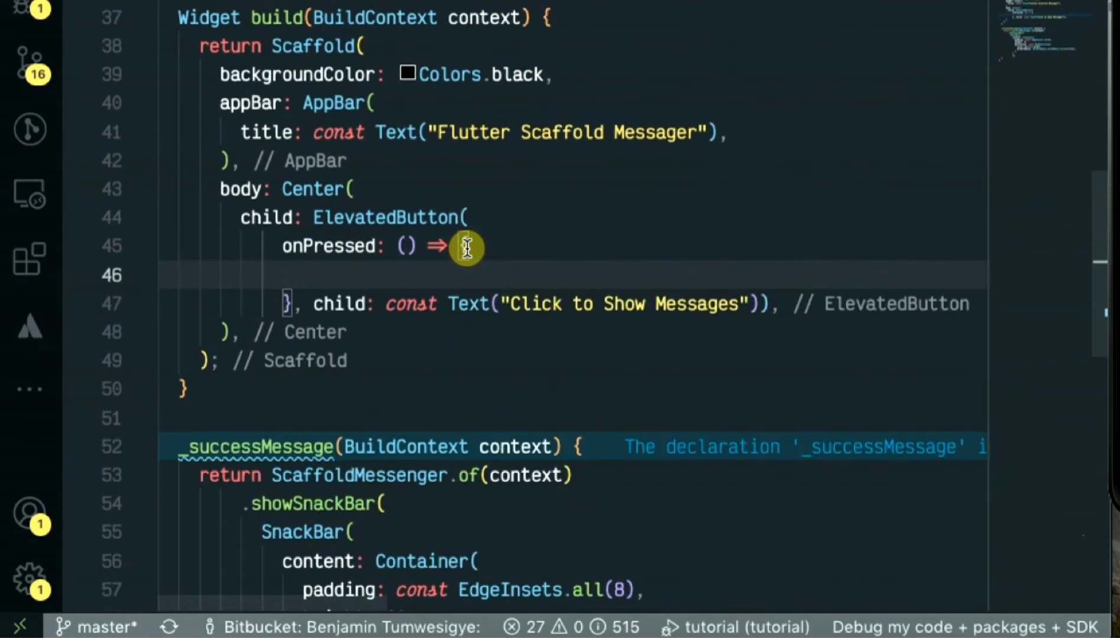
{"action": "type", "text": "_successMessage"}
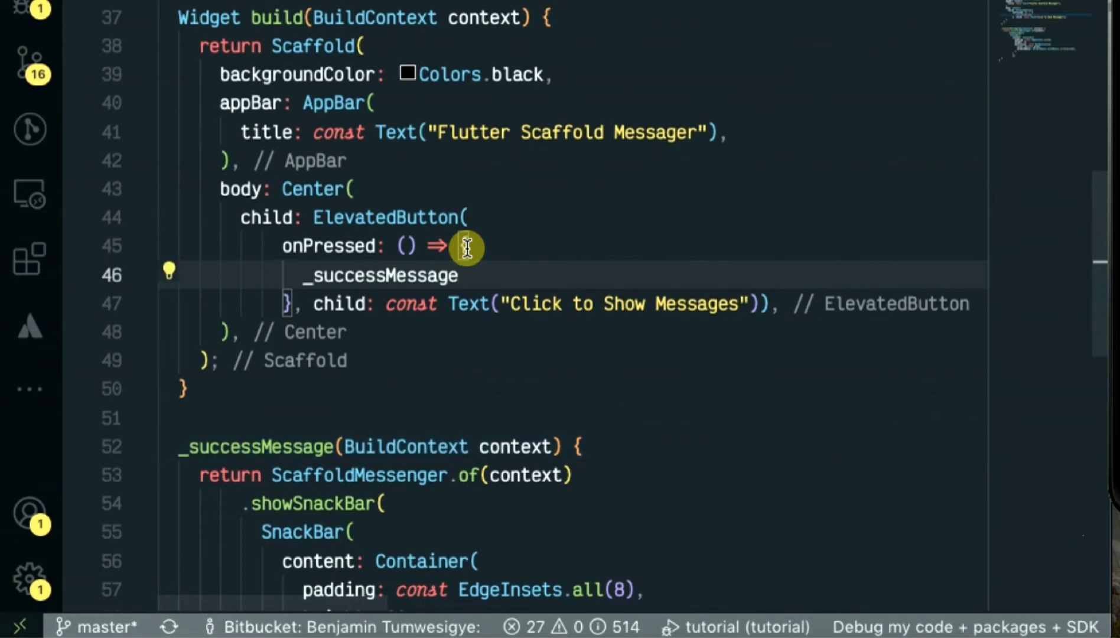
{"action": "type", "text": "(con"}
{"action": "type", "text": "behavior: ,"}
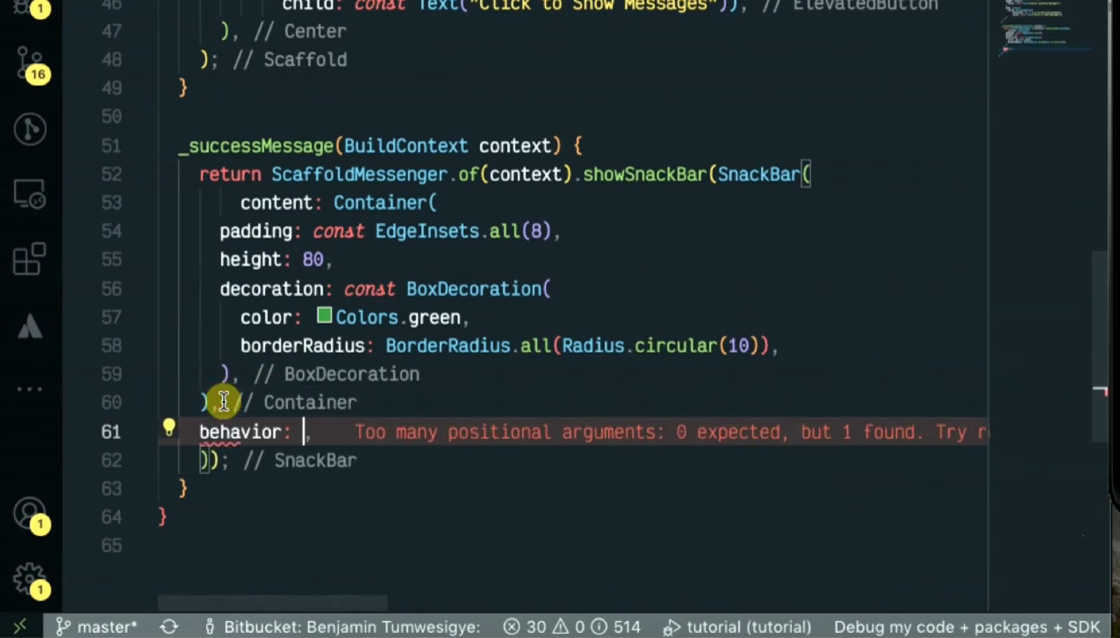
Step: Set the SnackBar behavior floating, backgroundColor Colors.transparent and elevation 3
{"action": "type", "text": "Sb"}
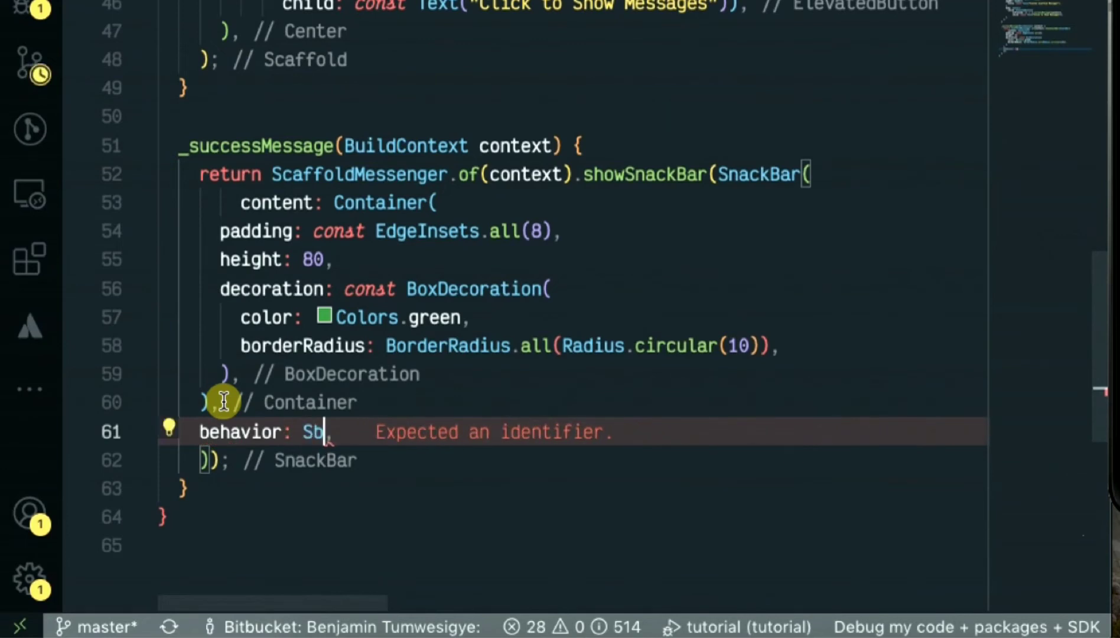
{"action": "type", "text": "ac"}
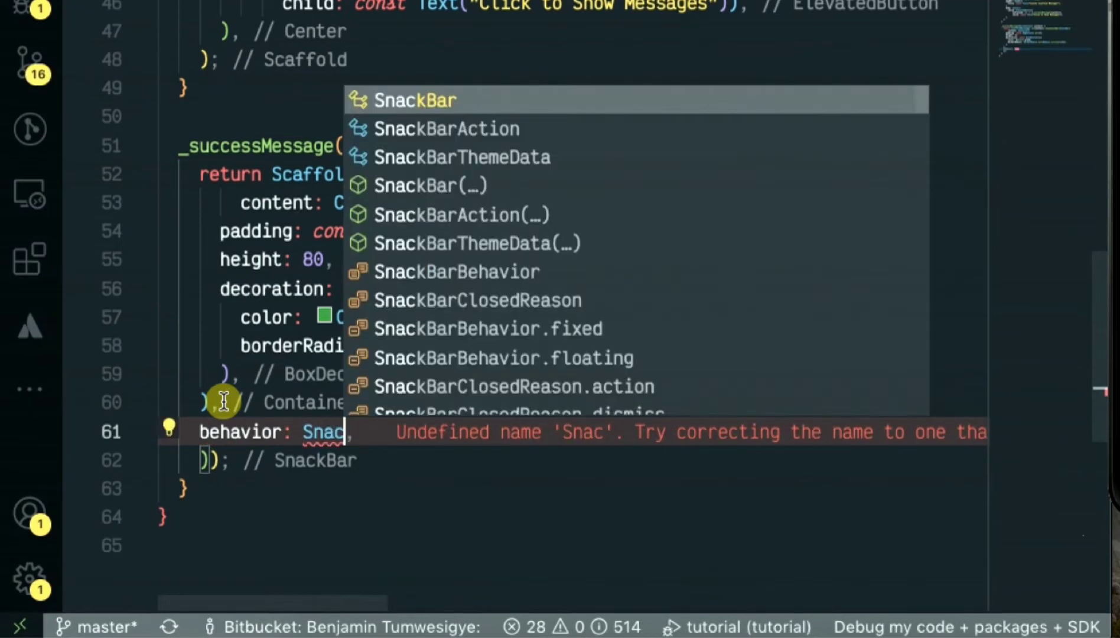
{"action": "type", "text": "kBarBehavior"}
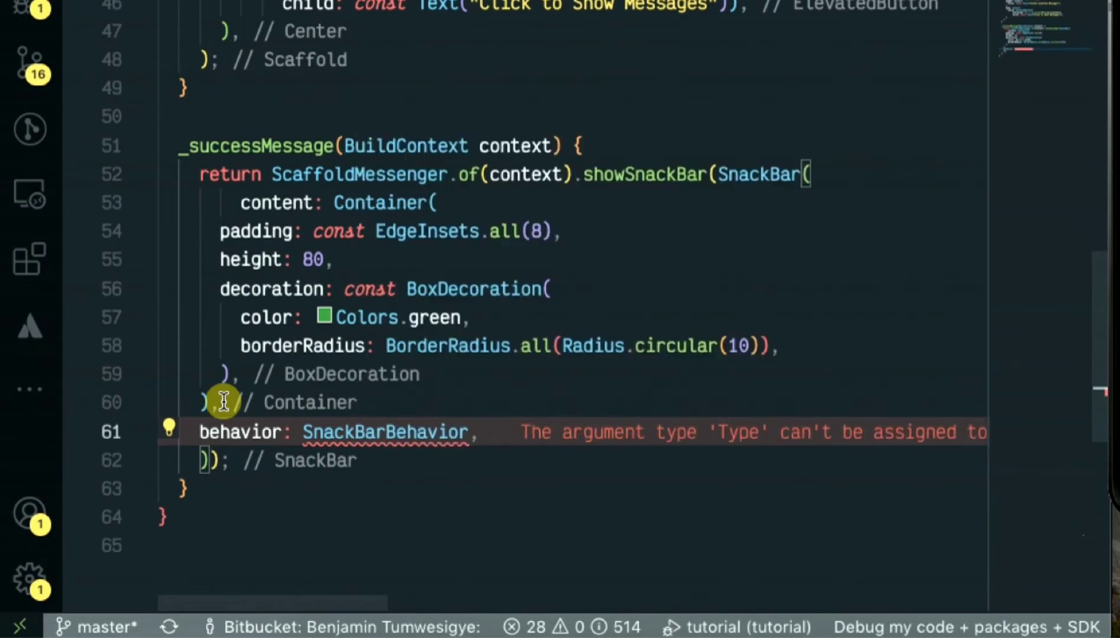
{"action": "type", "text": ".floating"}
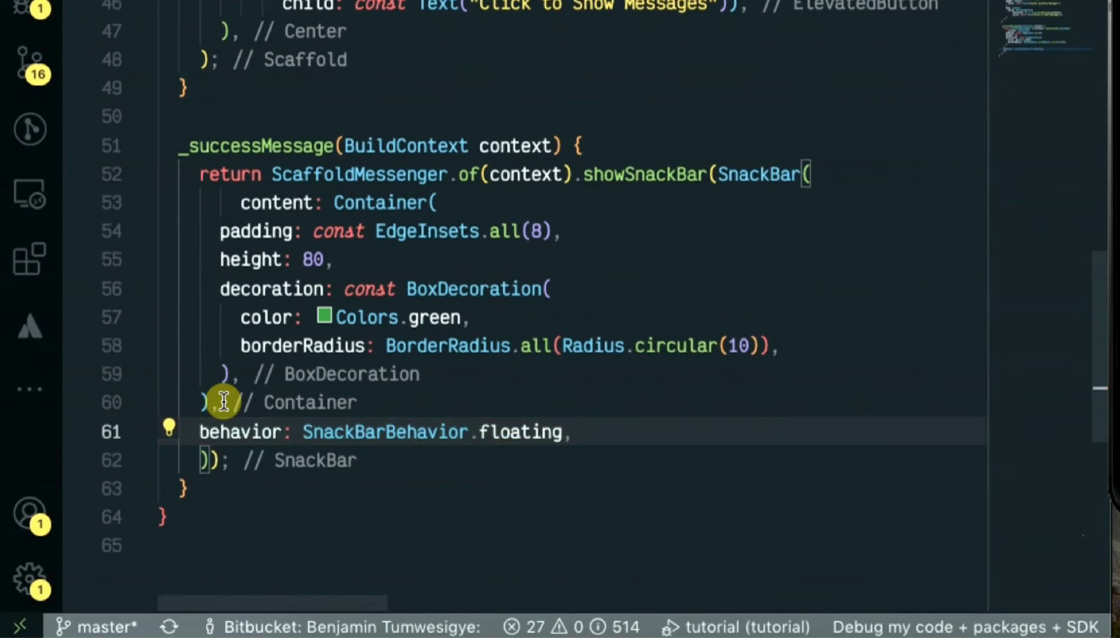
{"action": "type", "text": "backgroundColor: ,"}
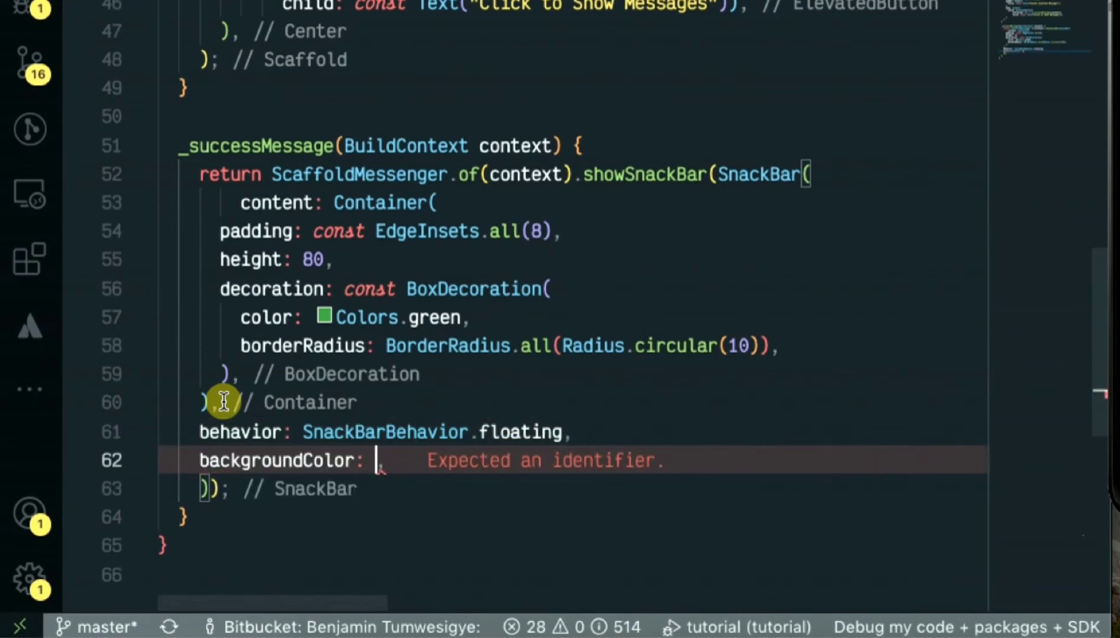
{"action": "type", "text": "Colors"}
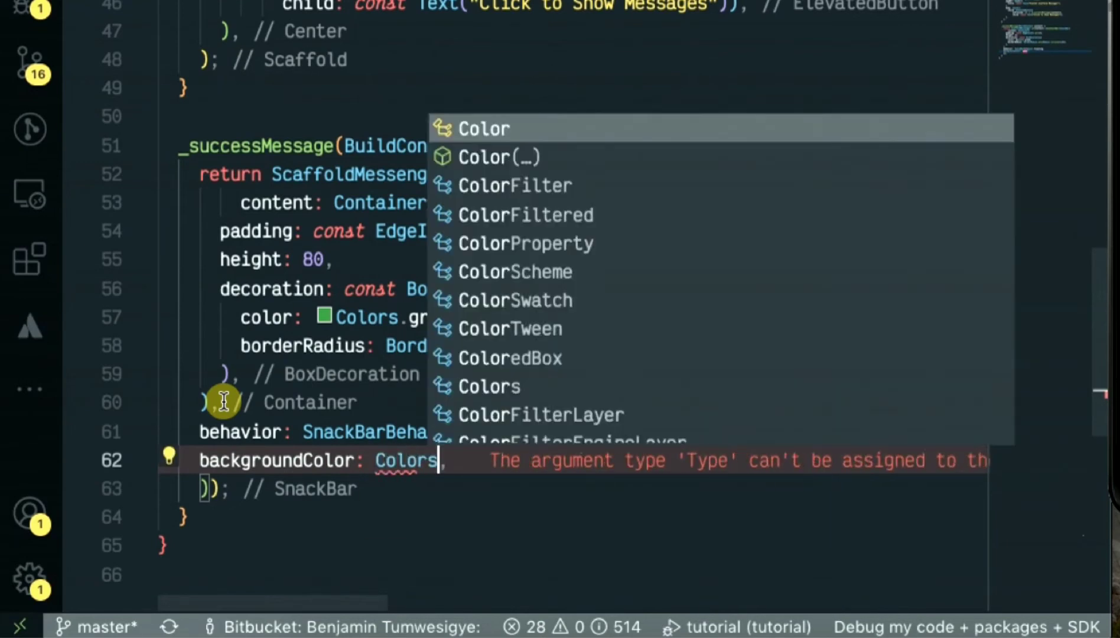
{"action": "type", "text": "transparent"}
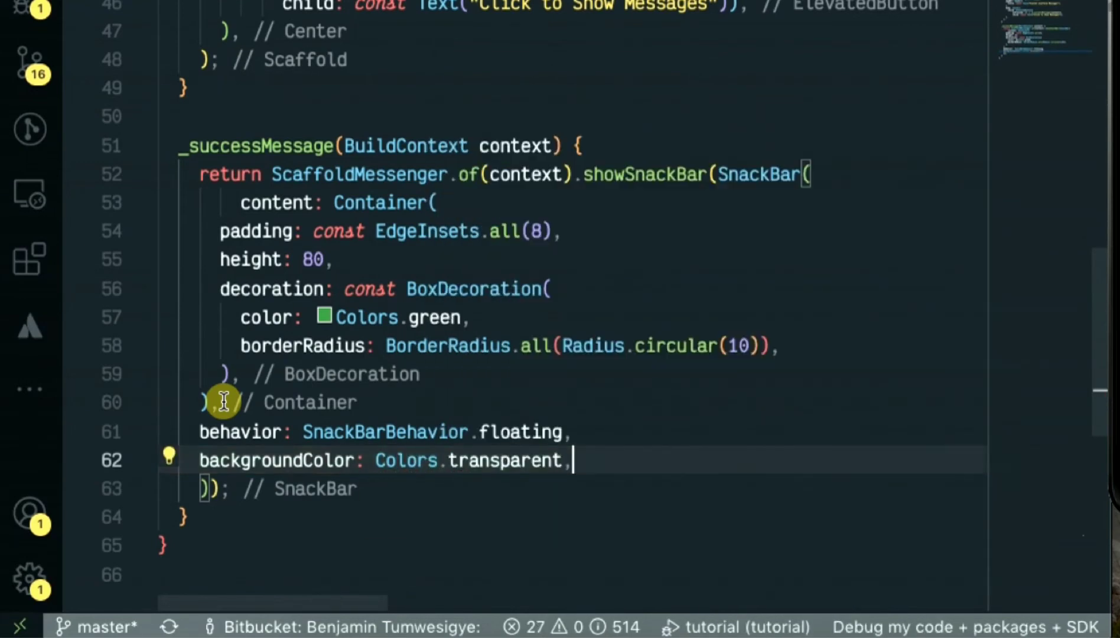
{"action": "type", "text": "e"}
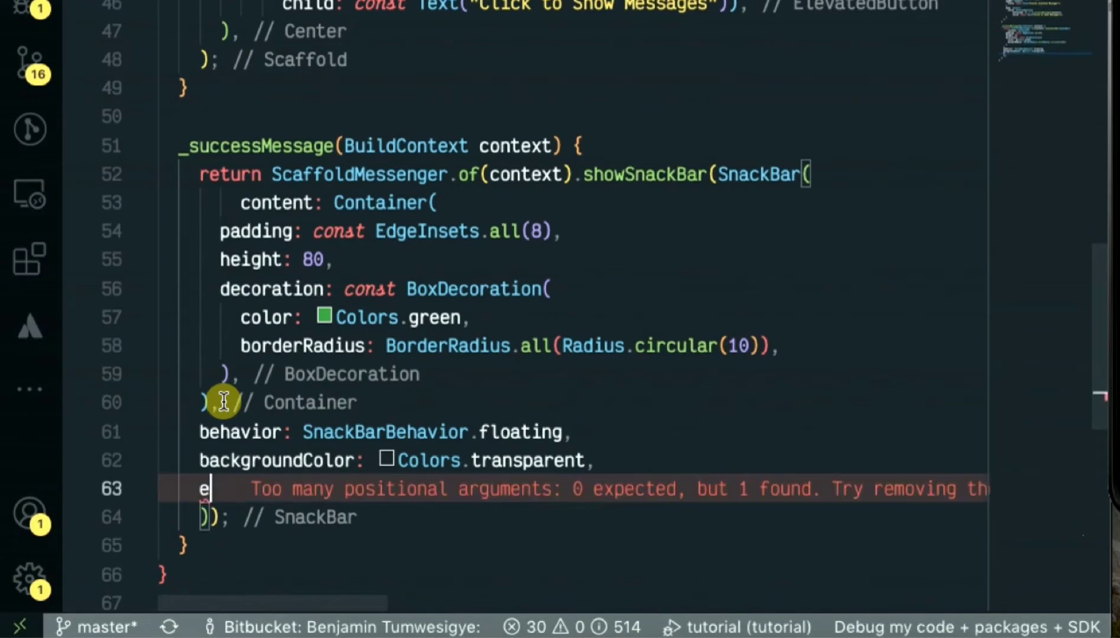
{"action": "type", "text": "levation: 3,"}
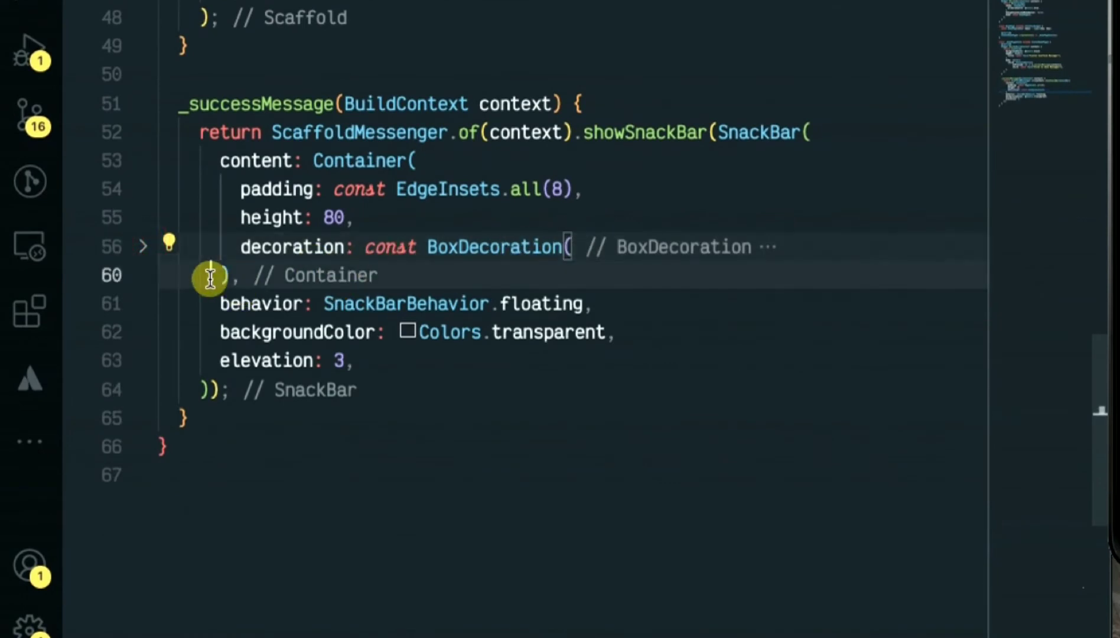
Step: Give the Container a Row child whose children list starts with an Icon
{"action": "type", "text": "child: ,"}
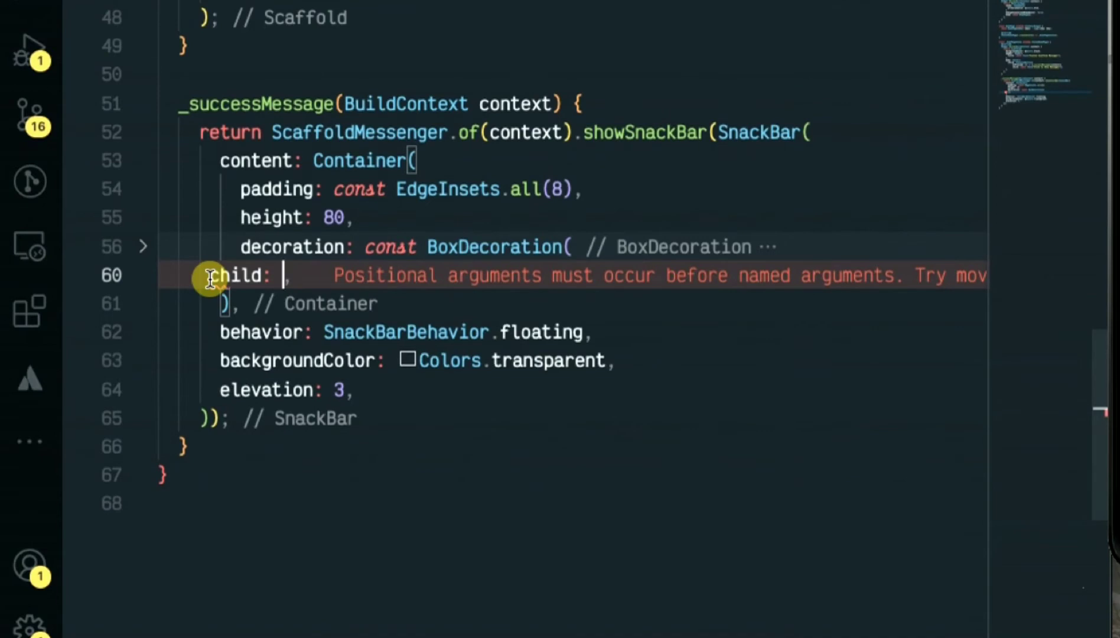
{"action": "type", "text": "Row"}
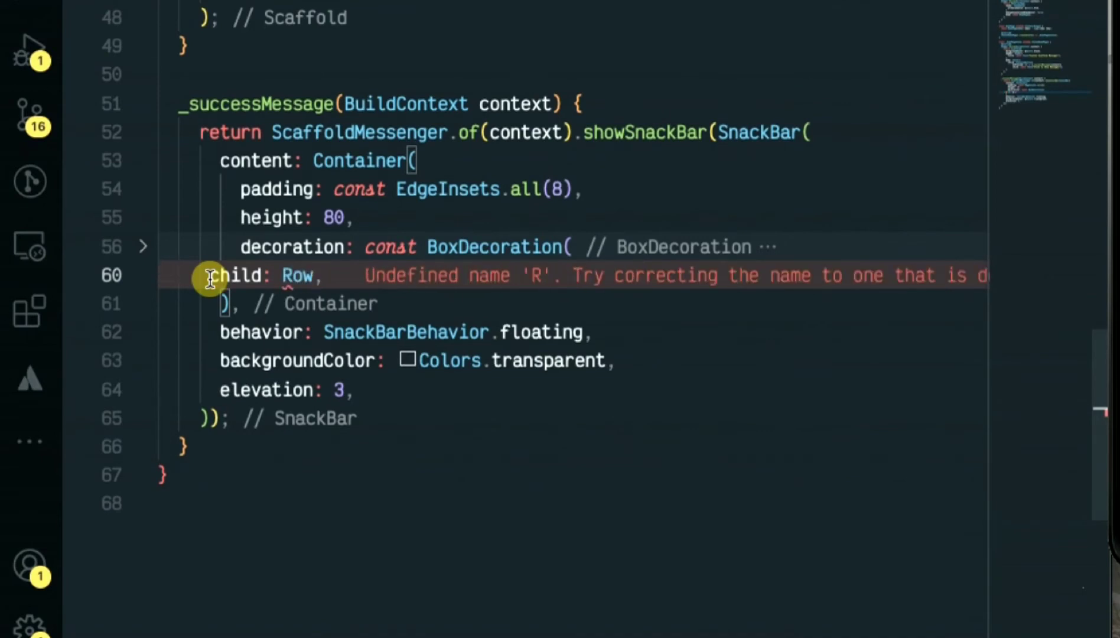
{"action": "type", "text": "()"}
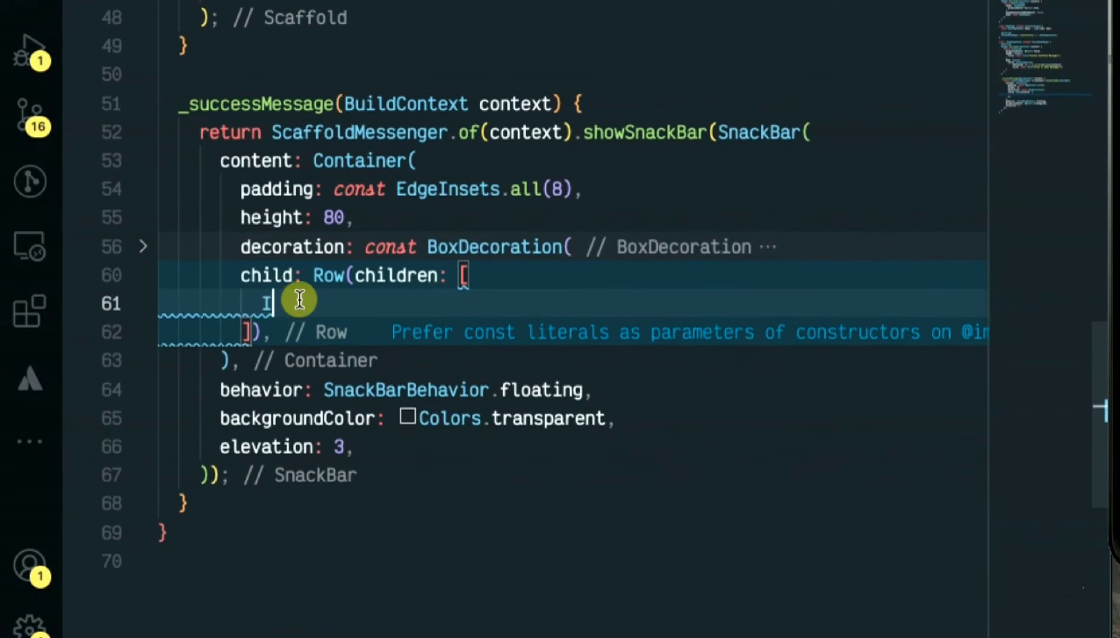
{"action": "type", "text": "con"}
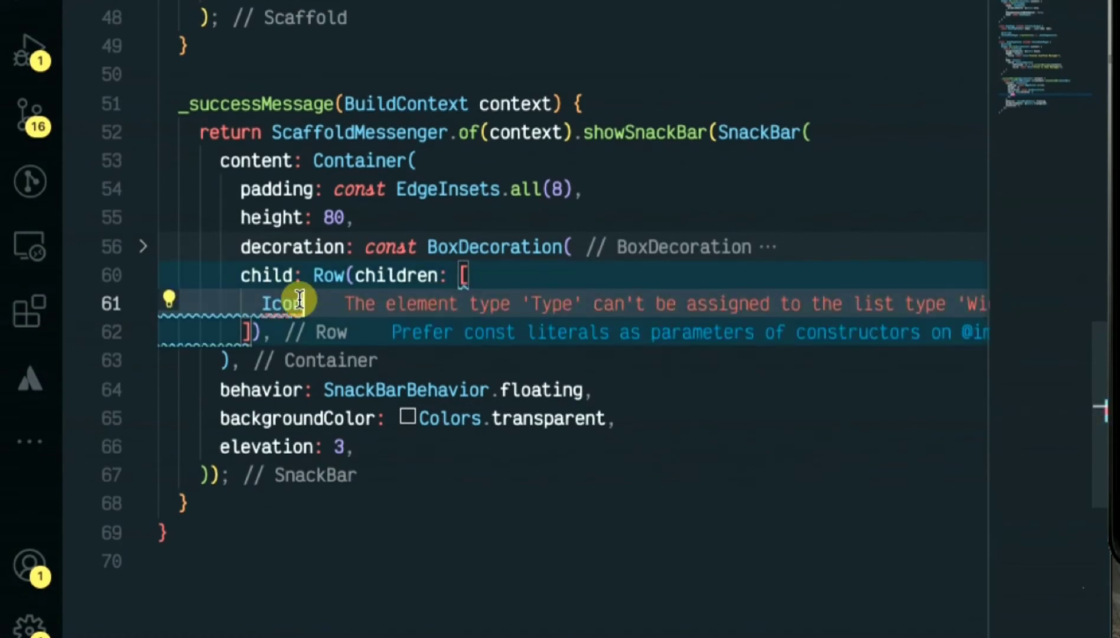
{"action": "type", "text": "Ico"}
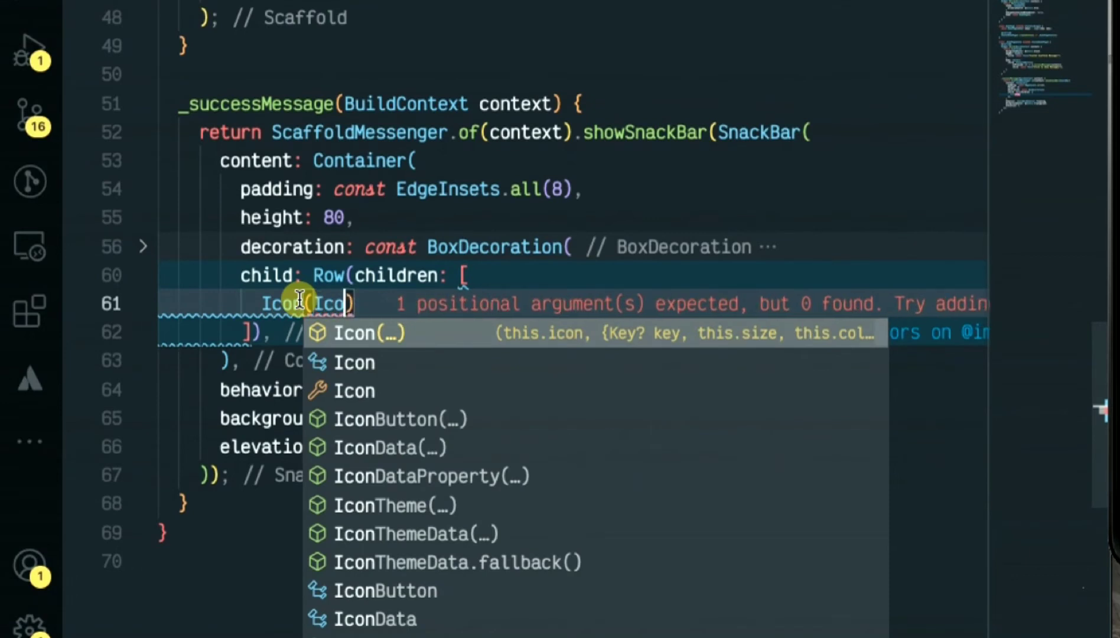
{"action": "type", "text": "Icons."}
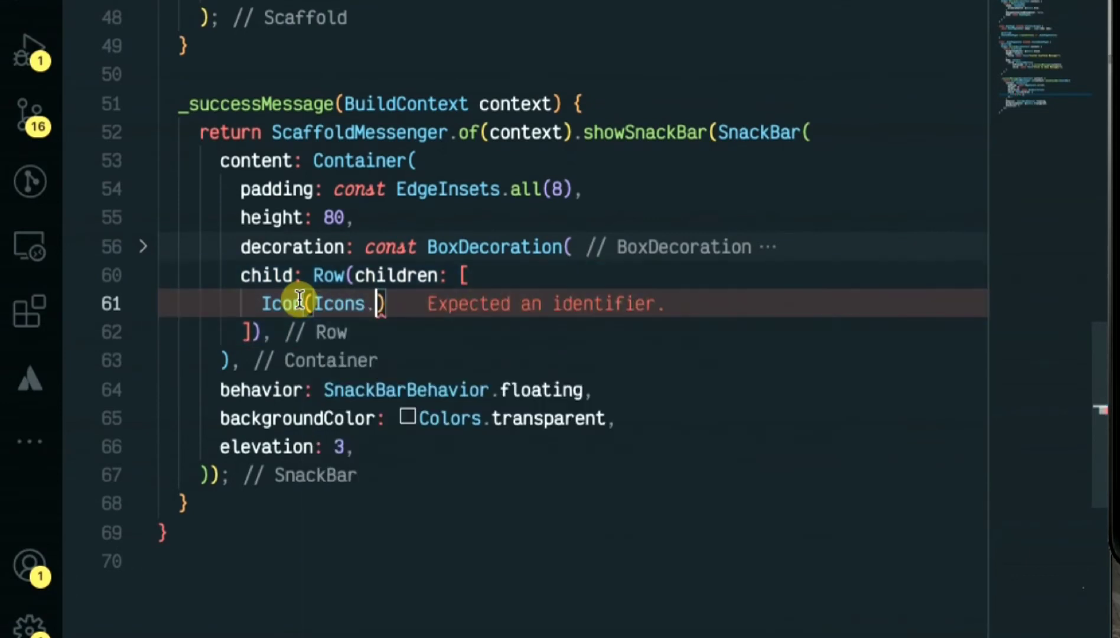
{"action": "mouse_move", "coordinate": [283, 303]}
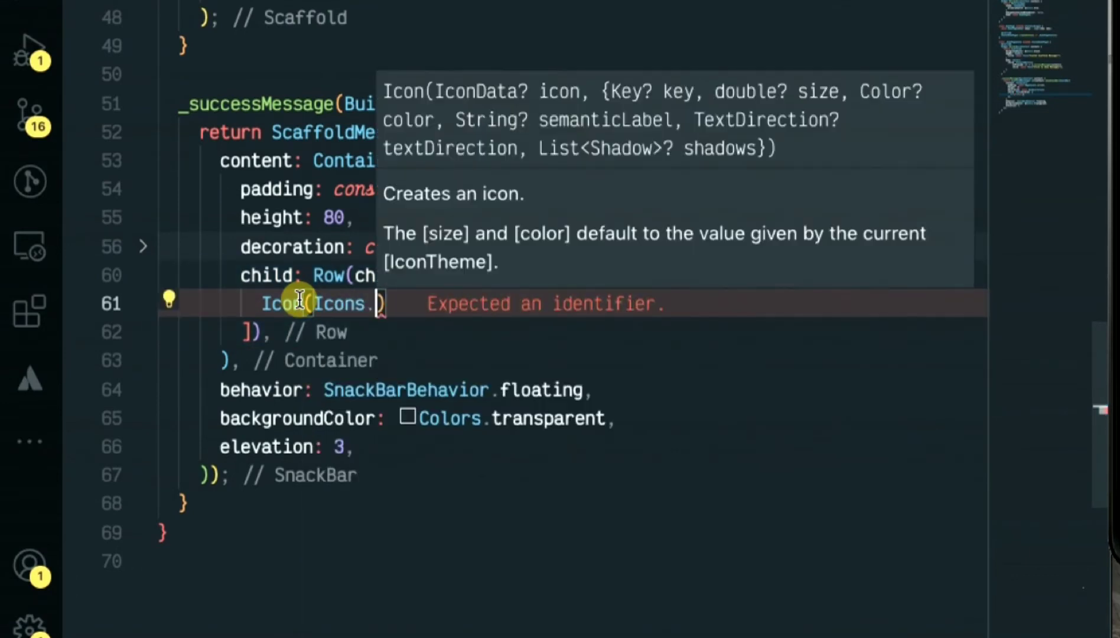
Step: Make the Icon Icons.check_circle, white, size 40
{"action": "type", "text": "chec"}
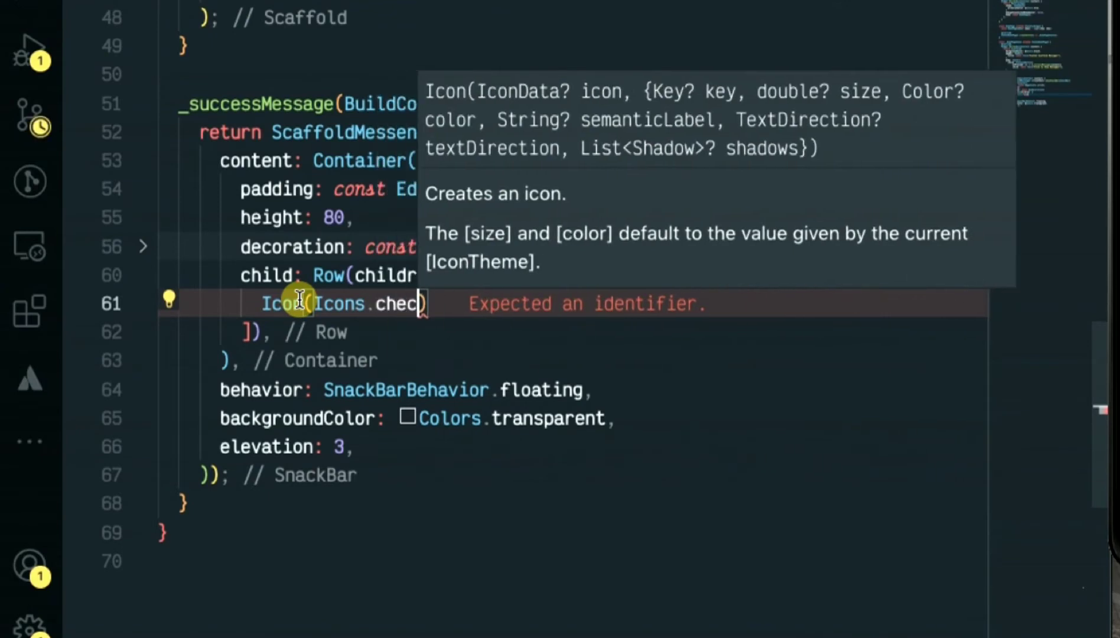
{"action": "type", "text": "_c"}
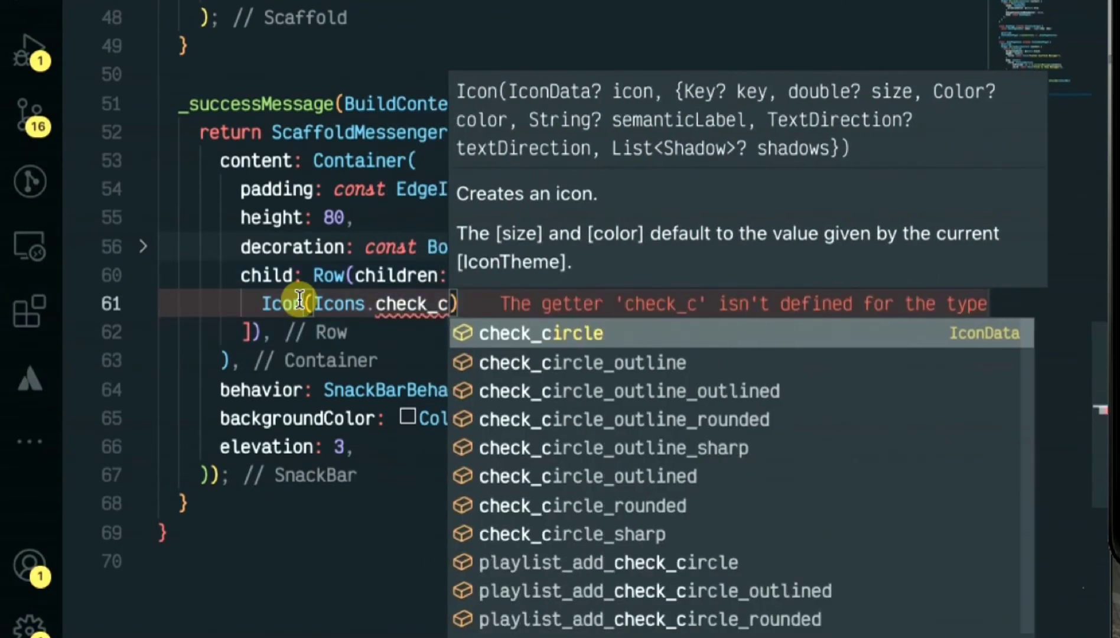
{"action": "left_click", "coordinate": [541, 334]}
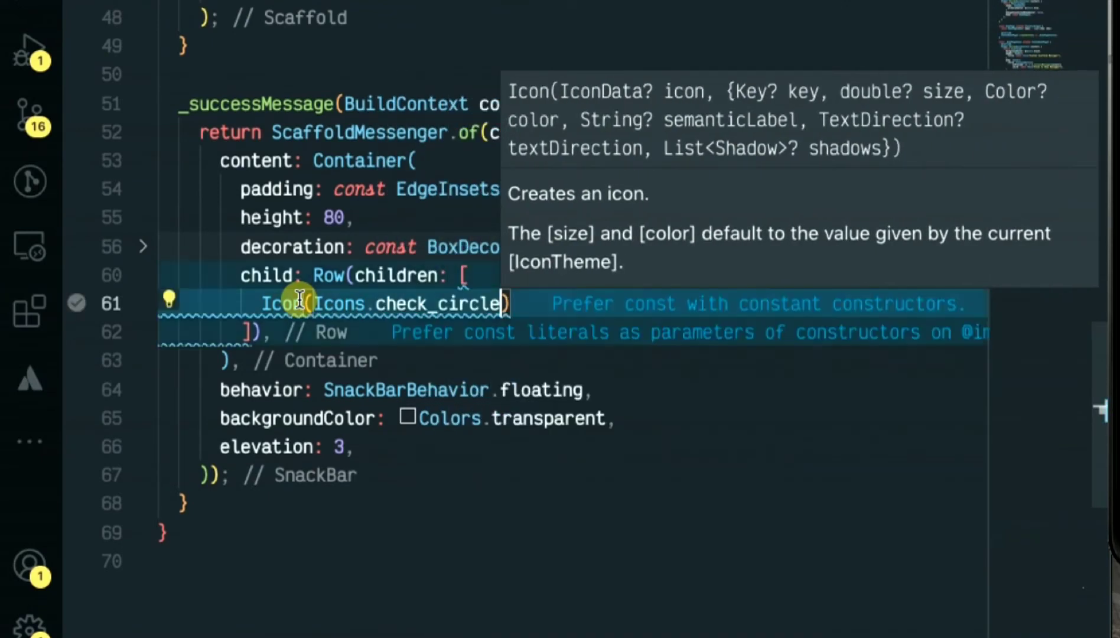
{"action": "type", "text": ",color"}
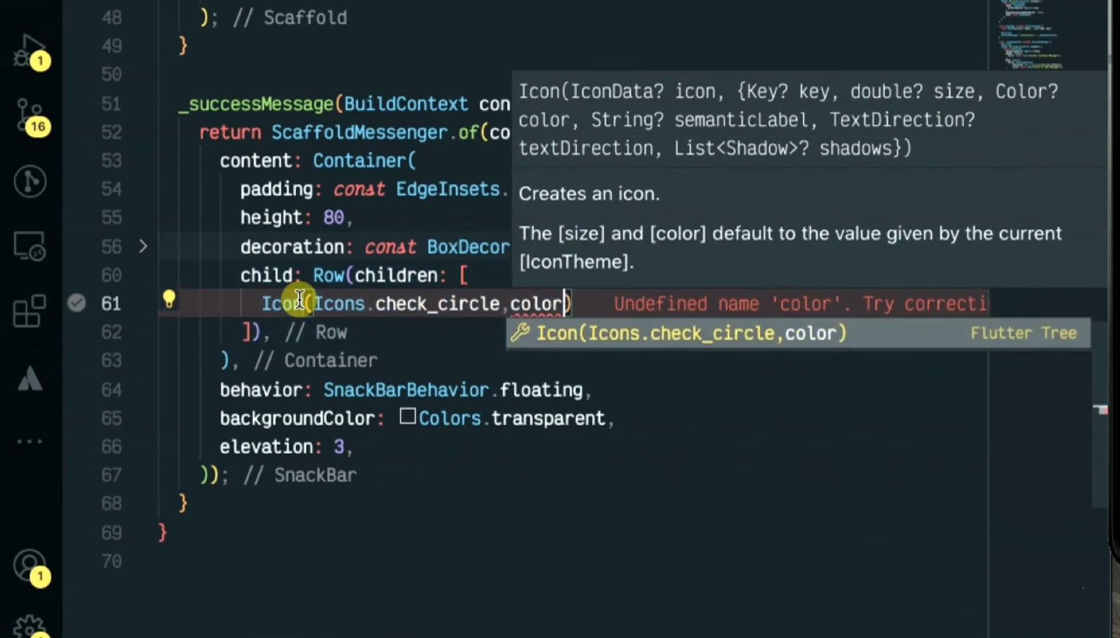
{"action": "type", "text": ":Colors."}
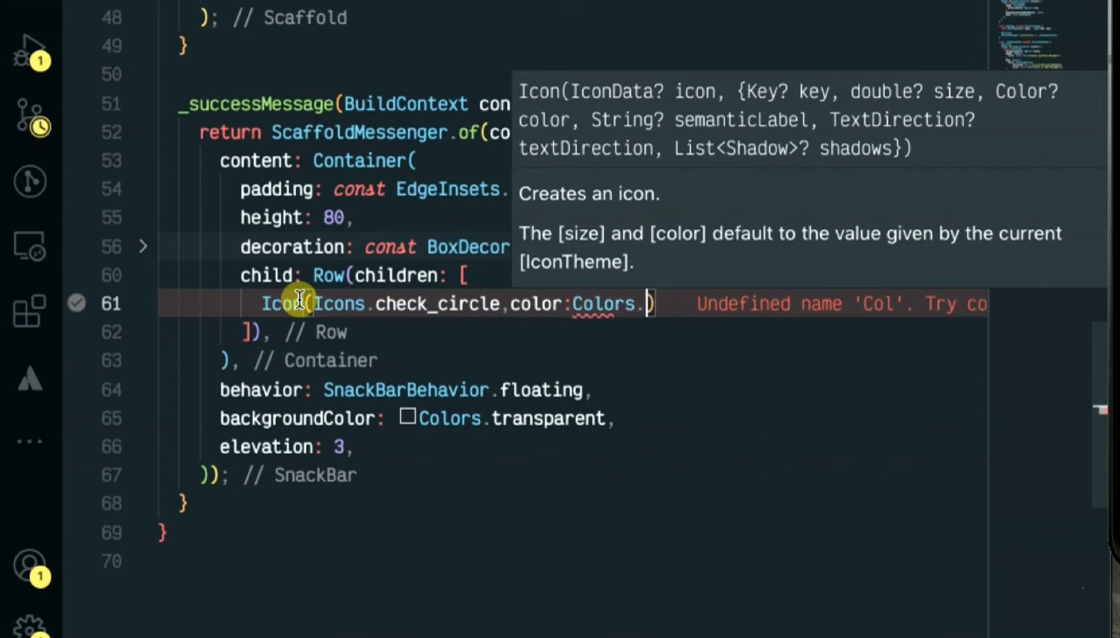
{"action": "type", "text": "white,size:"}
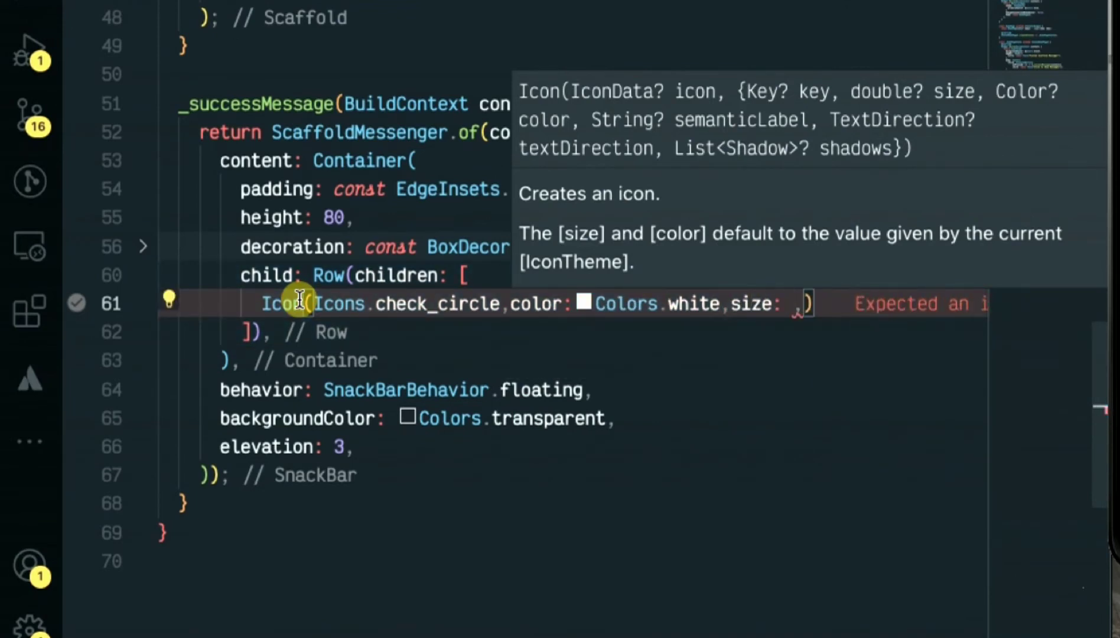
{"action": "type", "text": "40"}
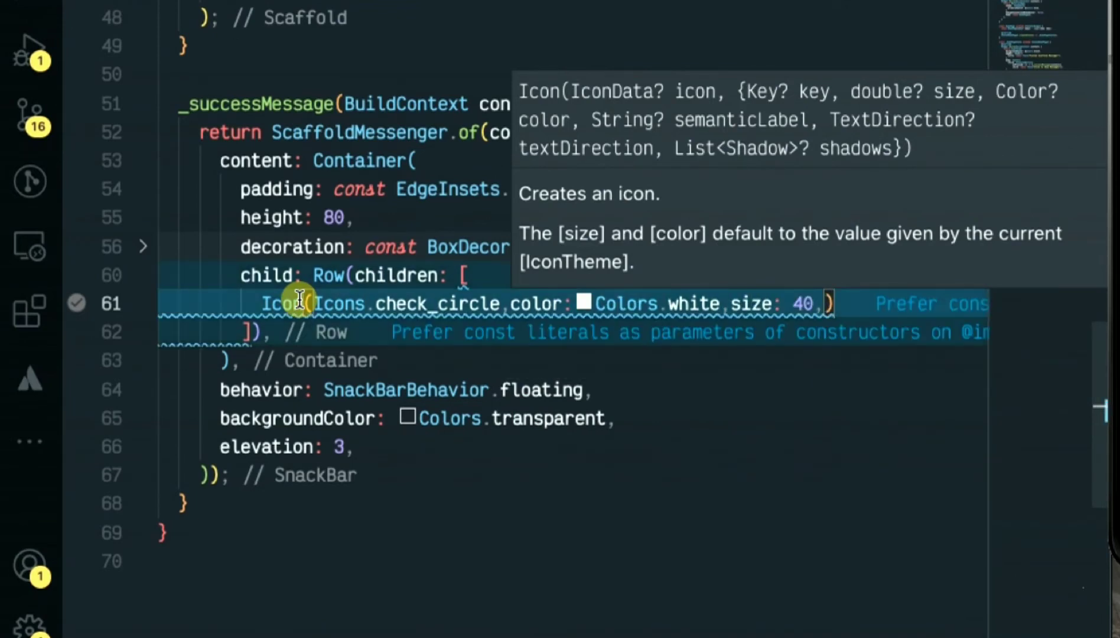
{"action": "mouse_move", "coordinate": [357, 302]}
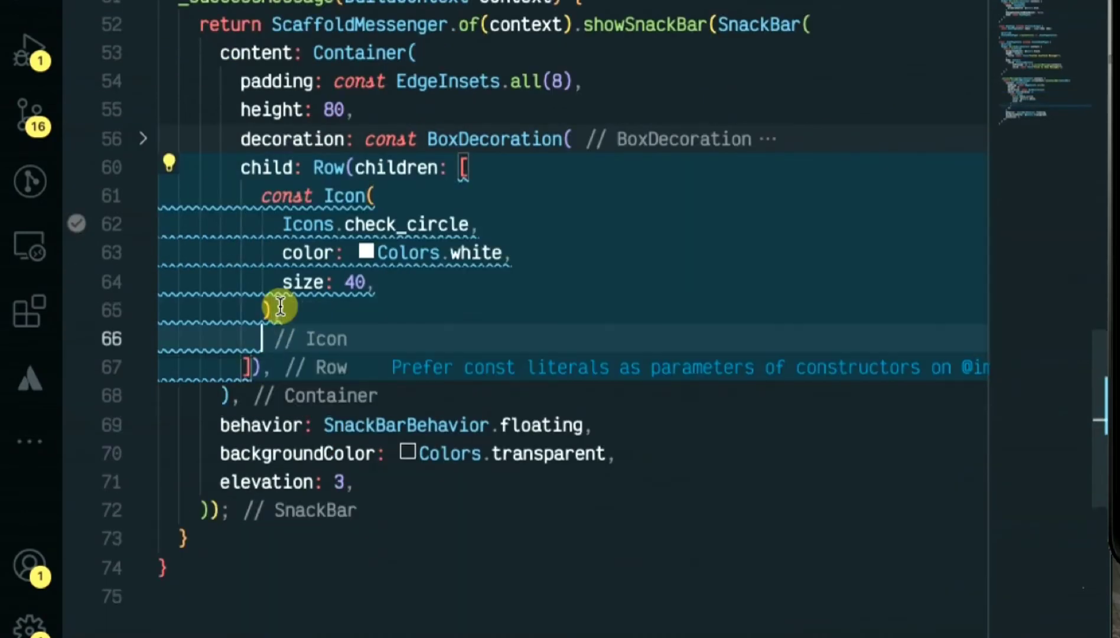
Step: Add a const SizedBox(width: 20) and an Expanded wrapping a Column to the Row
{"action": "type", "text": "const"}
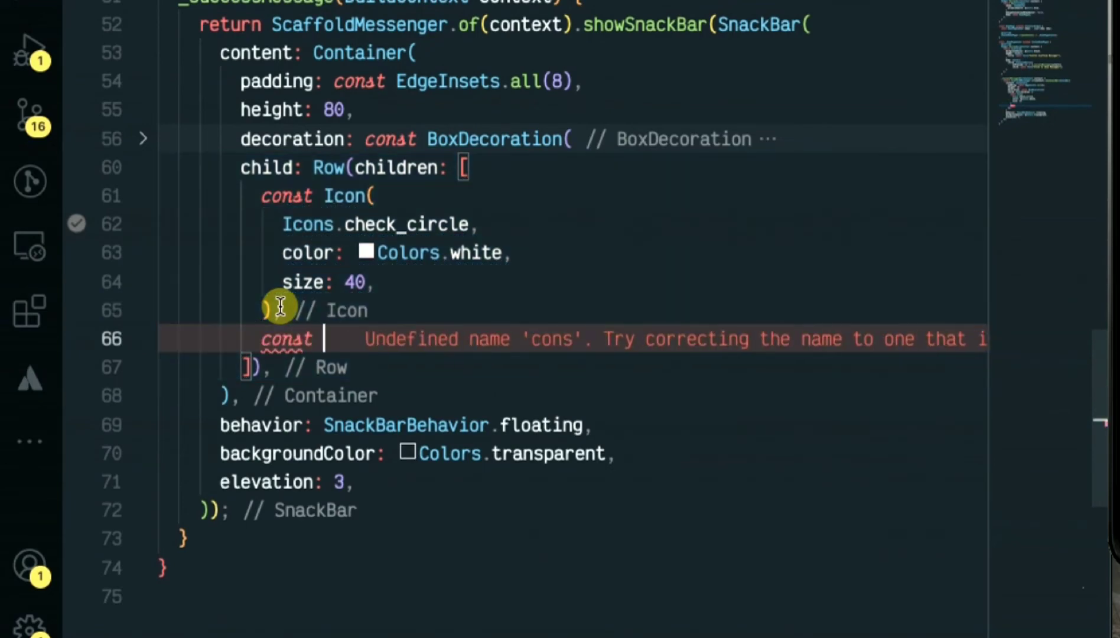
{"action": "type", "text": "SizedBox("}
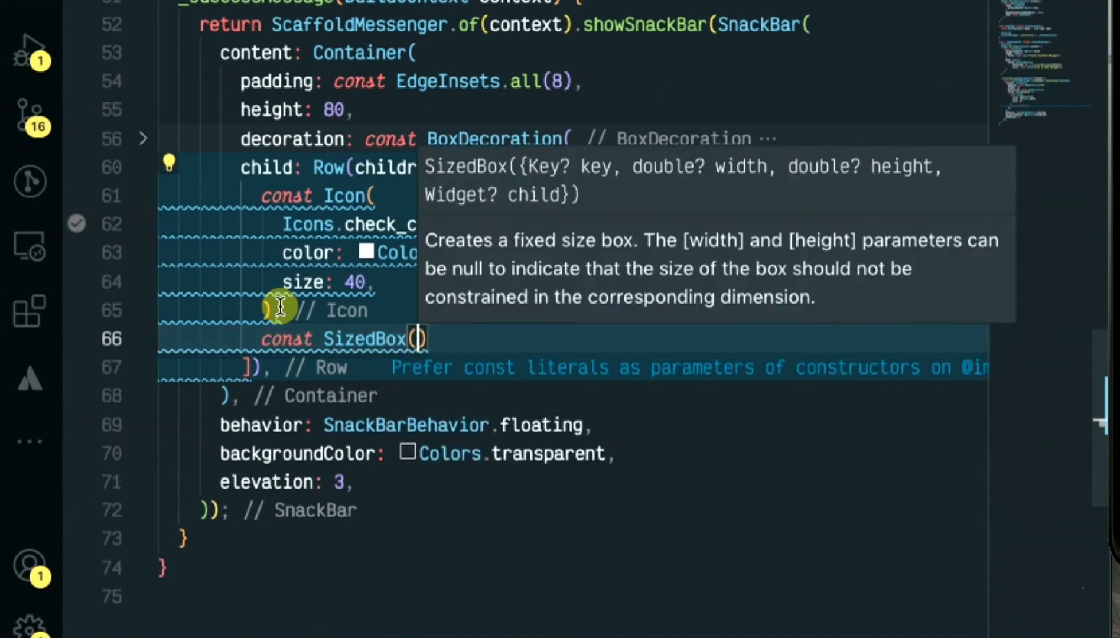
{"action": "type", "text": "width: ,"}
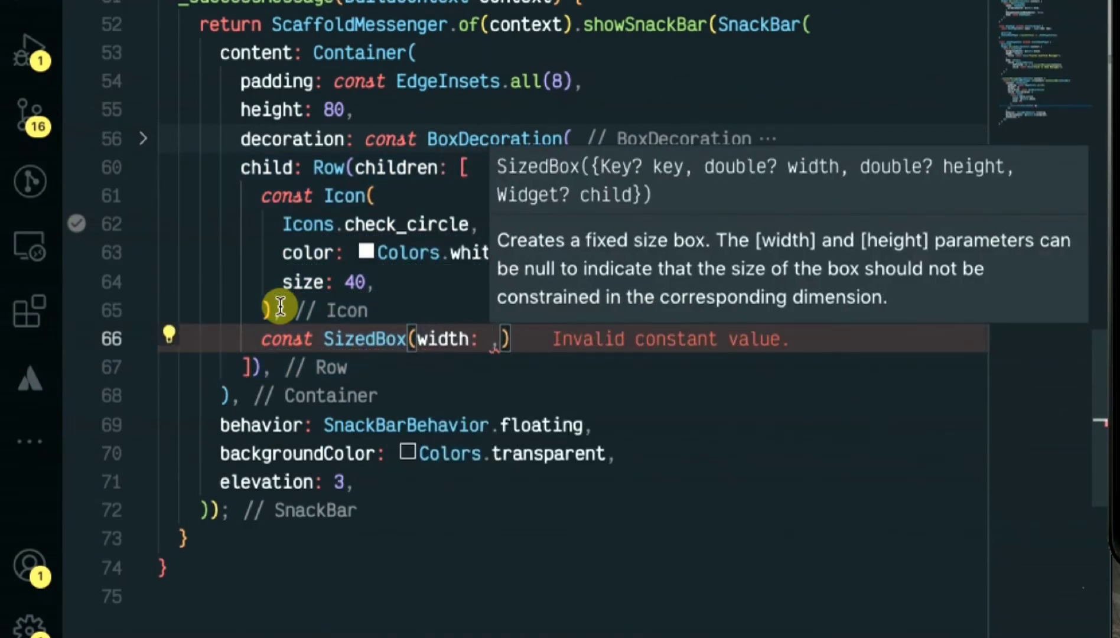
{"action": "type", "text": "20"}
{"action": "type", "text": "Expan"}
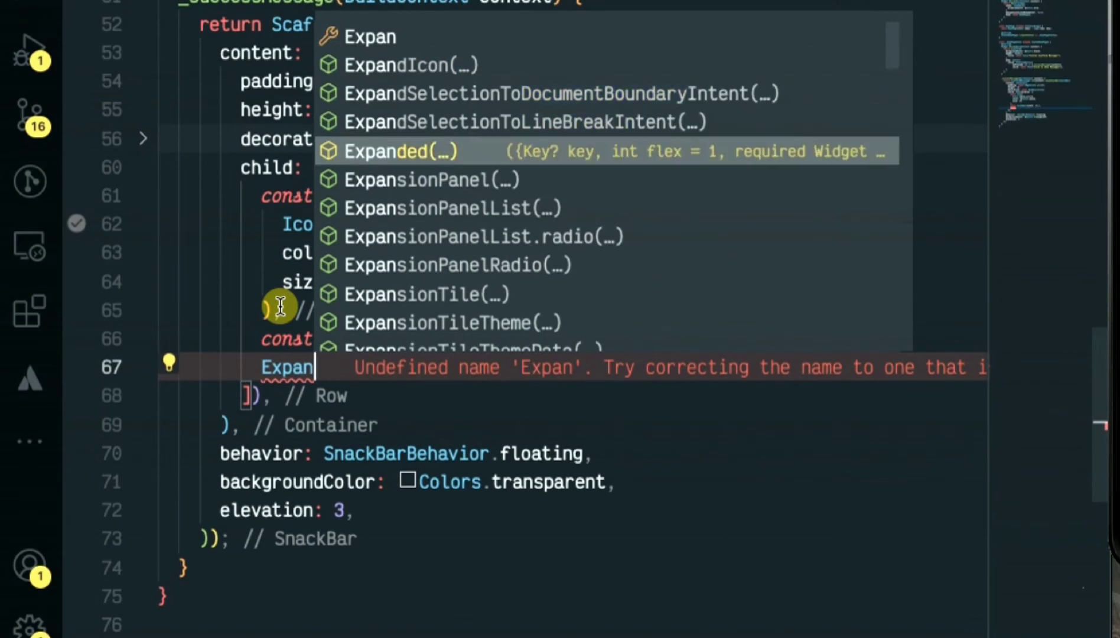
{"action": "left_click", "coordinate": [385, 151]}
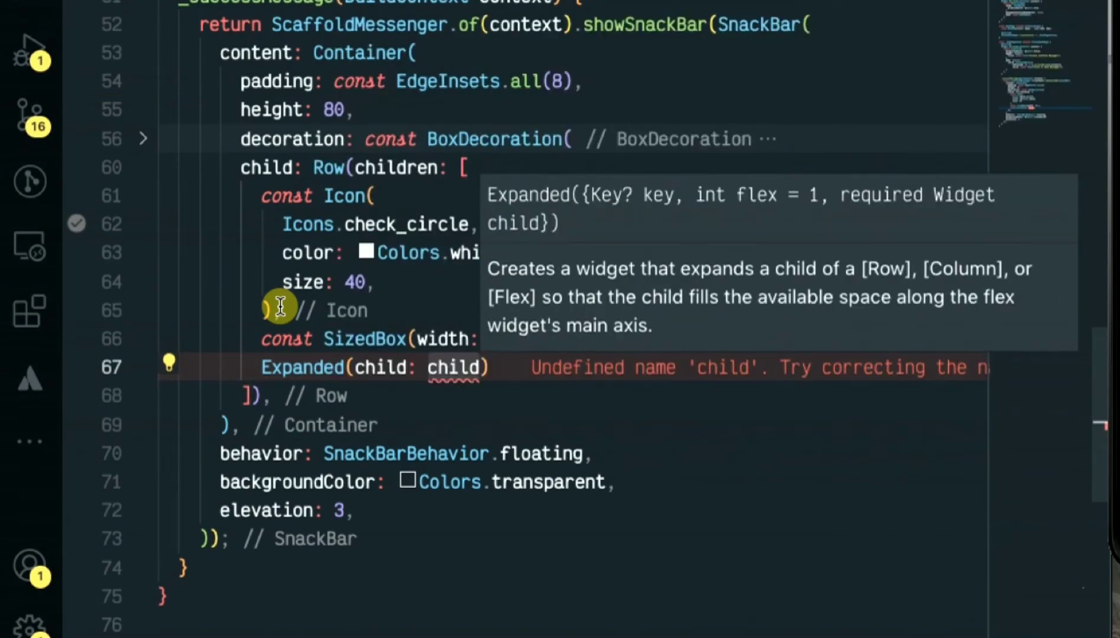
{"action": "type", "text": "Col"}
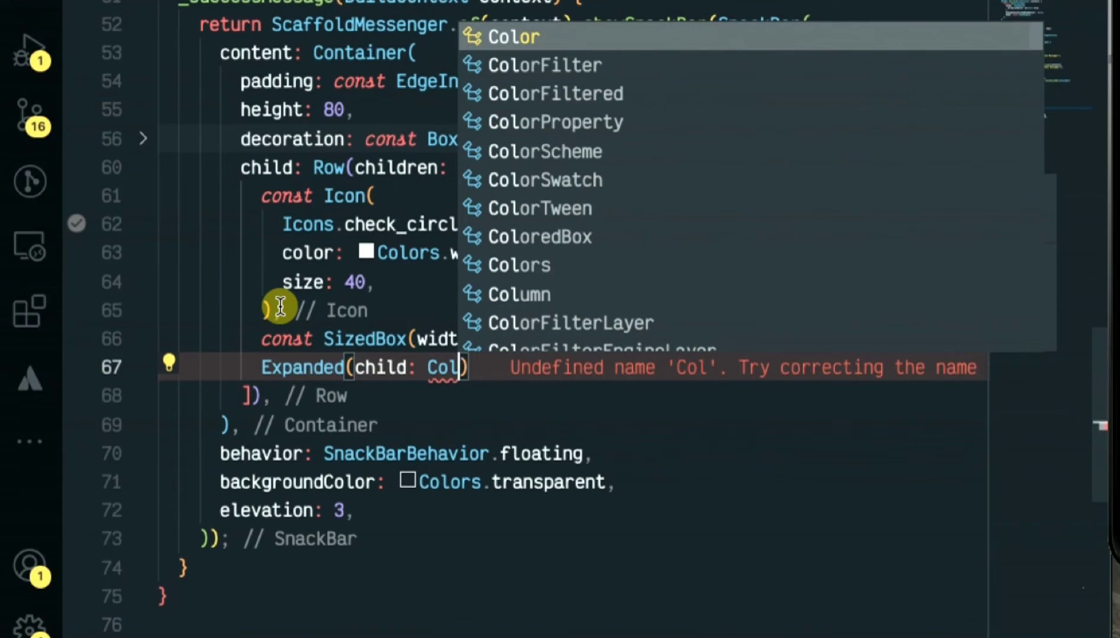
{"action": "type", "text": "umn("}
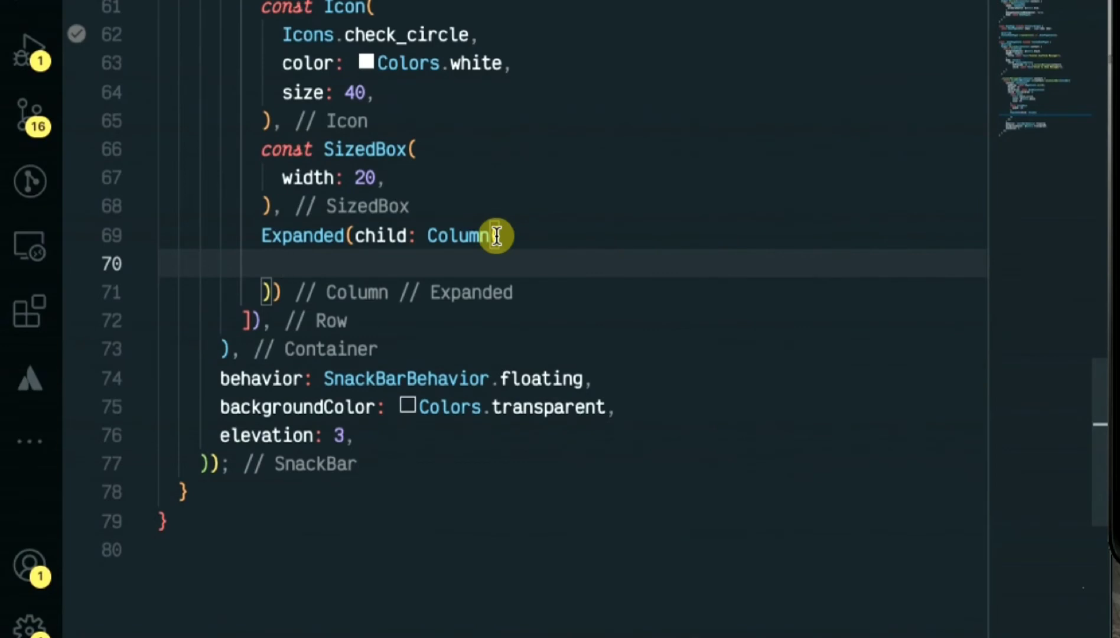
Step: Give the Column crossAxisAlignment CrossAxisAlignment.start and a children list
{"action": "type", "text": "crossAxisAlignment:"}
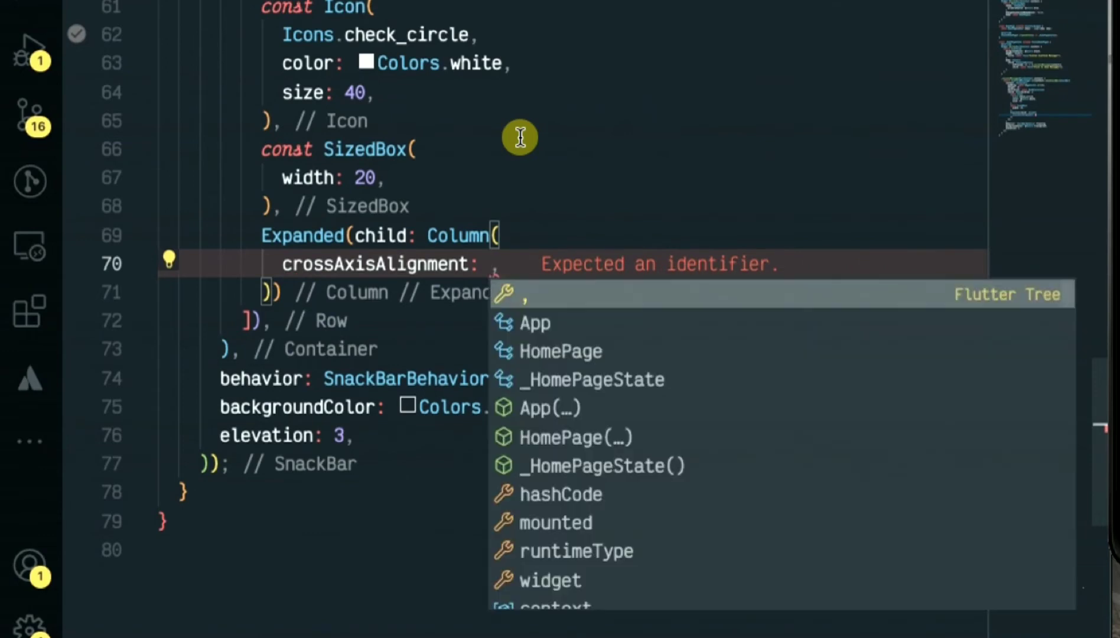
{"action": "type", "text": "CrossAxisAlignment,"}
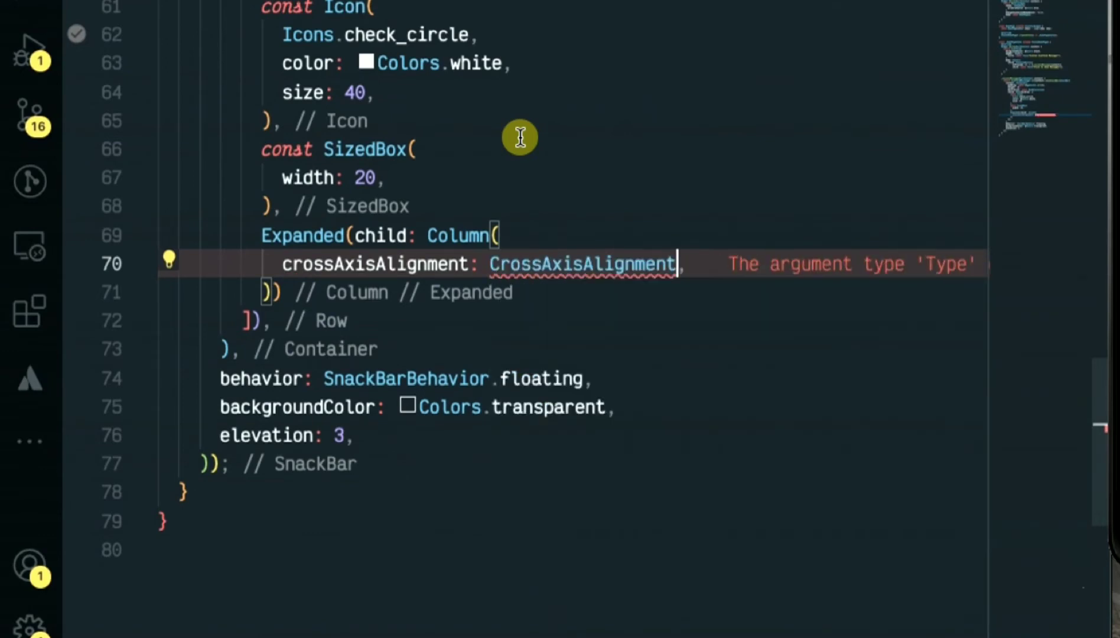
{"action": "type", "text": ".start"}
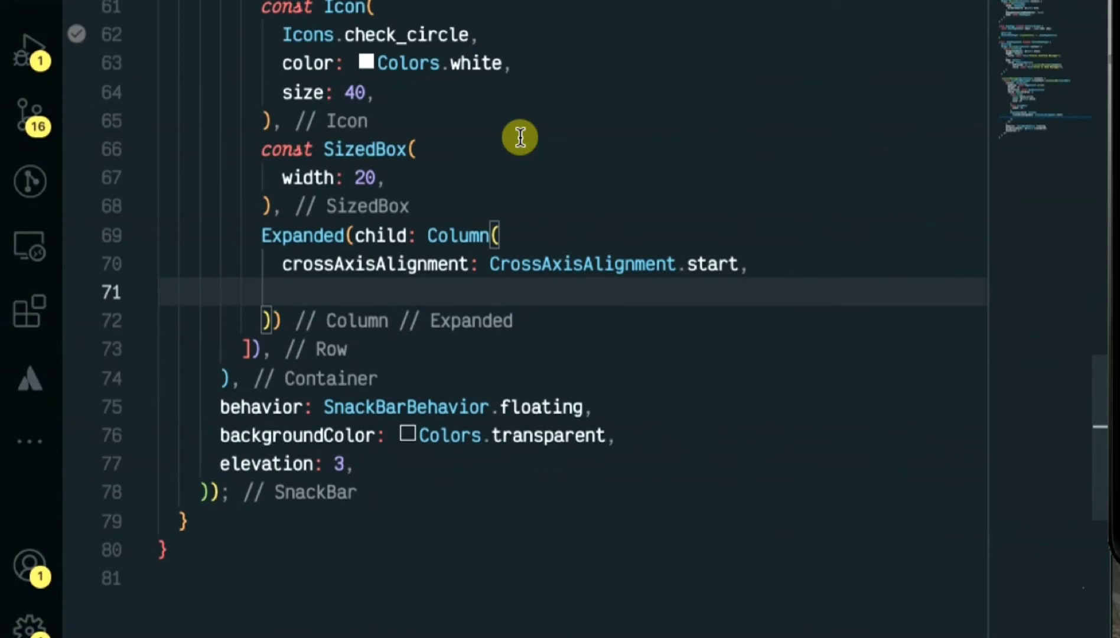
{"action": "type", "text": "children: []"}
{"action": "type", "text": "Text(\"data"}
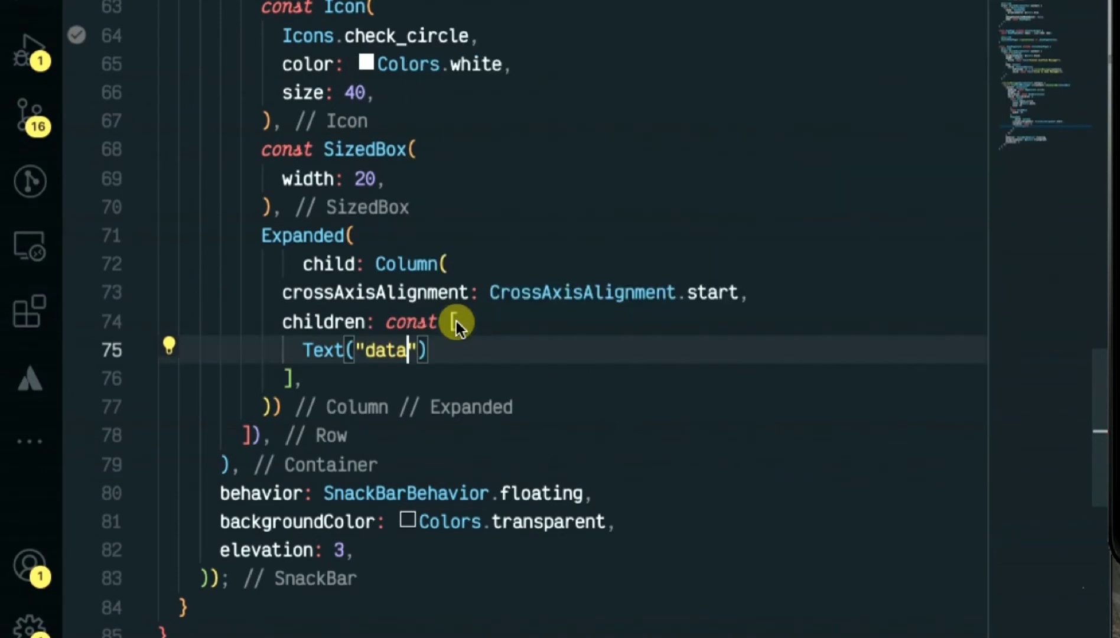
Step: Add a 'Success' Text with TextStyle fontSize 18 and white colour
{"action": "type", "text": "S"}
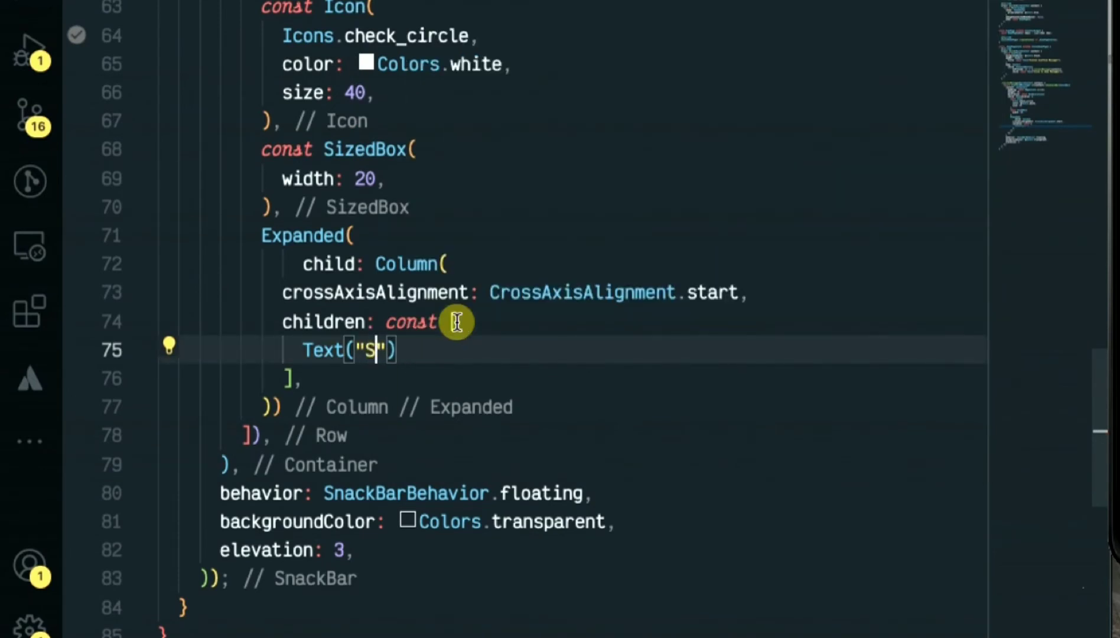
{"action": "type", "text": "uccess"}
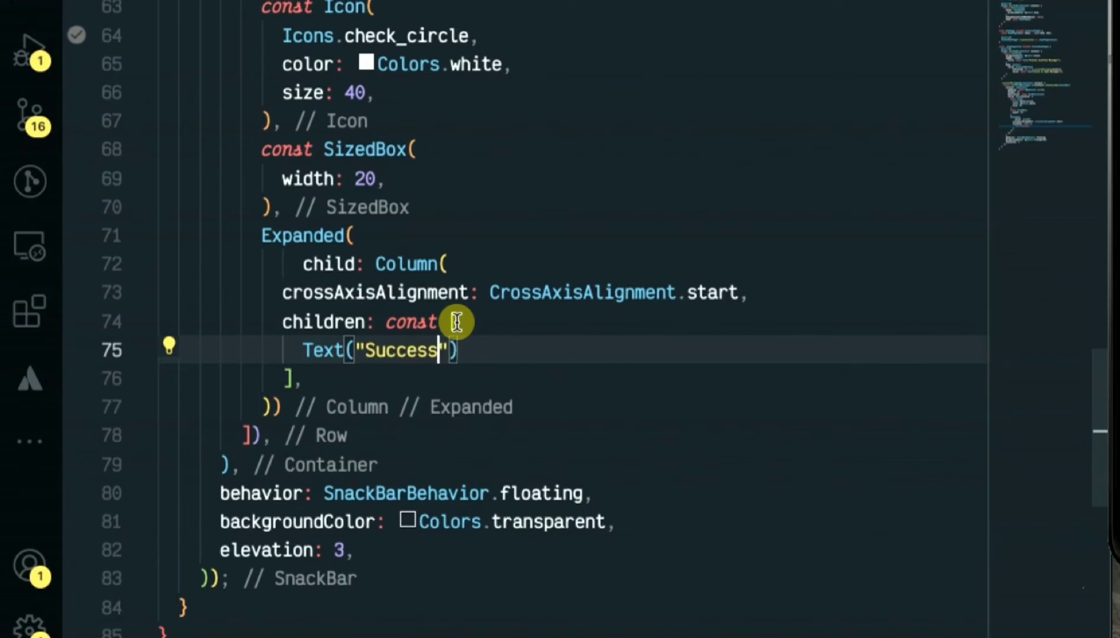
{"action": "type", "text": ","}
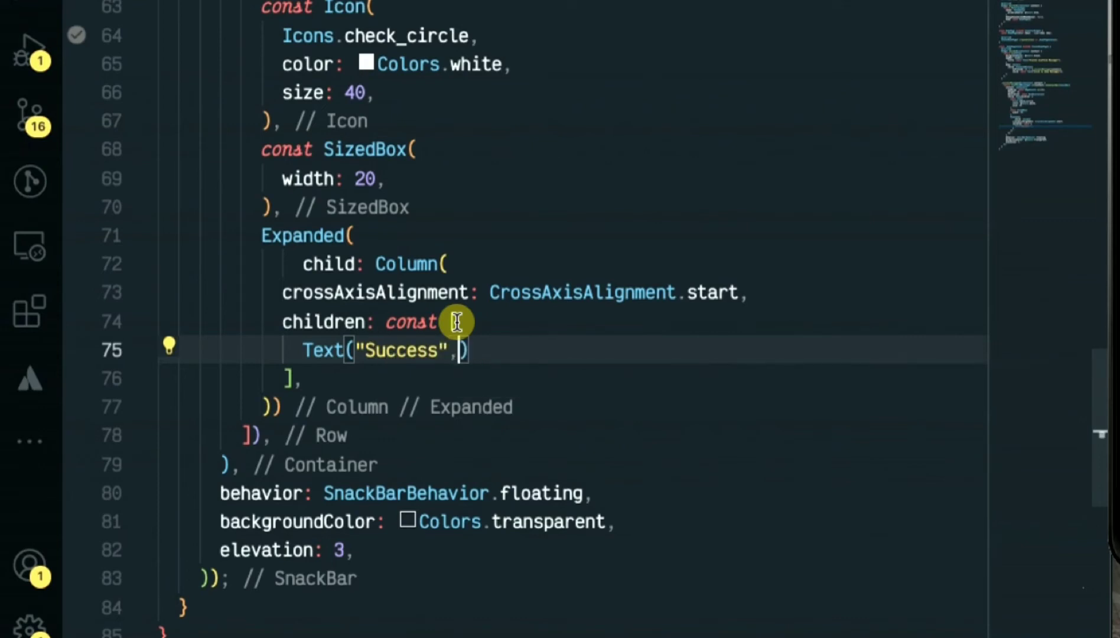
{"action": "type", "text": "style: ,"}
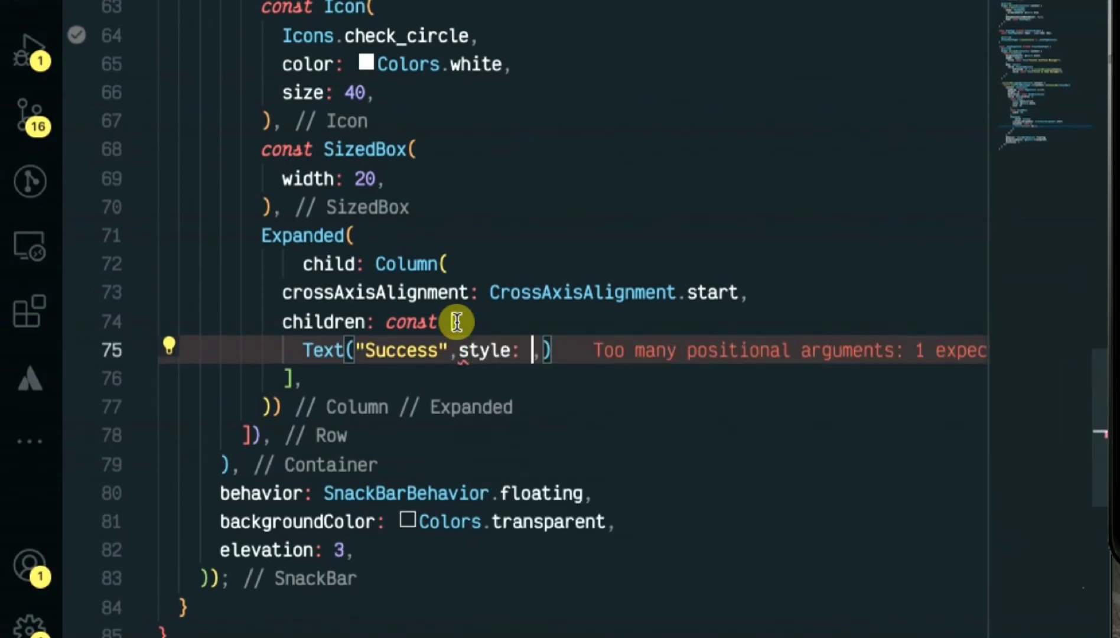
{"action": "type", "text": "TextSty"}
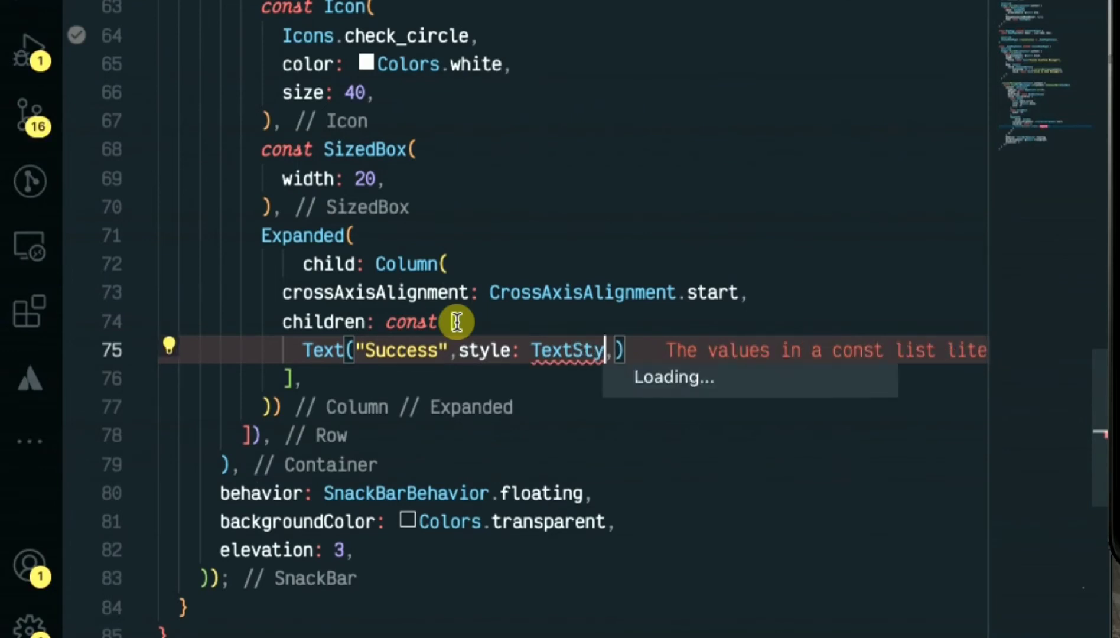
{"action": "type", "text": "()"}
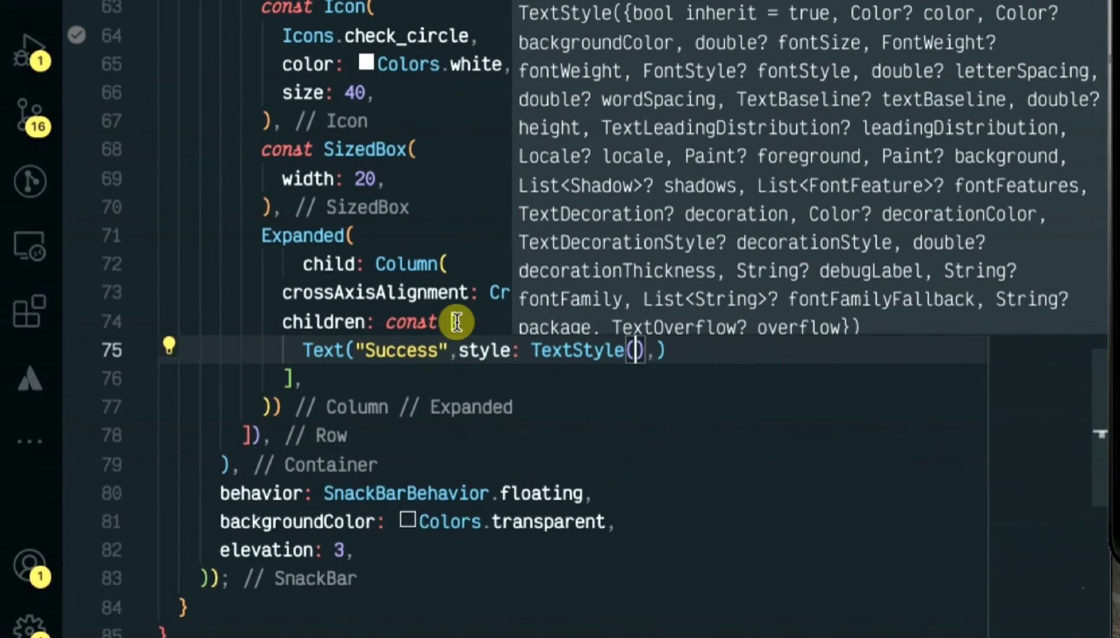
{"action": "type", "text": "fontSize:18,color:"}
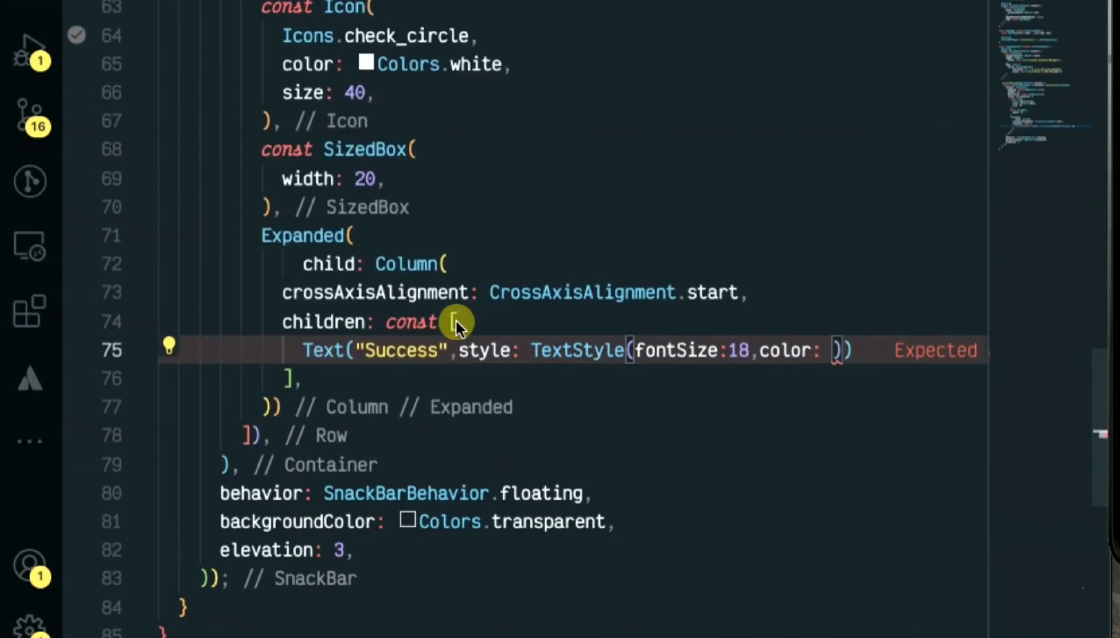
{"action": "type", "text": "Colors.wh"}
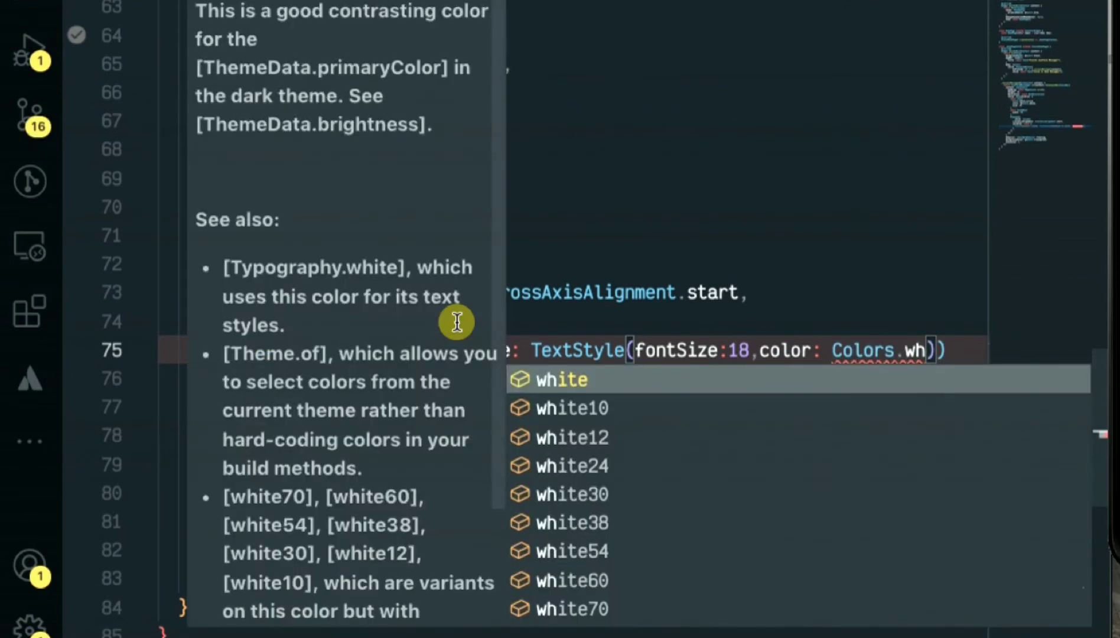
{"action": "left_click", "coordinate": [561, 379]}
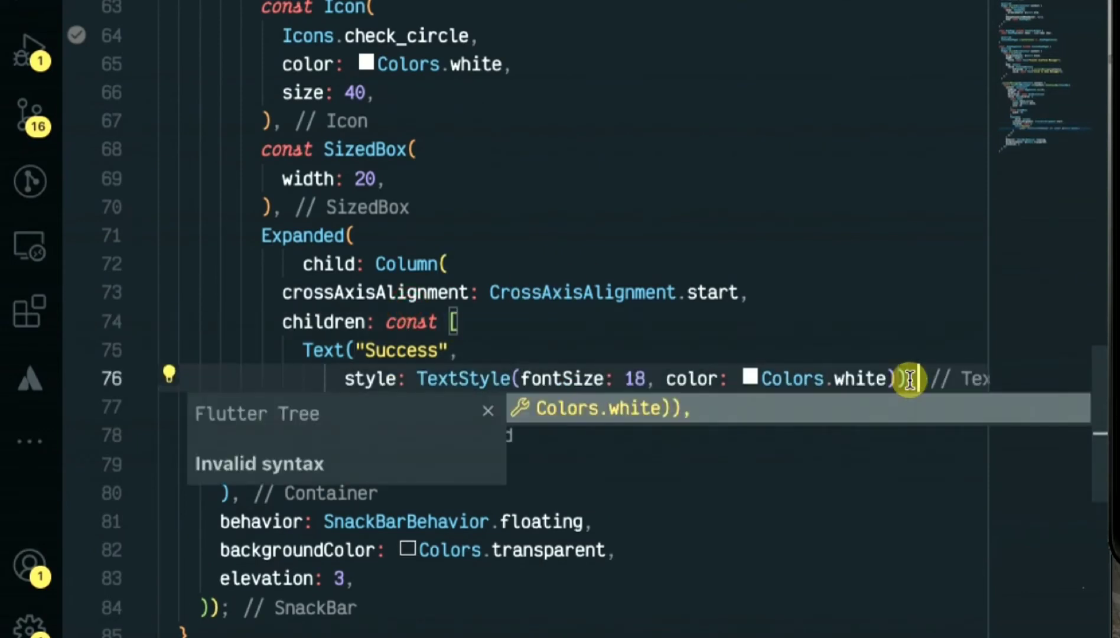
Step: Add a Spacer below the Success title
{"action": "type", "text": "s"}
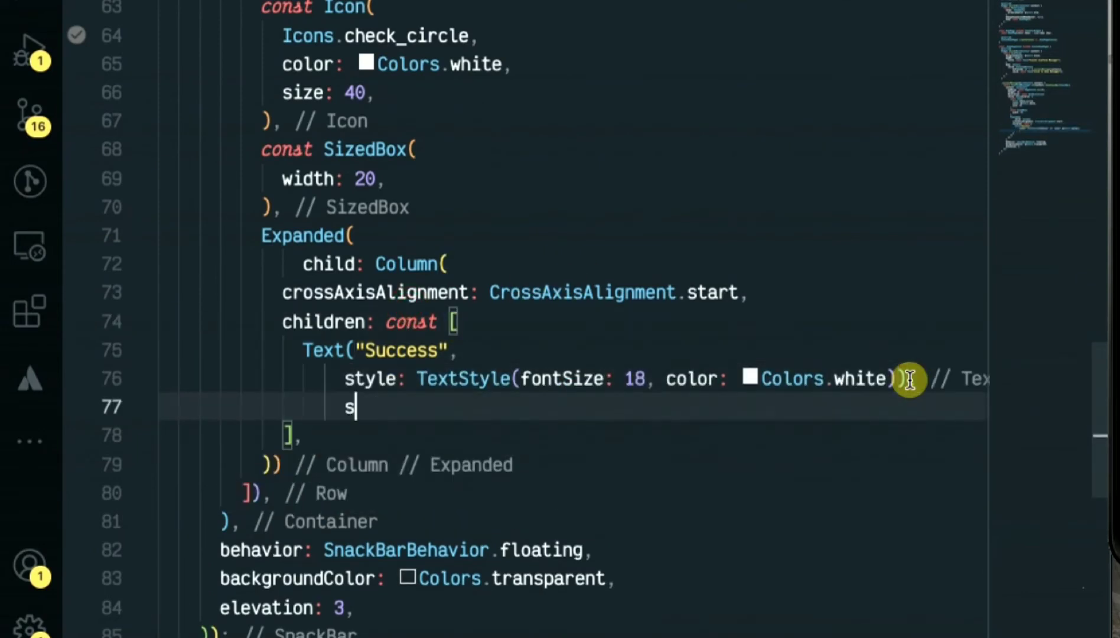
{"action": "type", "text": "pacer(),"}
{"action": "type", "text": "Text(\""}
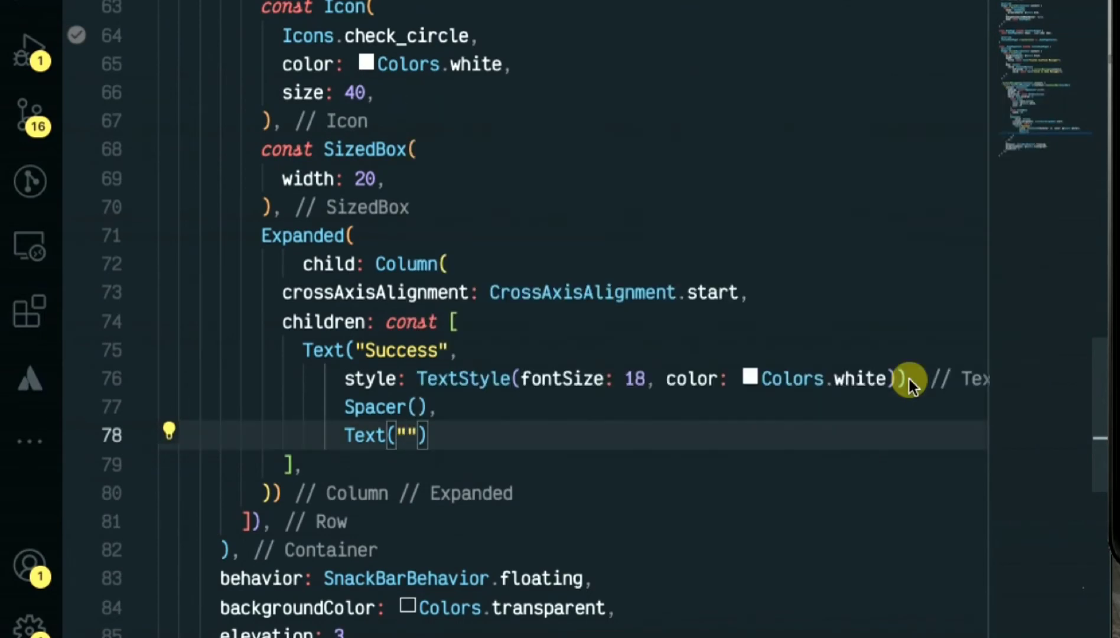
Step: Fill the second Text with "Flutter Custom Snack Bar Success Message...."
{"action": "type", "text": "Flutter"}
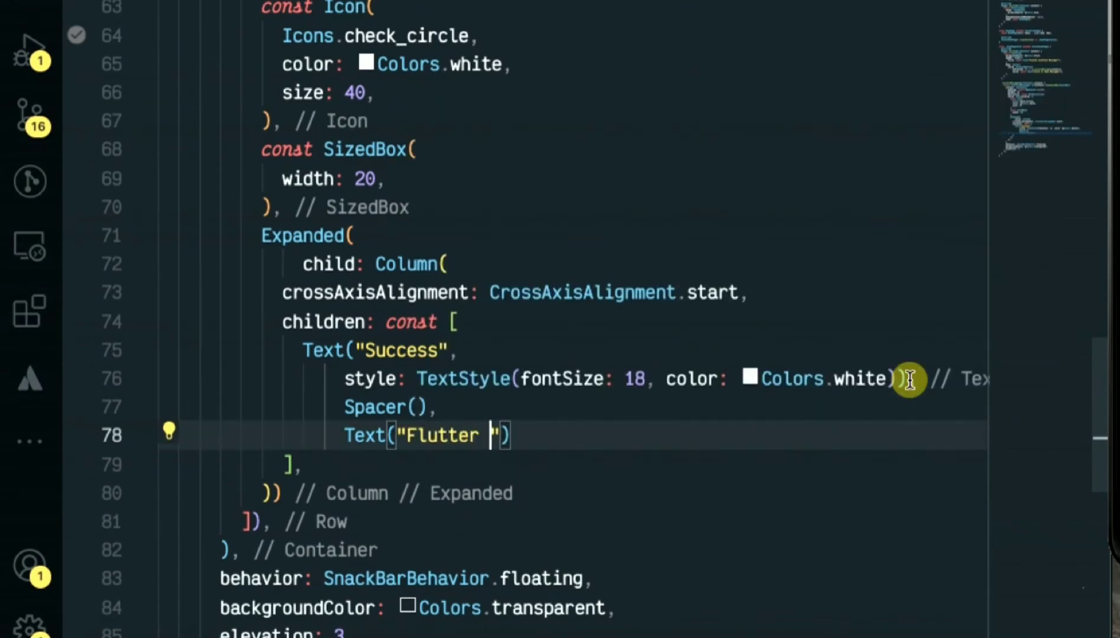
{"action": "type", "text": "Custom"}
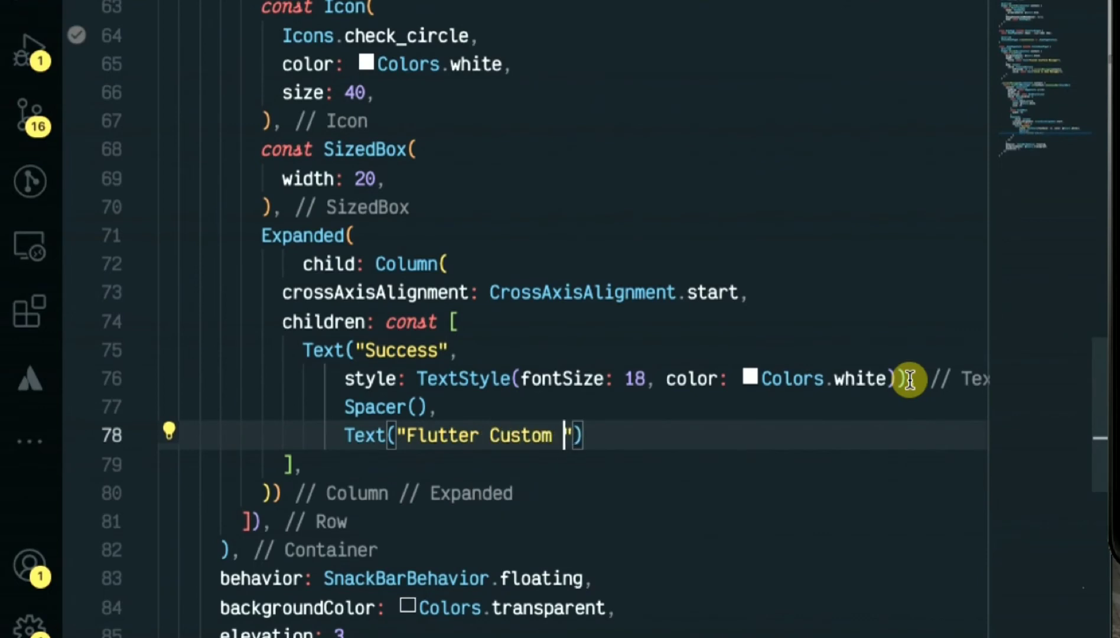
{"action": "type", "text": "Snack Bar"}
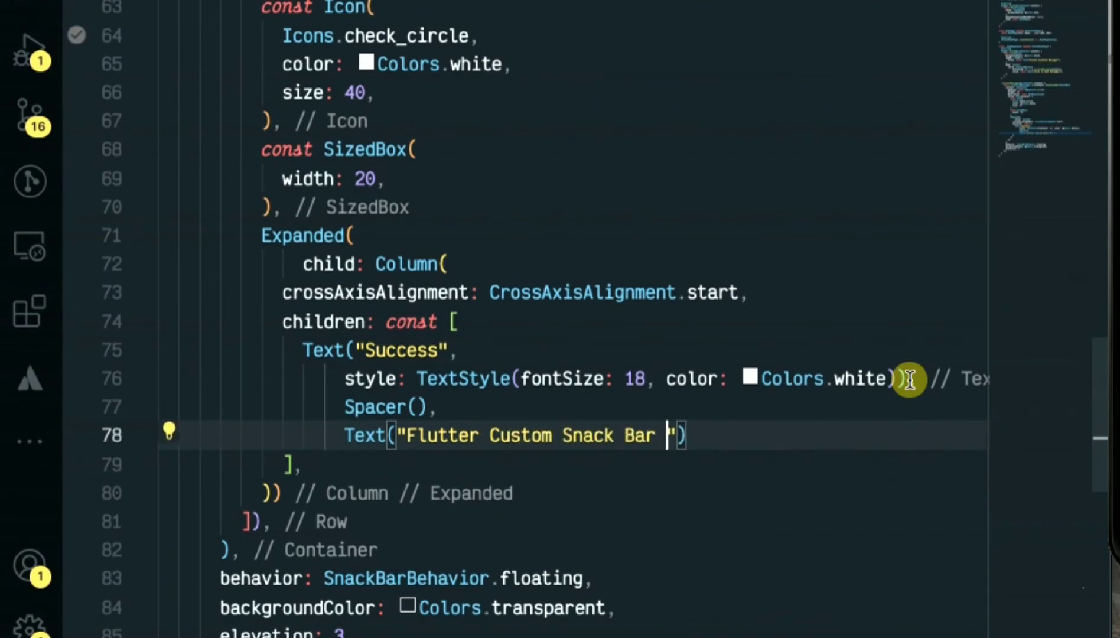
{"action": "type", "text": "Message"}
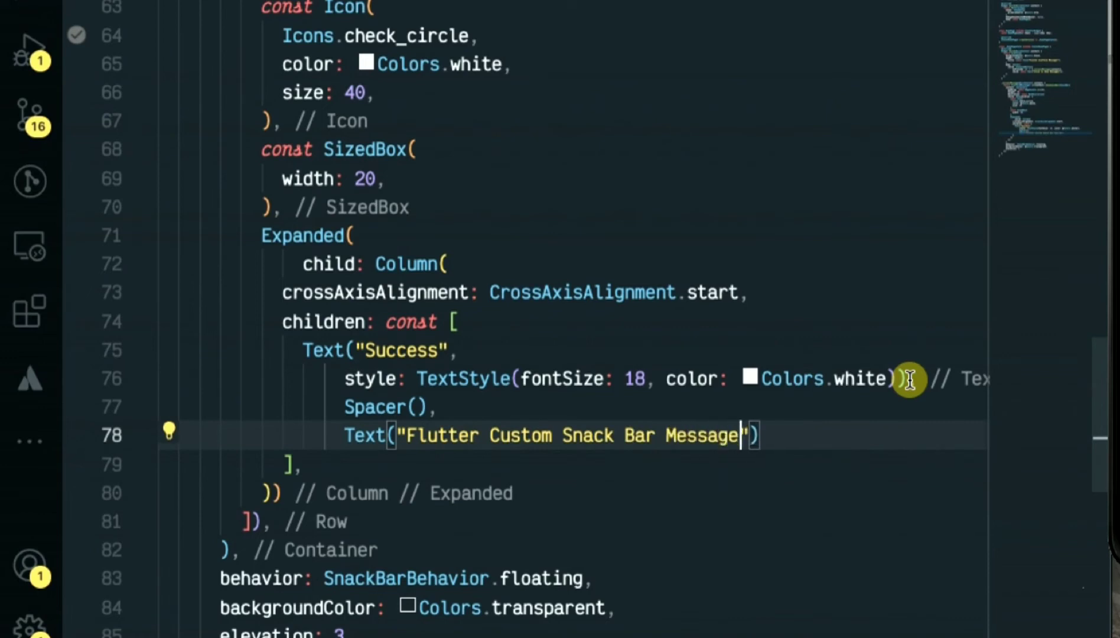
{"action": "type", "text": "...."}
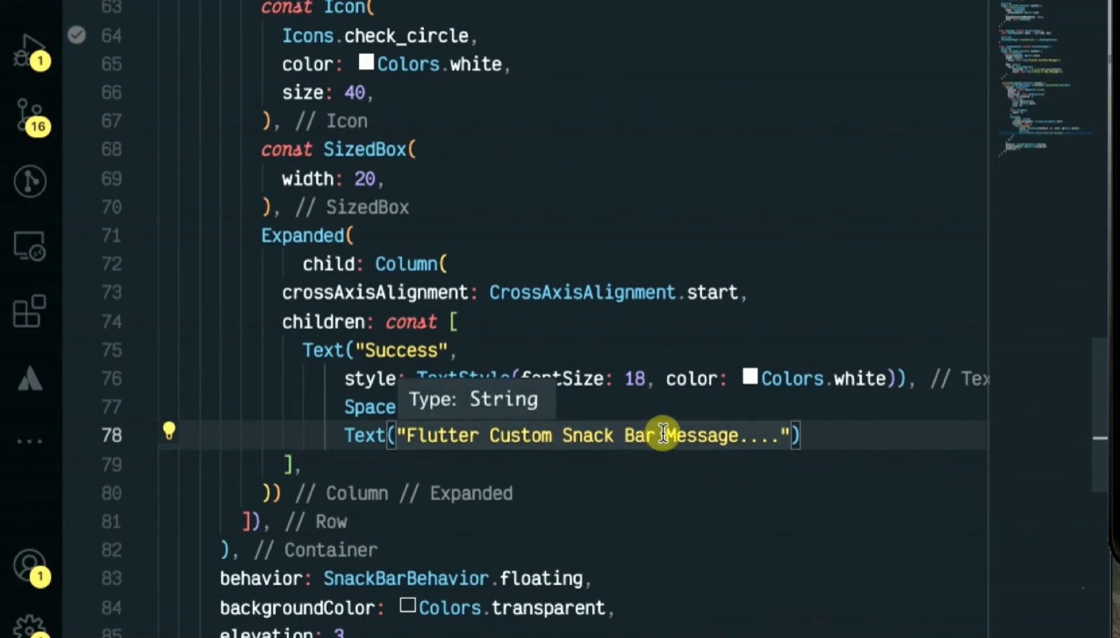
{"action": "type", "text": "Su"}
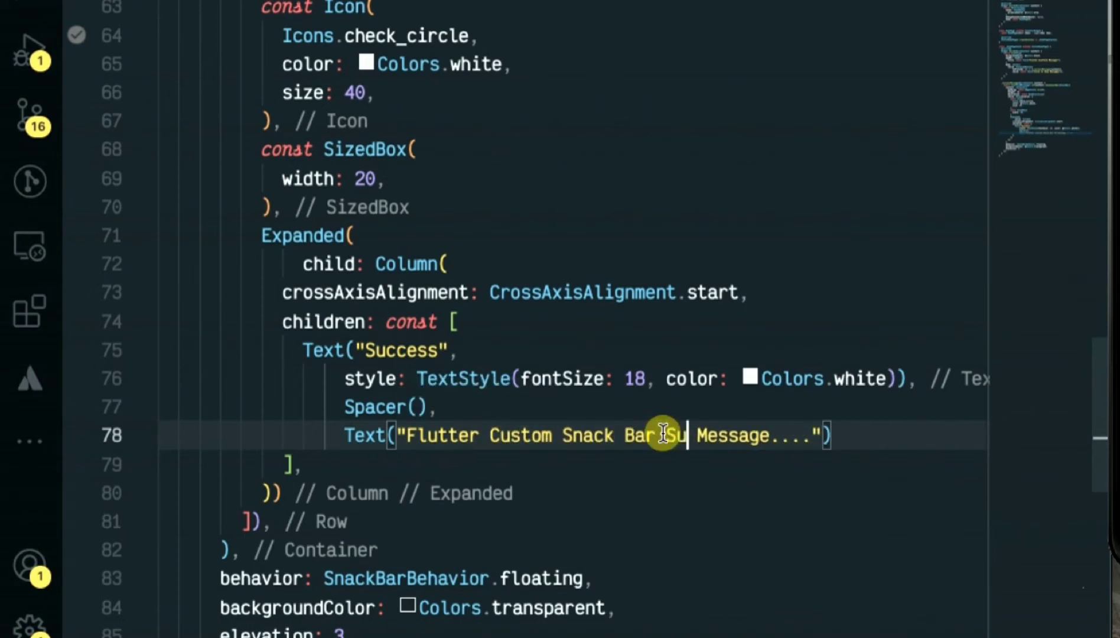
{"action": "type", "text": "uccess"}
{"action": "type", "text": "s)"}
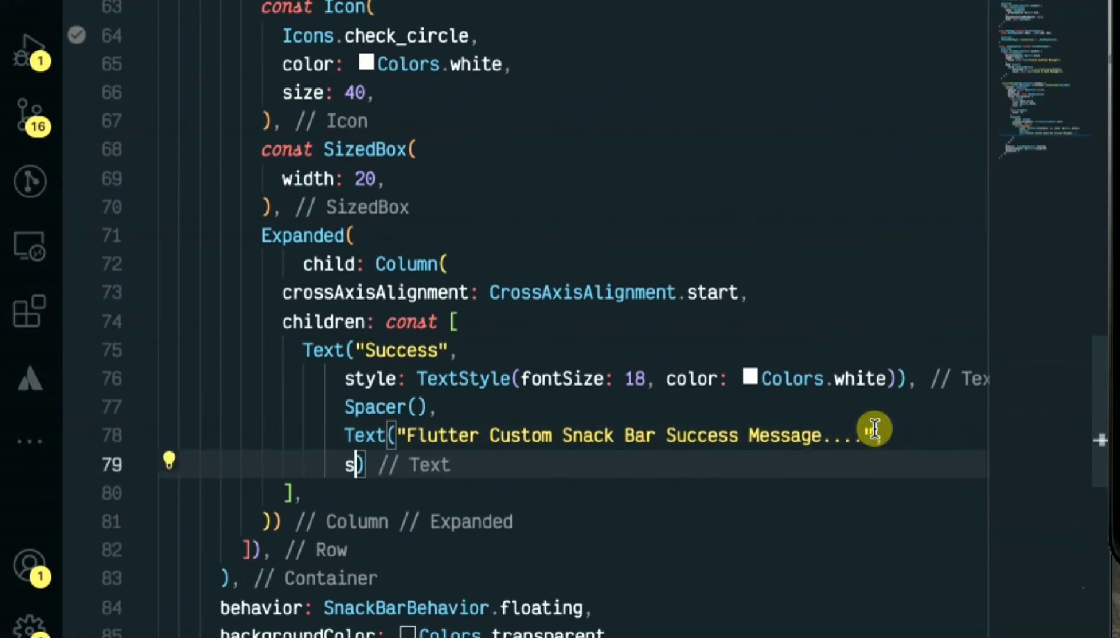
Step: Style the message text white with font size 12
{"action": "type", "text": "ty"}
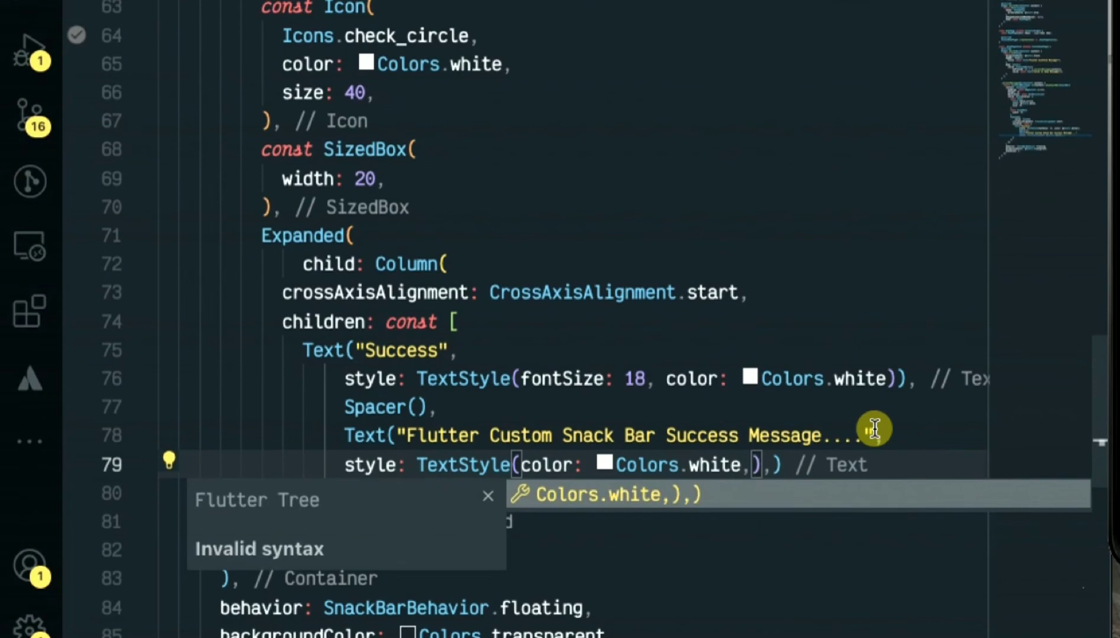
{"action": "type", "text": "fom"}
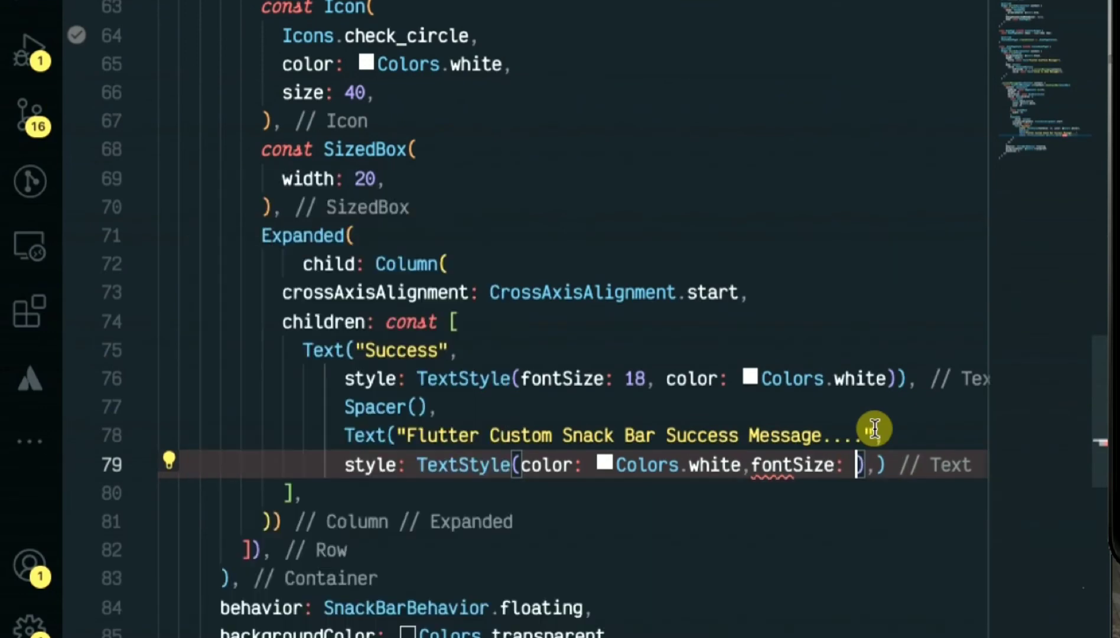
{"action": "type", "text": "18"}
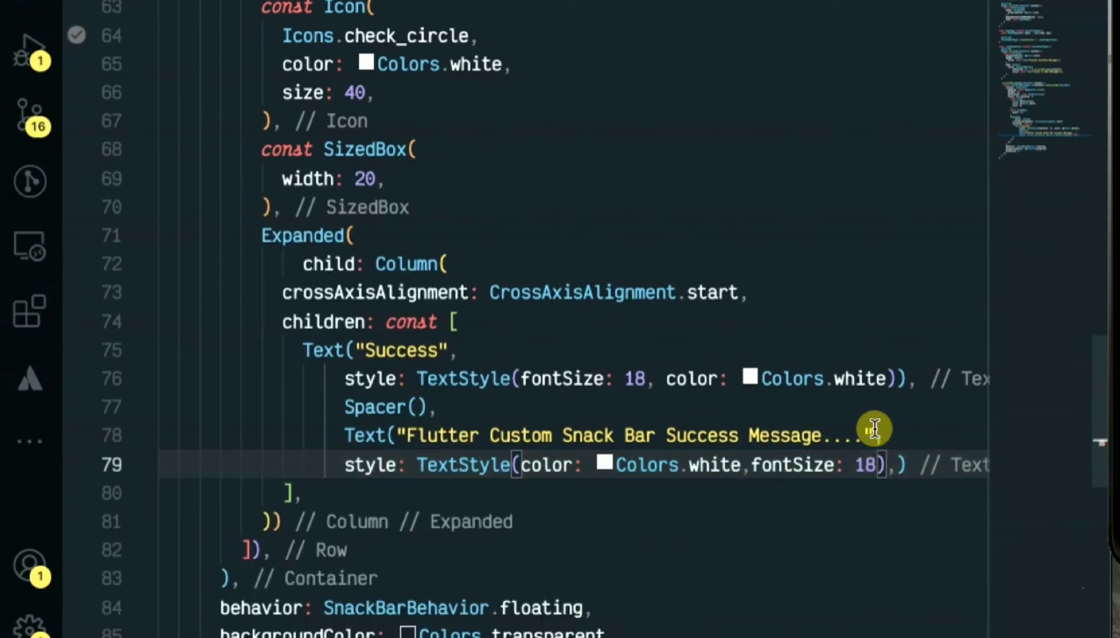
{"action": "type", "text": "12"}
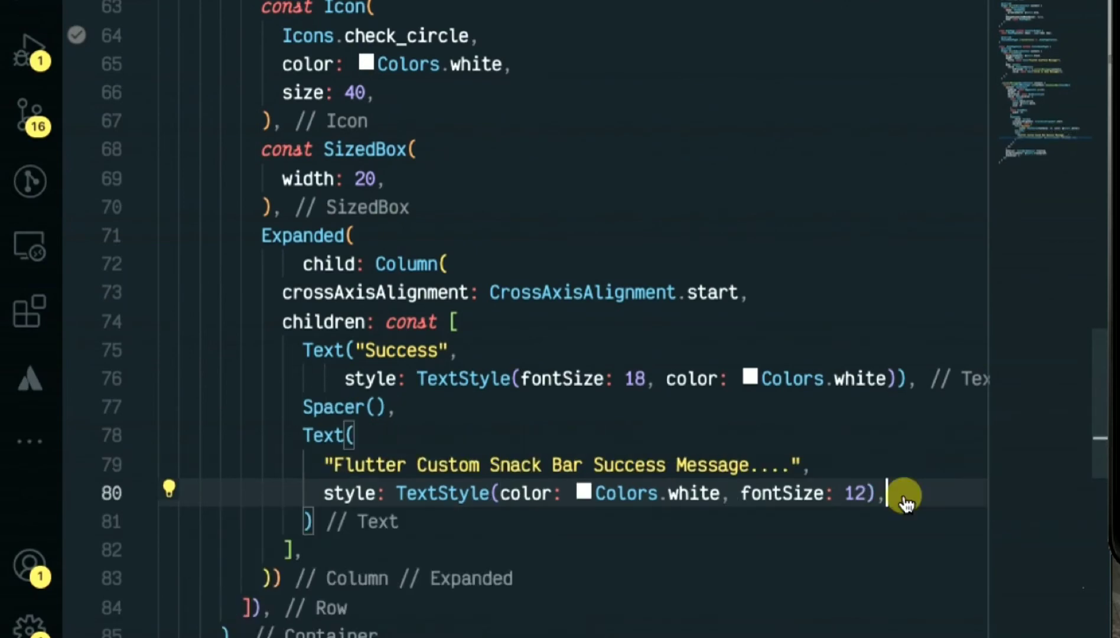
Step: Limit the message to maxLines 2 with TextOverflow.ellipsis
{"action": "type", "text": "maxLines: 2,"}
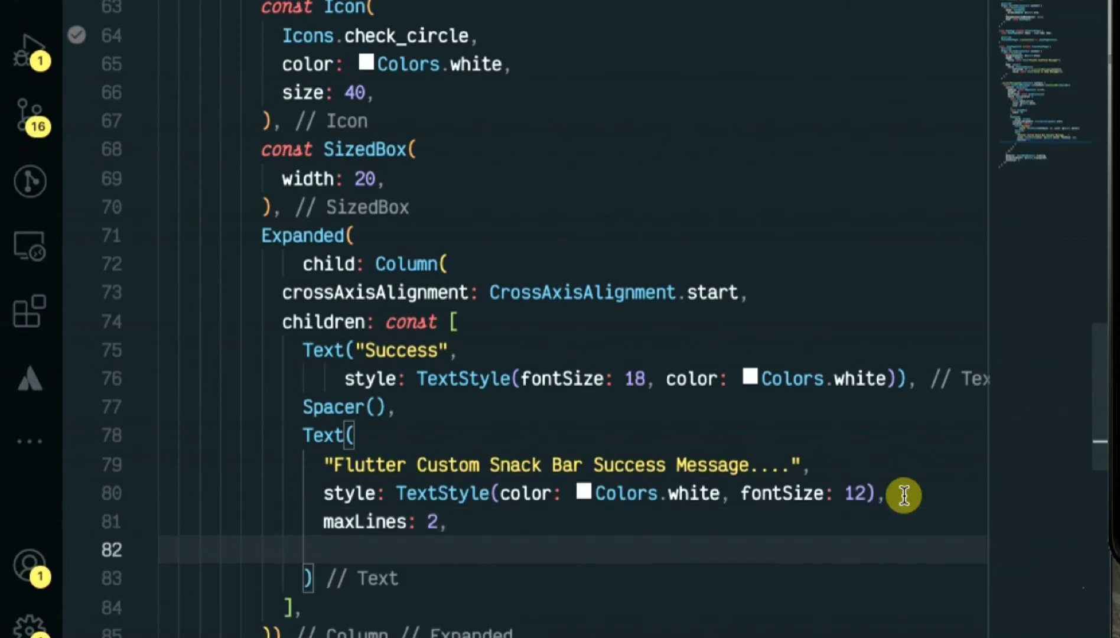
{"action": "type", "text": "text"}
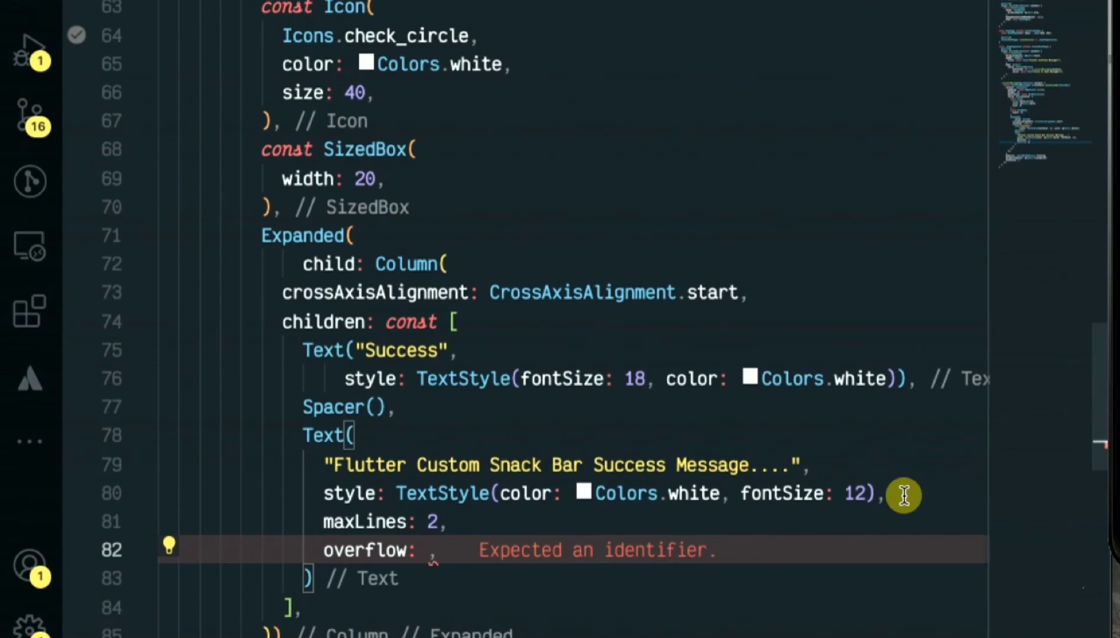
{"action": "type", "text": "Text"}
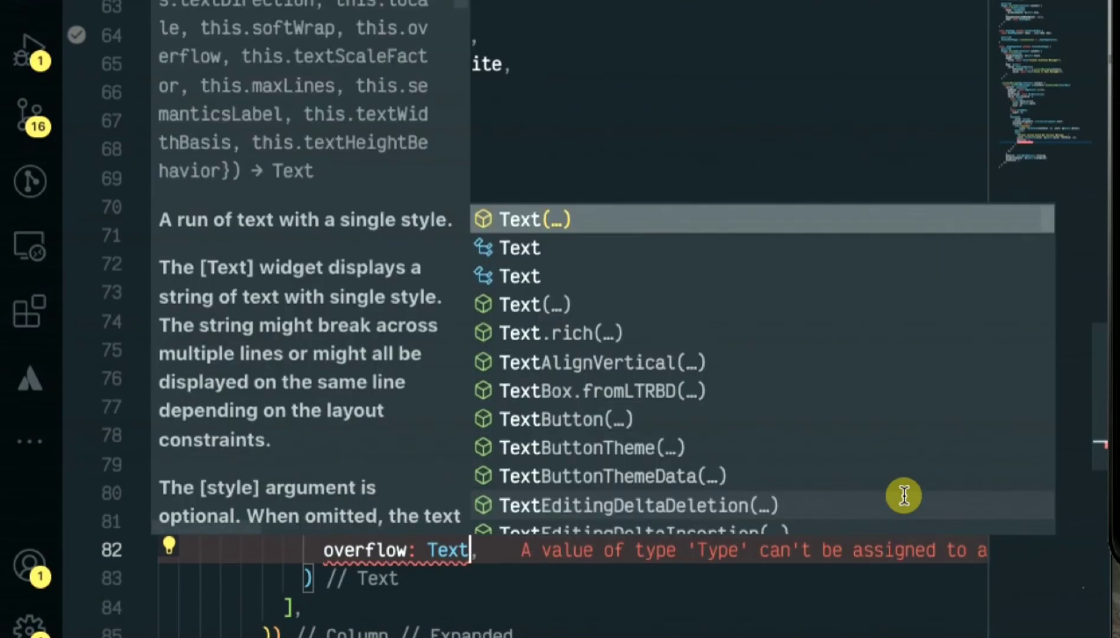
{"action": "type", "text": "Ov"}
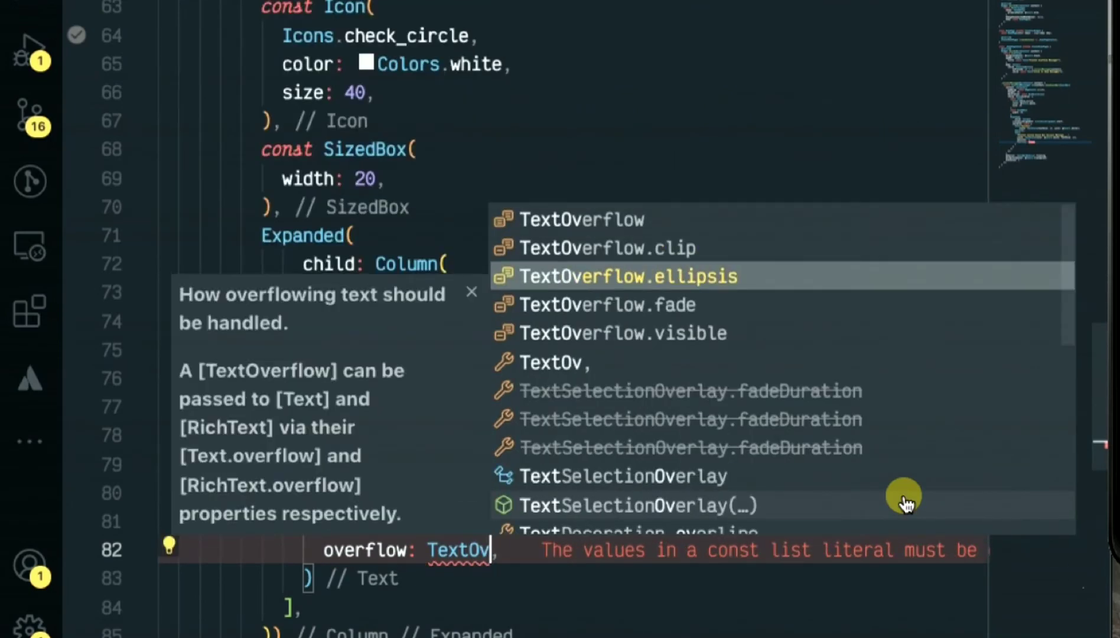
{"action": "left_click", "coordinate": [615, 275]}
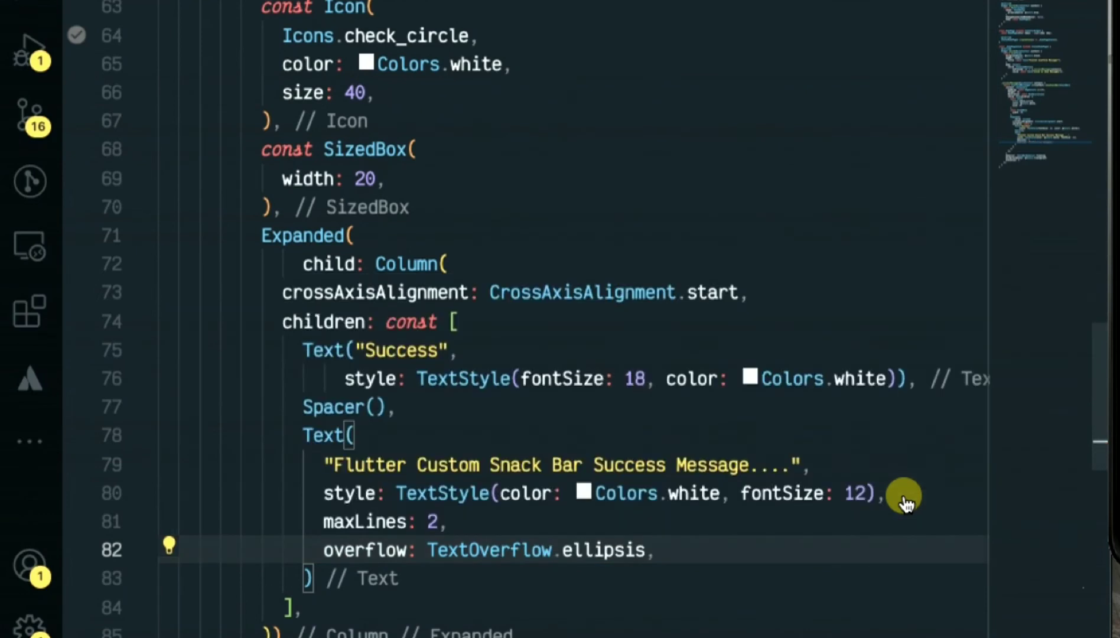
{"action": "left_click", "coordinate": [929, 379]}
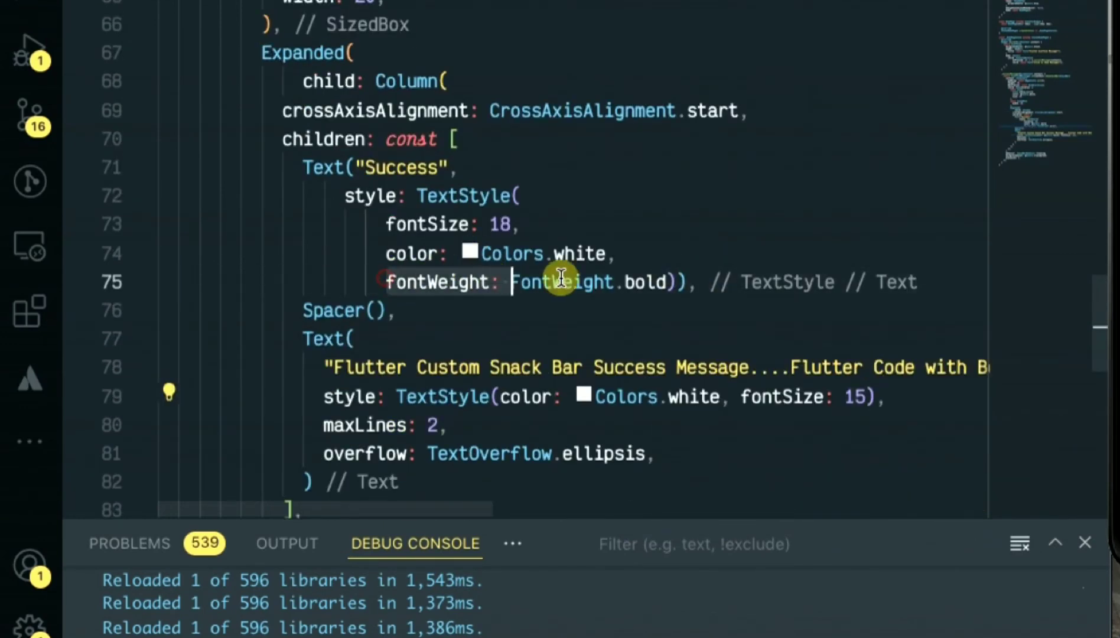
Step: Scroll to the Success title Text to style it white, size 18 and bold
{"action": "scroll", "scroll_direction": "down", "scroll_amount": 3}
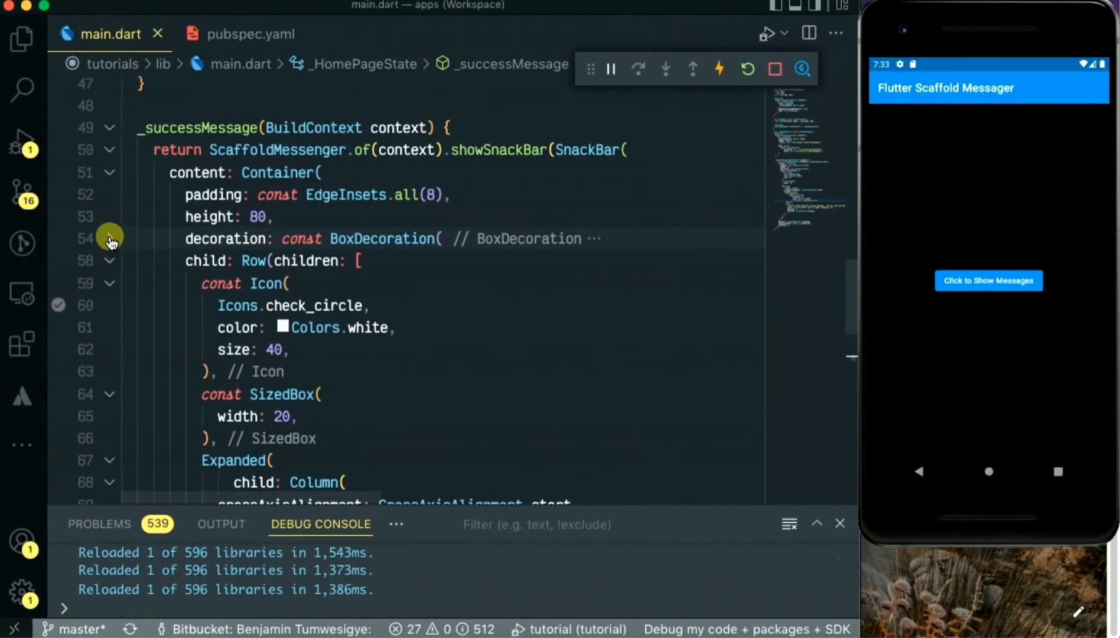
Step: Pick a softer green in the colour picker for the success BoxDecoration background
{"action": "left_click", "coordinate": [267, 261]}
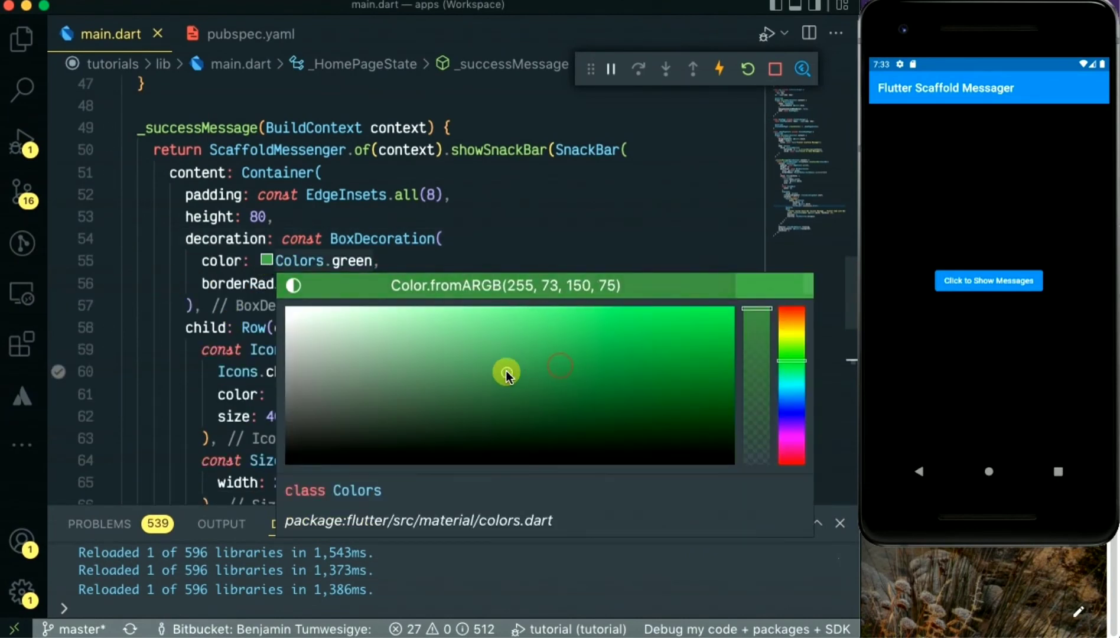
{"action": "left_click_drag", "start_coordinate": [507, 373], "coordinate": [487, 373]}
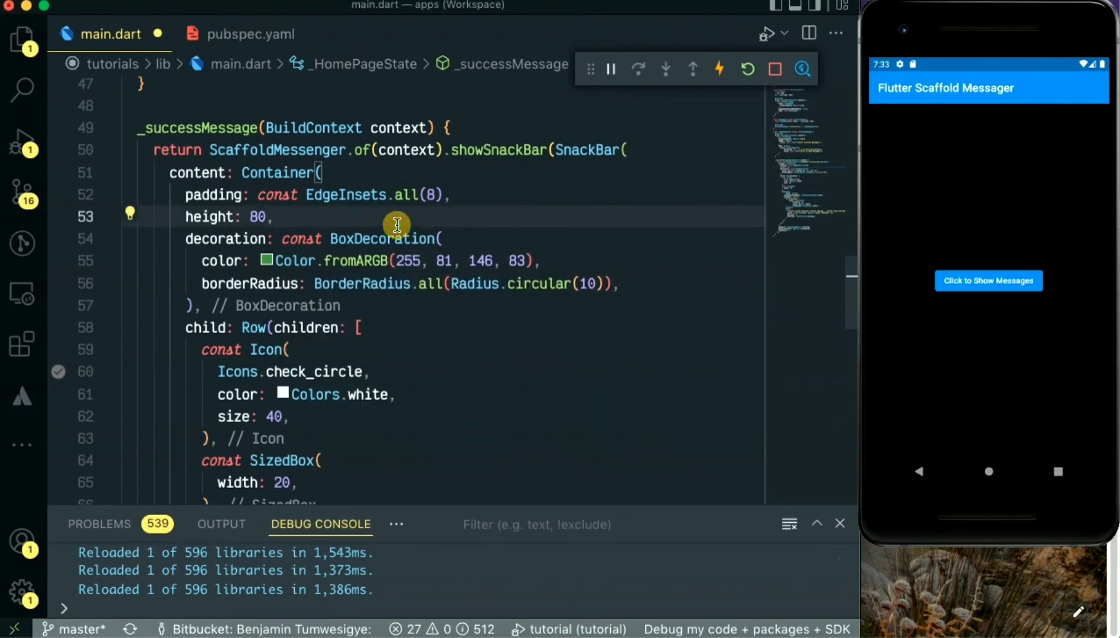
{"action": "left_click", "coordinate": [988, 280]}
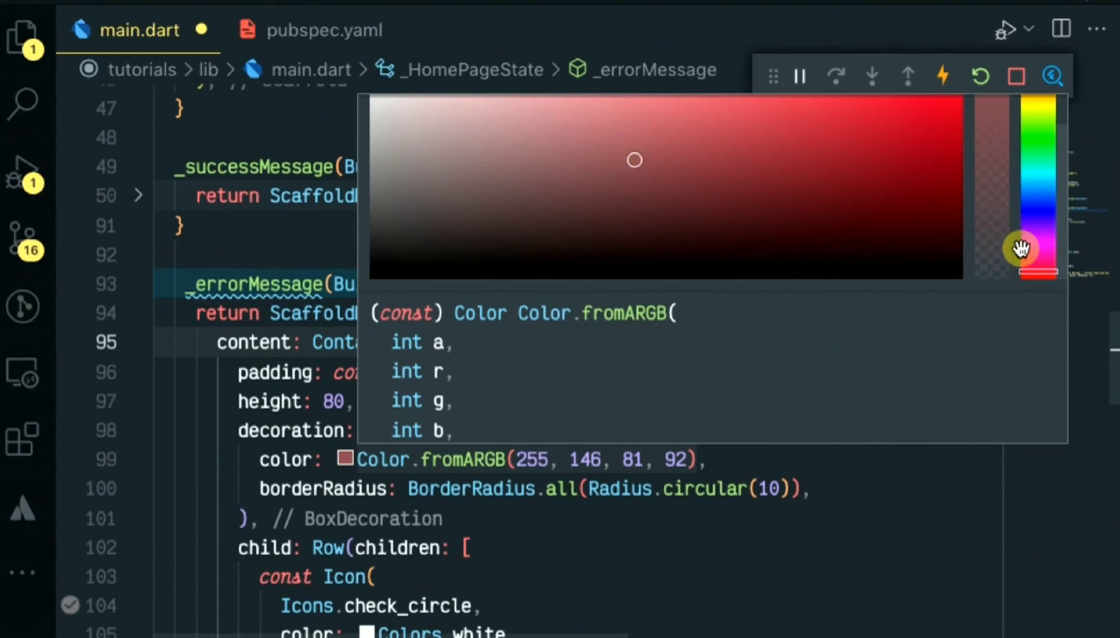
Step: Give _errorMessage a red background and retitle it "Opps. An Error Occured"
{"action": "left_click_drag", "start_coordinate": [1022, 247], "coordinate": [1041, 276]}
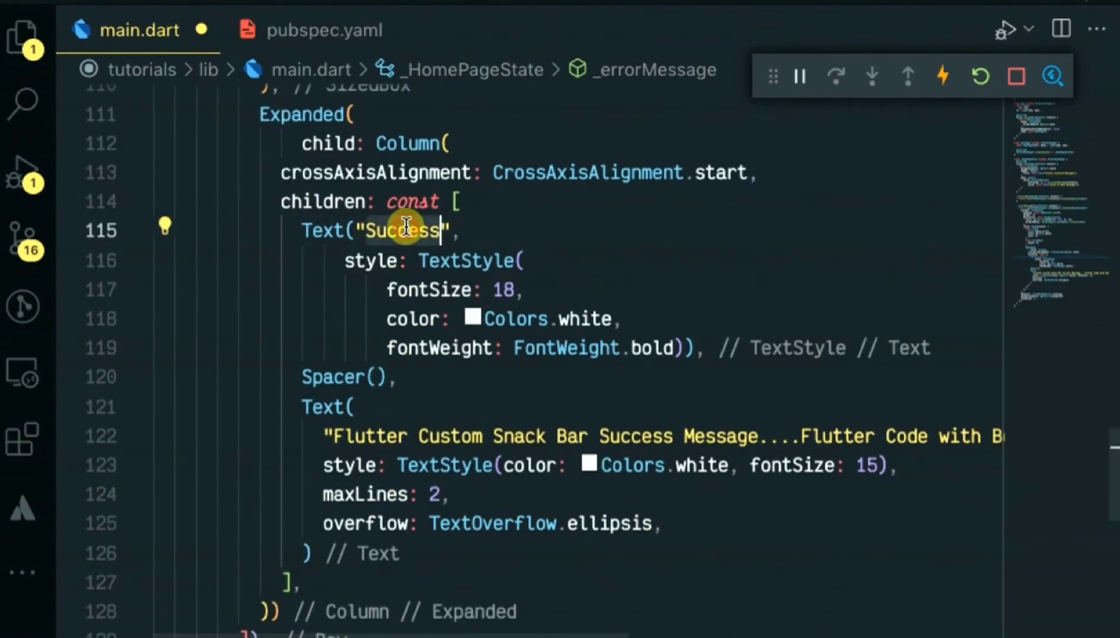
{"action": "type", "text": "Opps"}
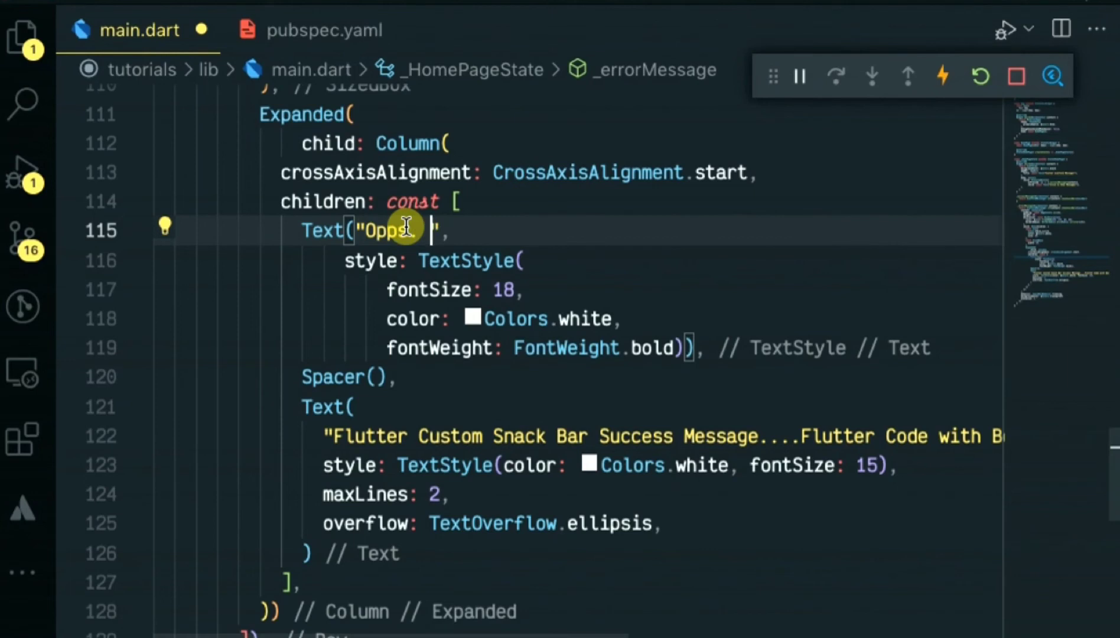
{"action": "type", "text": "An"}
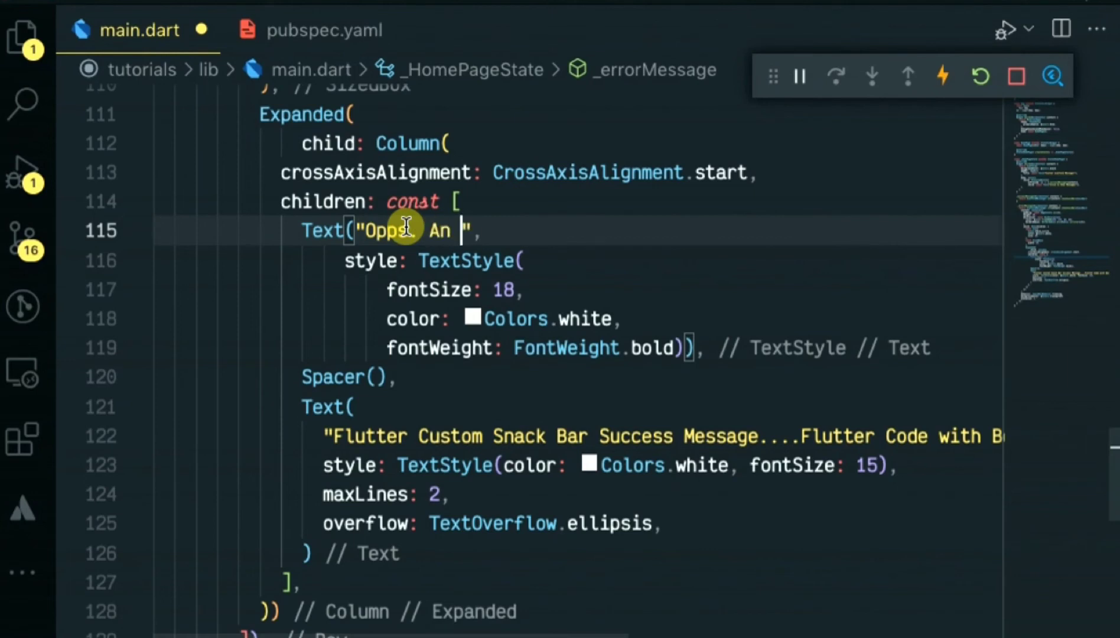
{"action": "type", "text": "Error"}
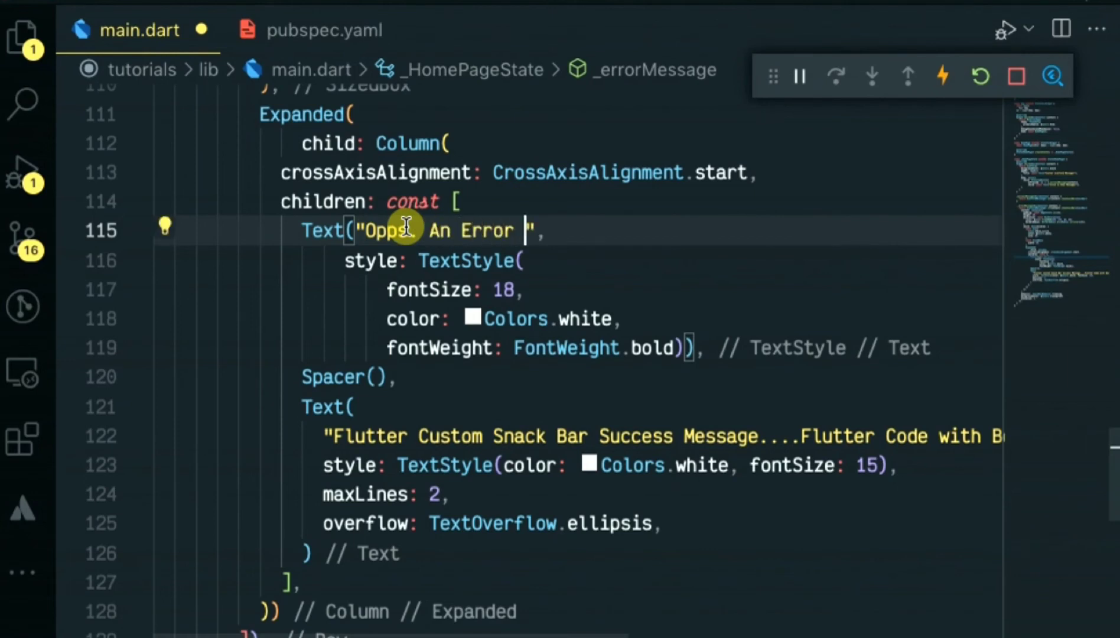
{"action": "type", "text": "Occured"}
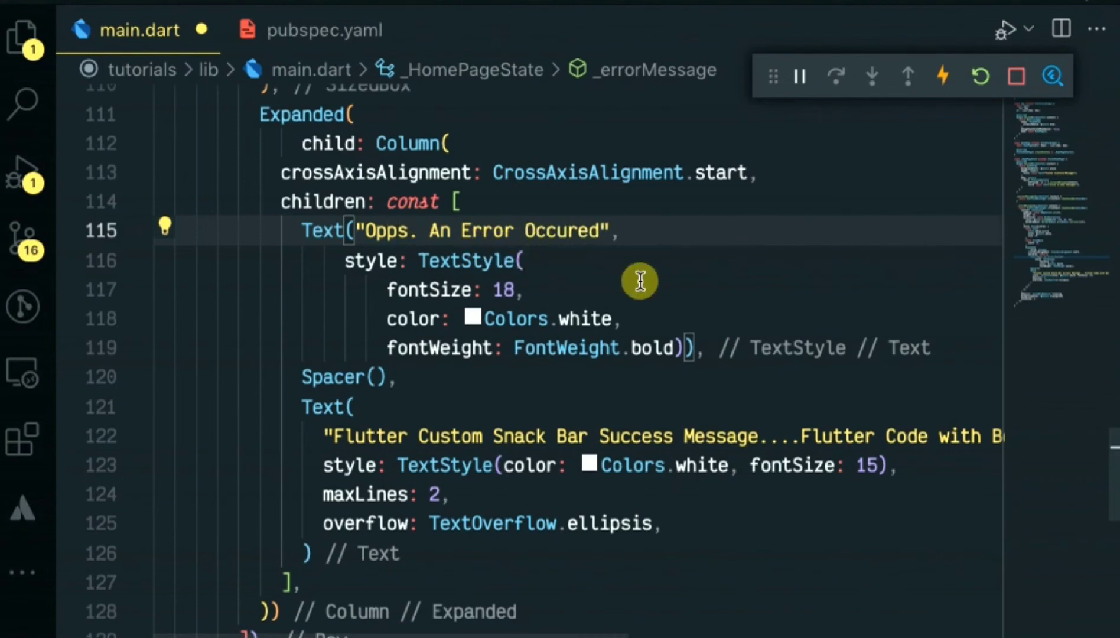
{"action": "mouse_move", "coordinate": [538, 437]}
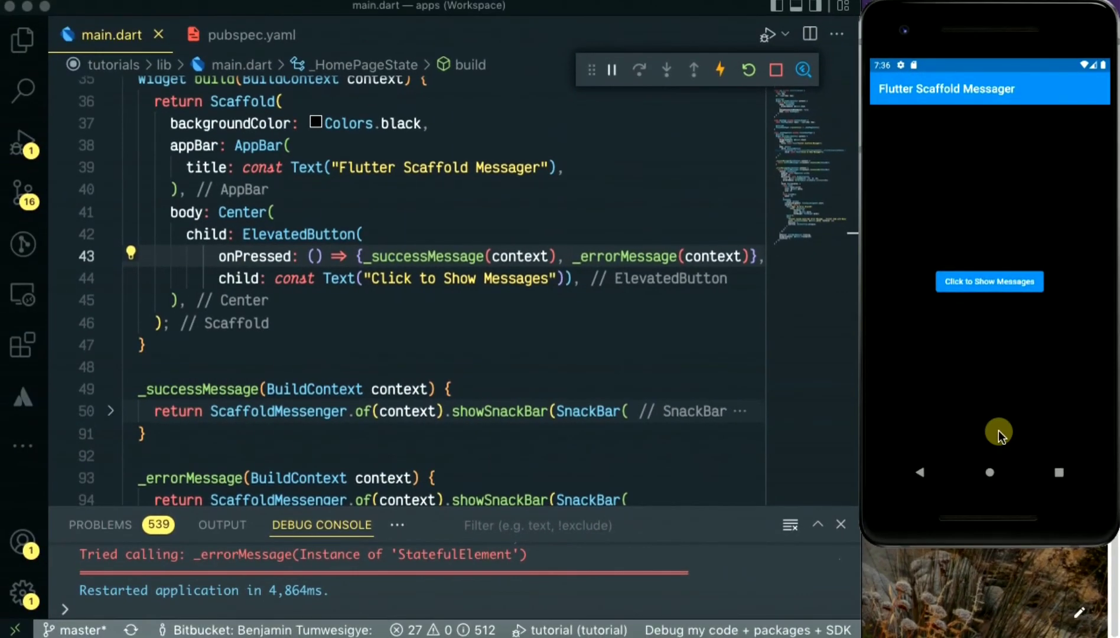
{"action": "mouse_move", "coordinate": [998, 429]}
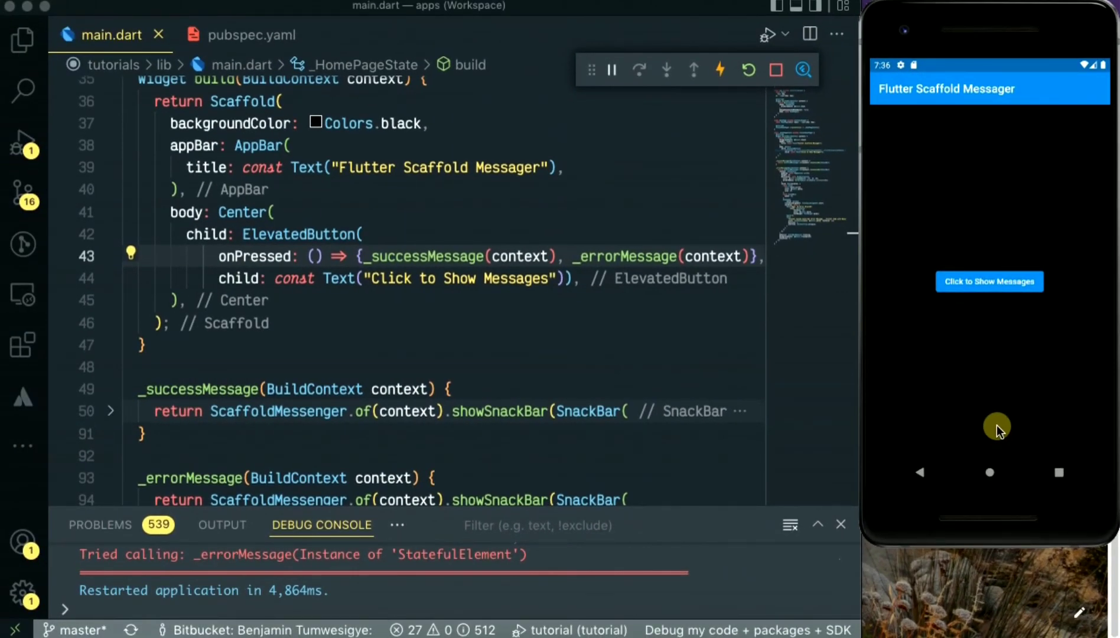
Step: Switch the error icon to Icons.error_outline, hot reload and show both snackbars from the button
{"action": "scroll", "scroll_direction": "down", "scroll_amount": 3}
{"action": "type", "text": "Icons.err"}
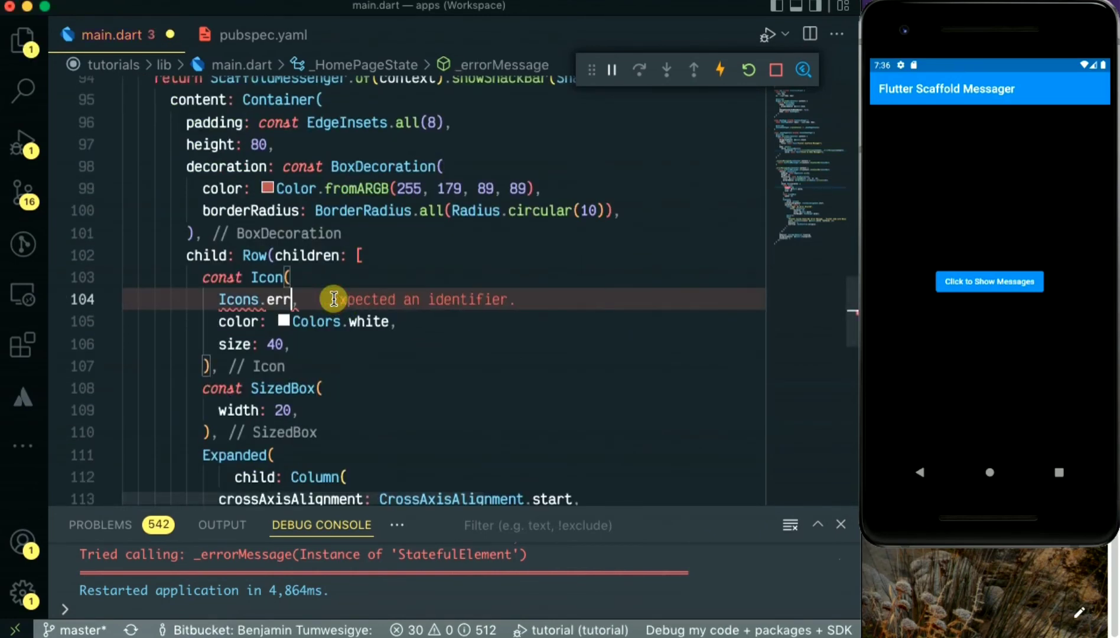
{"action": "type", "text": "or_outline"}
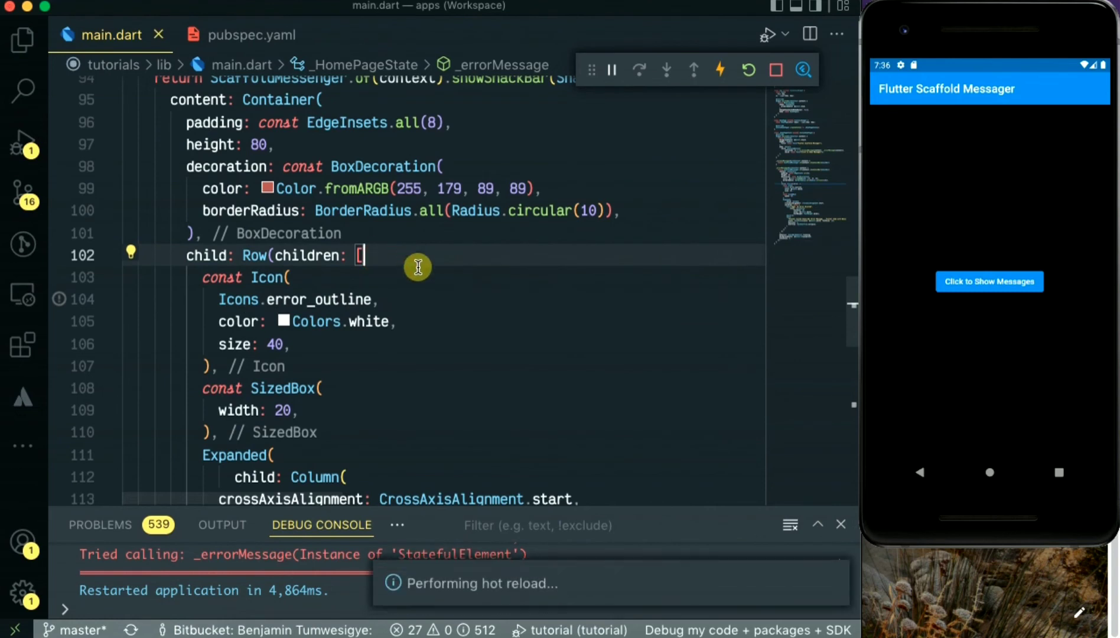
{"action": "mouse_move", "coordinate": [521, 466]}
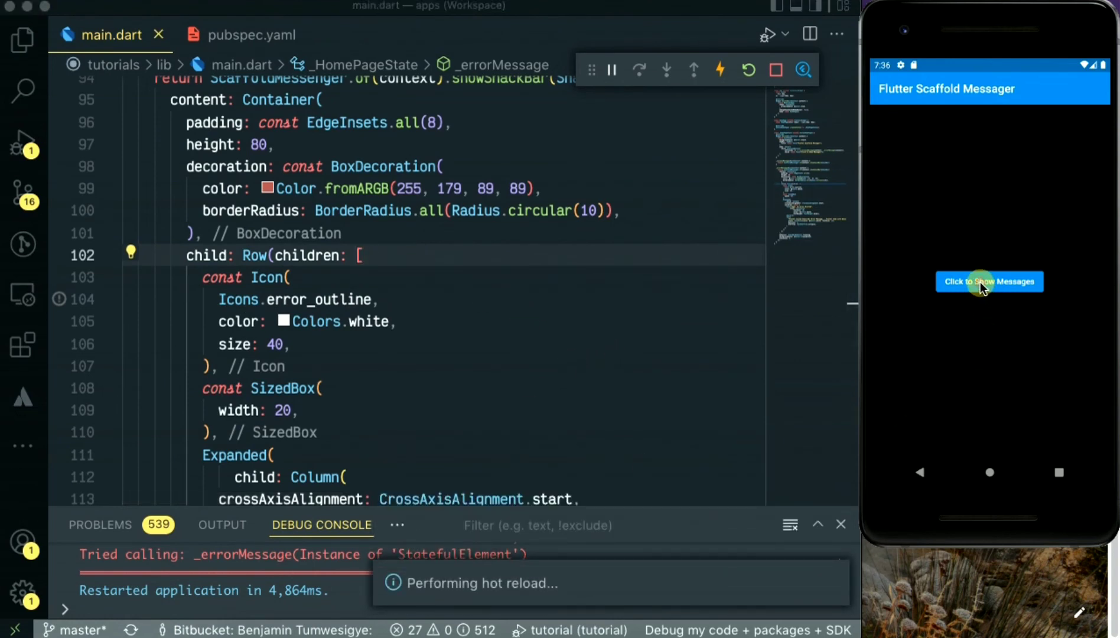
{"action": "left_click", "coordinate": [747, 69]}
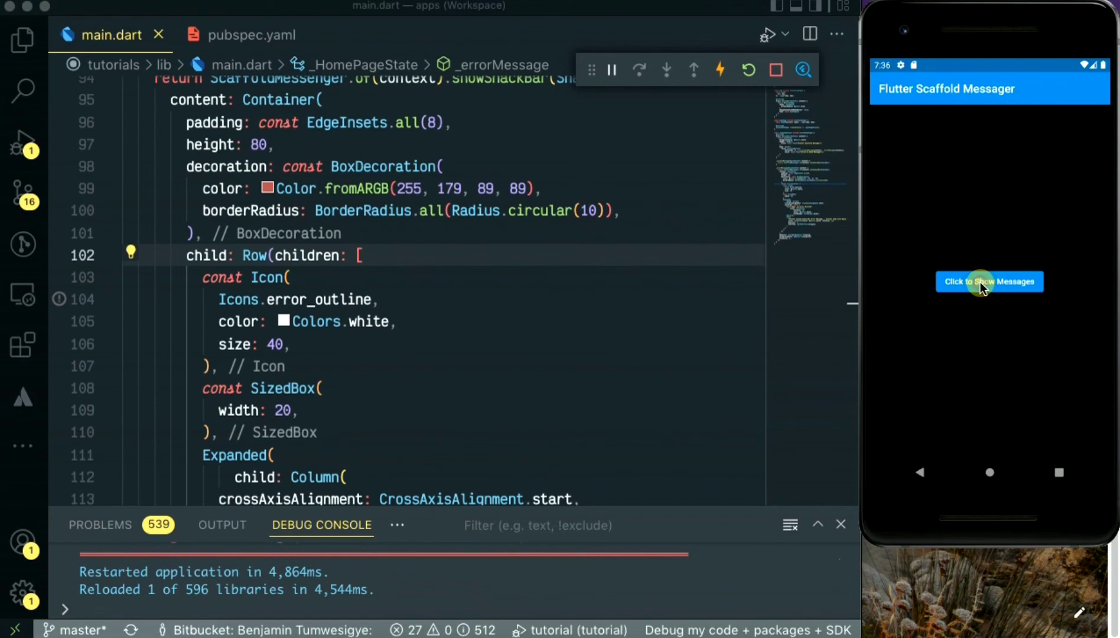
{"action": "left_click", "coordinate": [989, 281]}
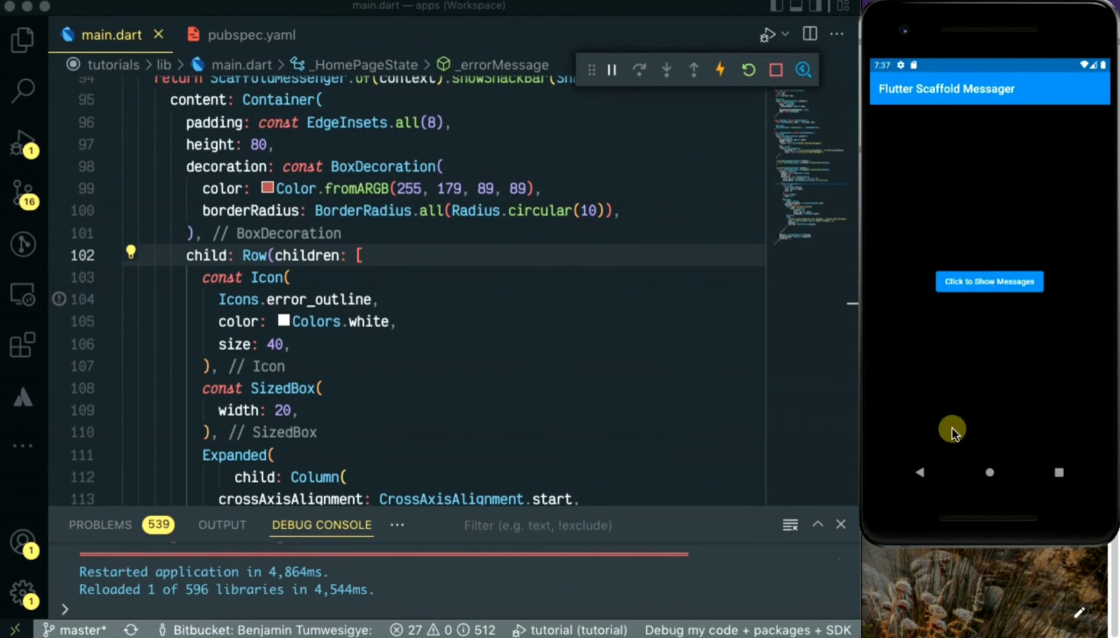
{"action": "left_click", "coordinate": [989, 282]}
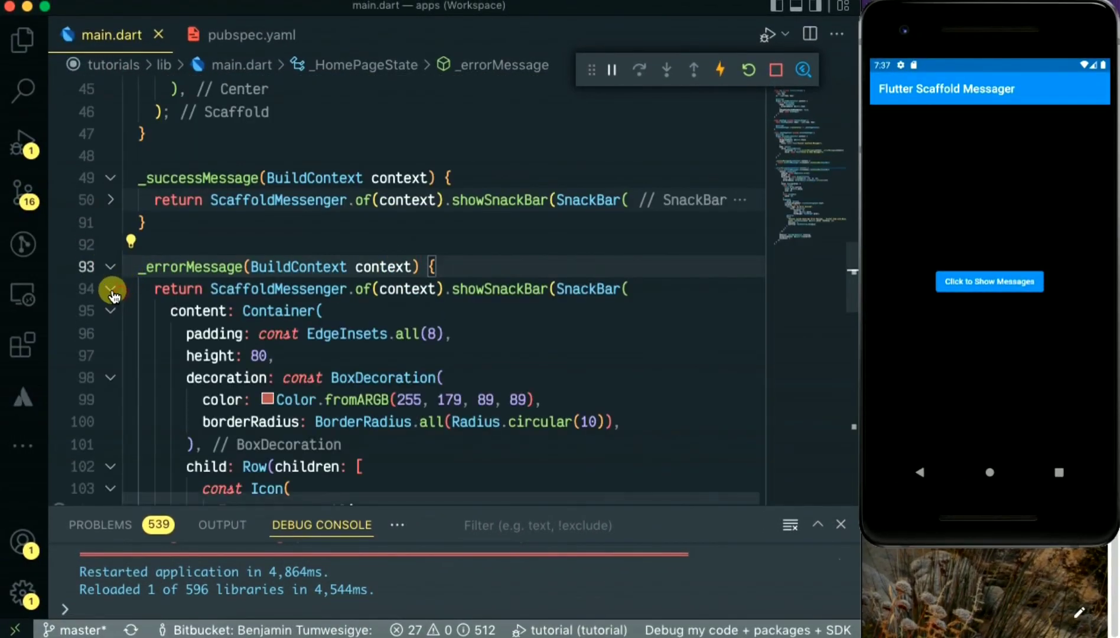
Step: Copy the error method as _infoMessage with Icons.message and title "Info. Information"
{"action": "left_click", "coordinate": [111, 290]}
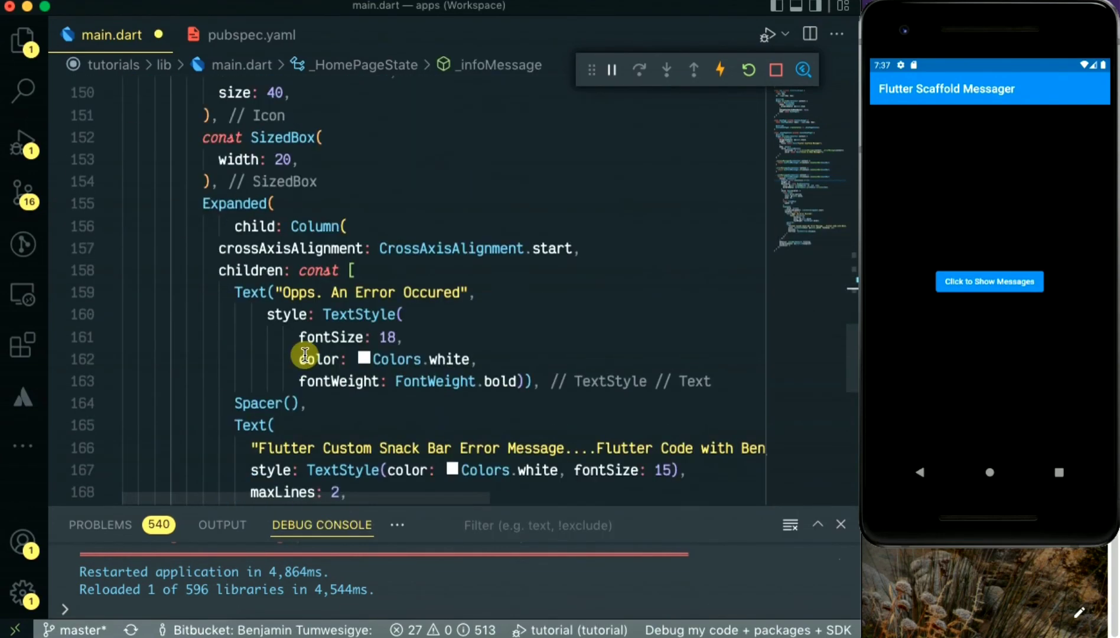
{"action": "mouse_move", "coordinate": [284, 292]}
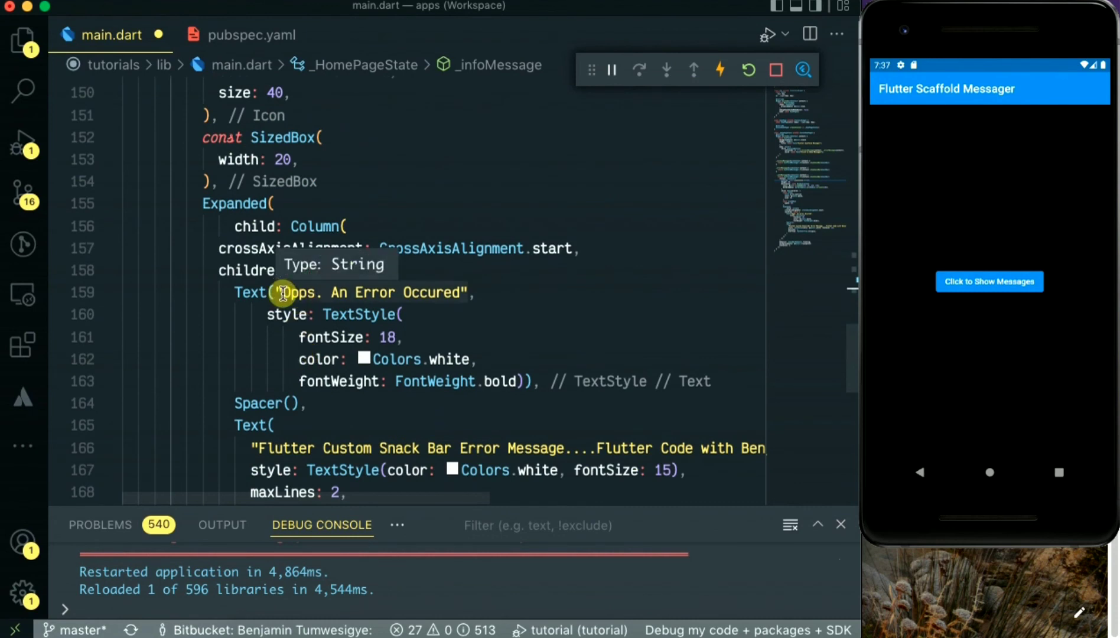
{"action": "left_click", "coordinate": [289, 292]}
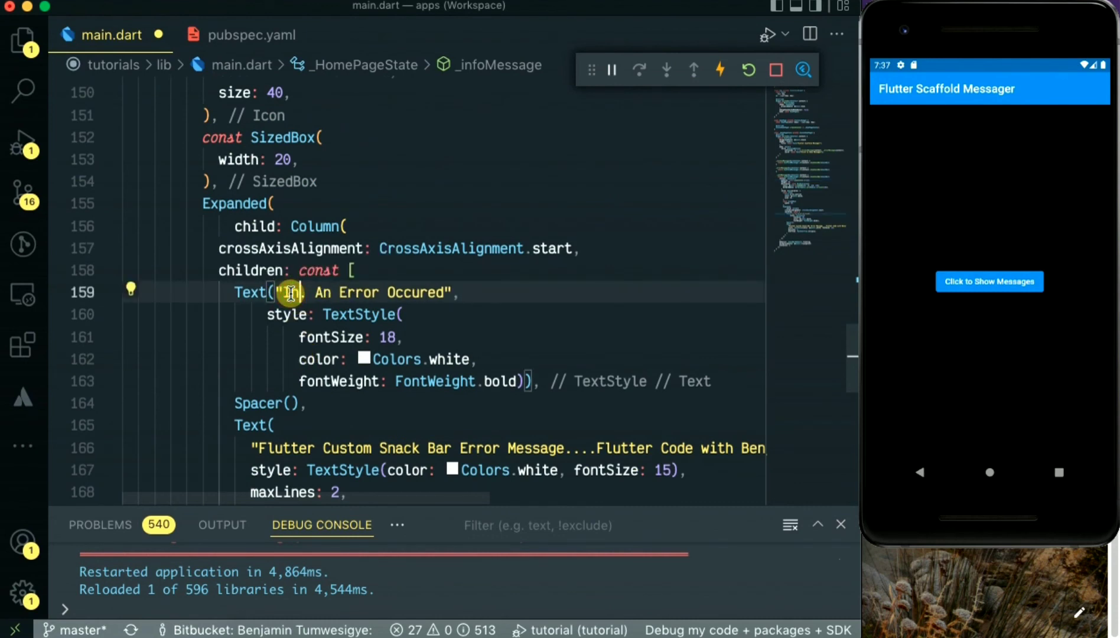
{"action": "type", "text": "Info."}
{"action": "type", "text": "Icons.m"}
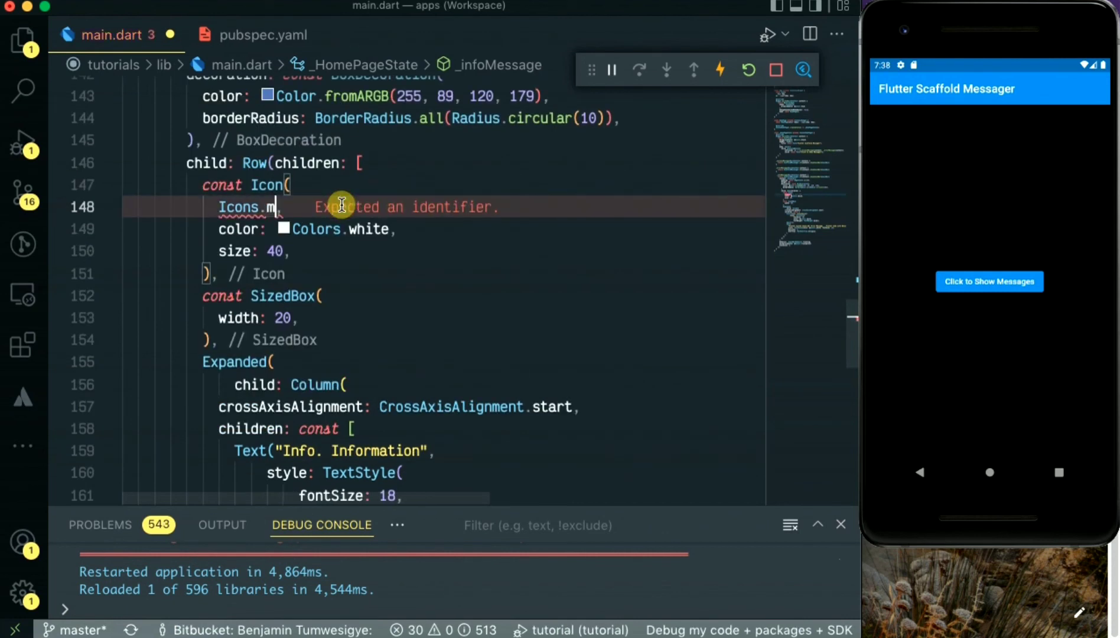
{"action": "type", "text": "essage"}
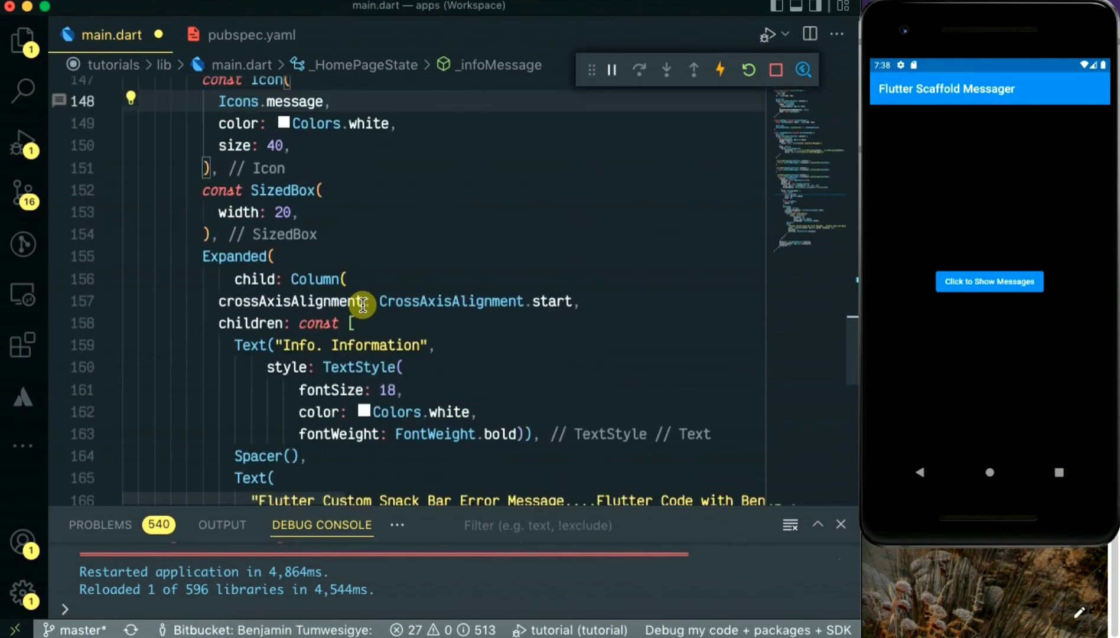
Step: Replace Error with Info in the subtitle and hot reload the app
{"action": "scroll", "scroll_direction": "down", "scroll_amount": 3}
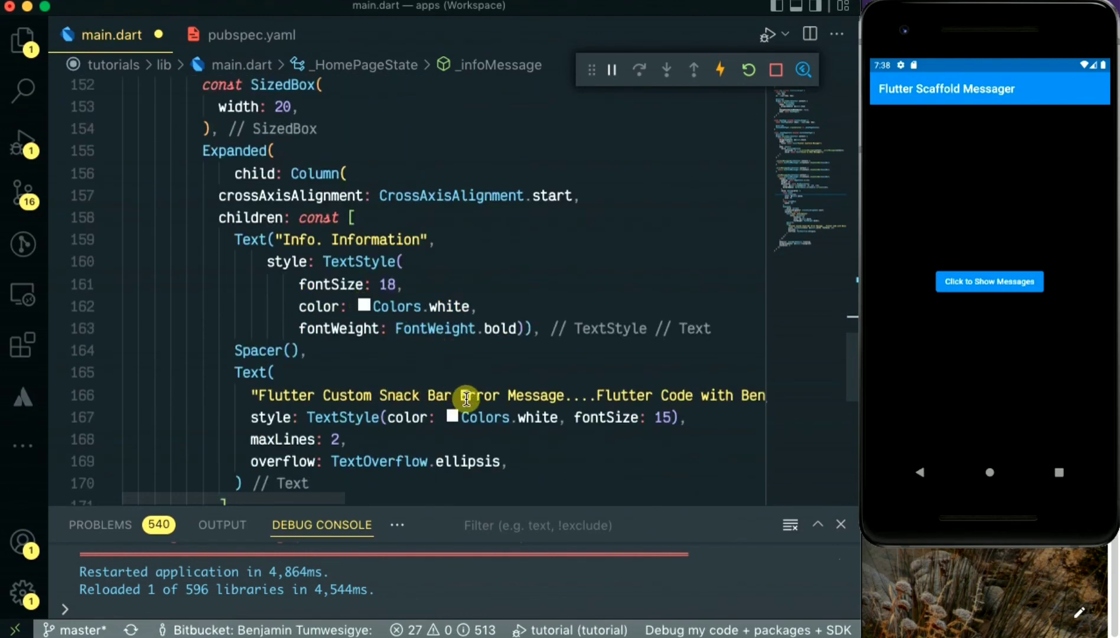
{"action": "left_click", "coordinate": [480, 395]}
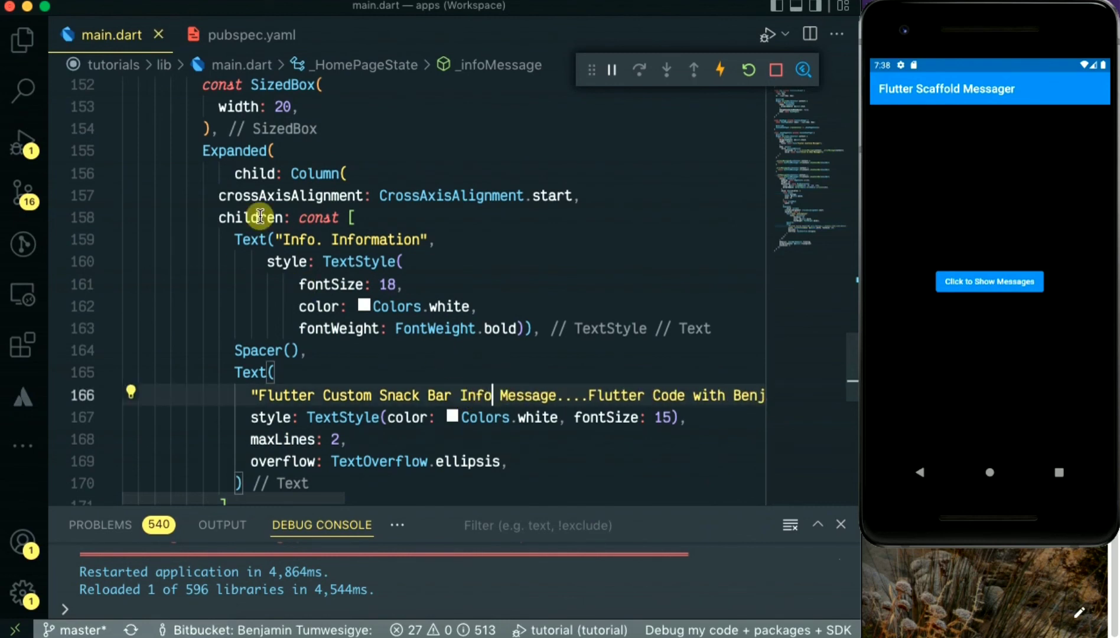
{"action": "left_click", "coordinate": [748, 70]}
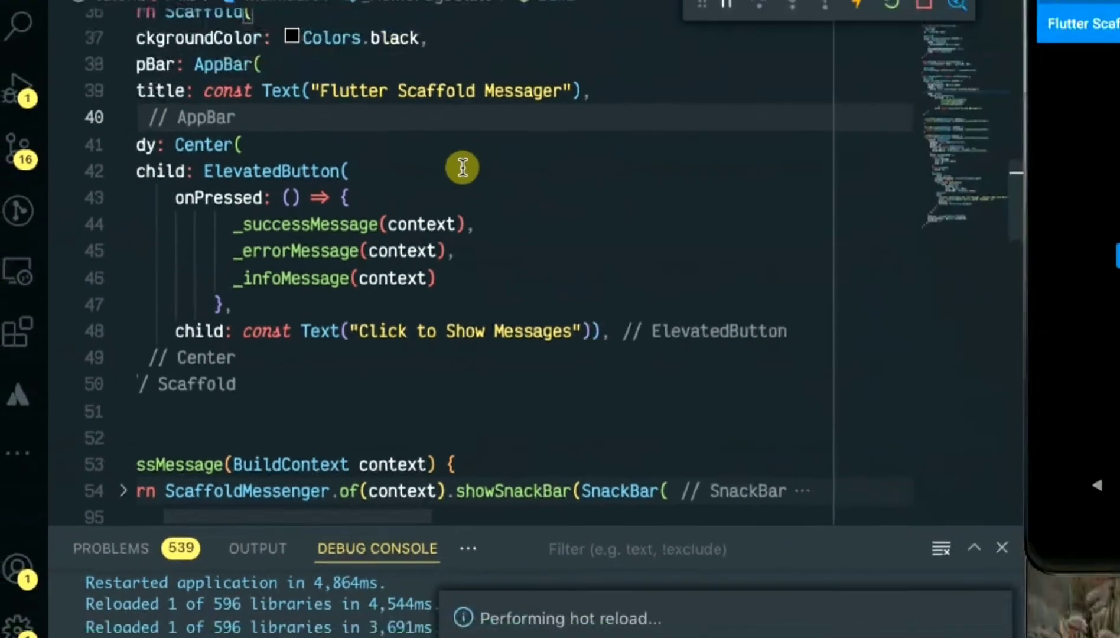
Step: Tap Click to Show Messages to display the blue Info. Information snackbar
{"action": "left_click", "coordinate": [972, 258]}
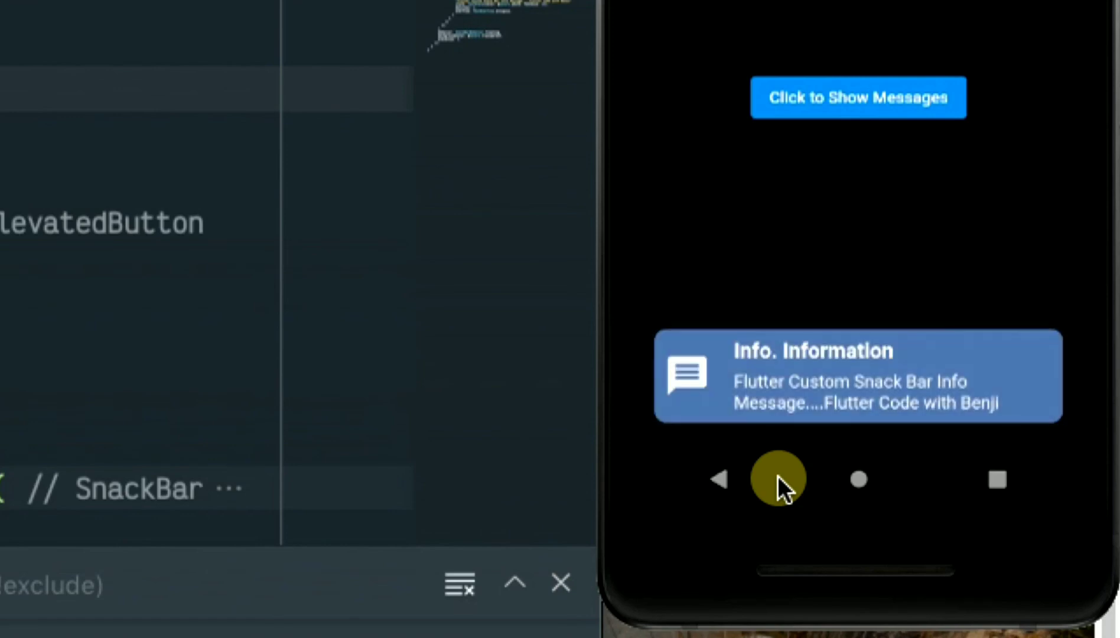
{"action": "mouse_move", "coordinate": [884, 371]}
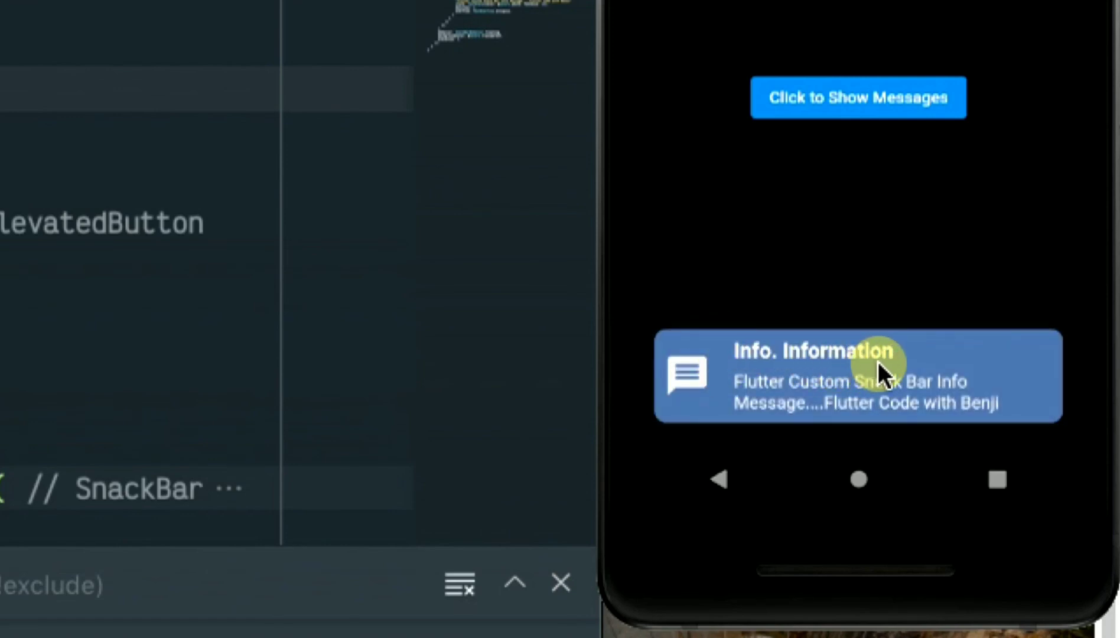